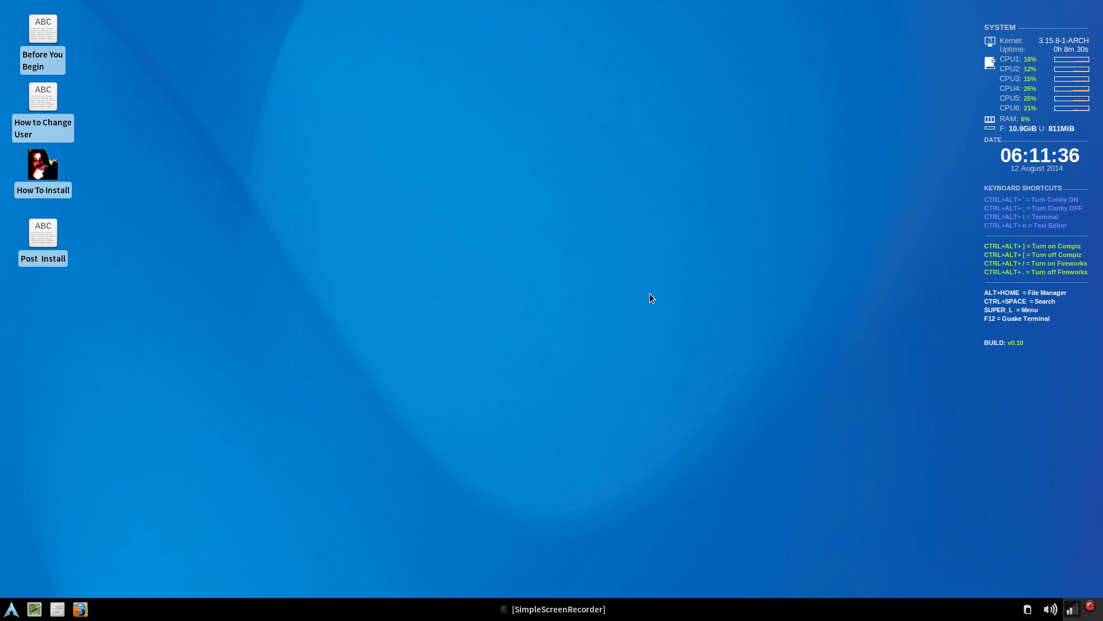
mouse_move(793, 302)
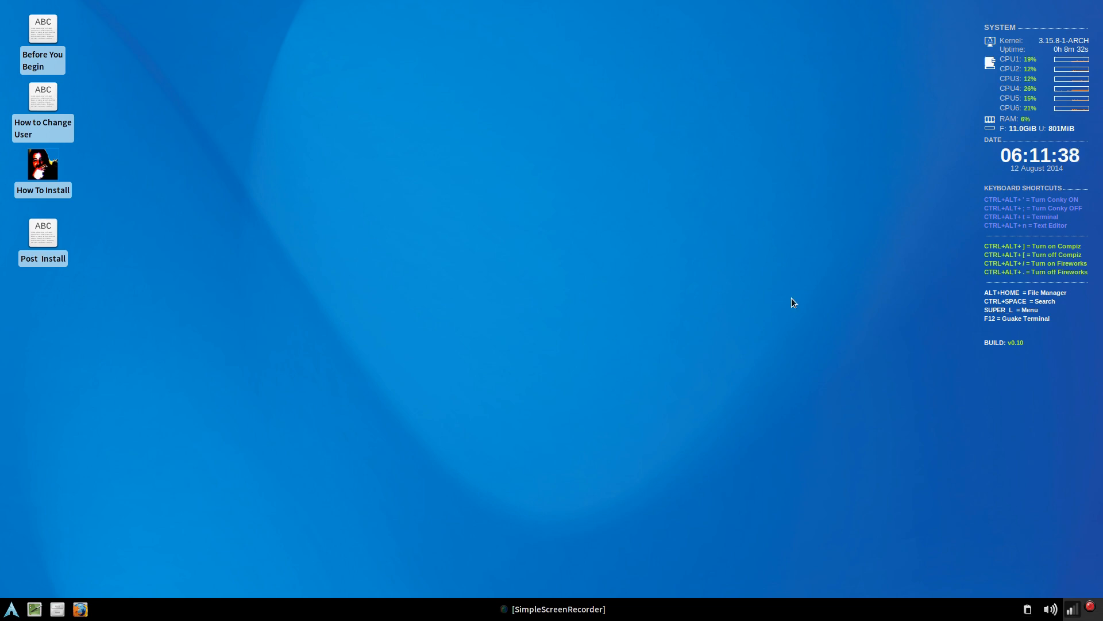
mouse_move(657, 274)
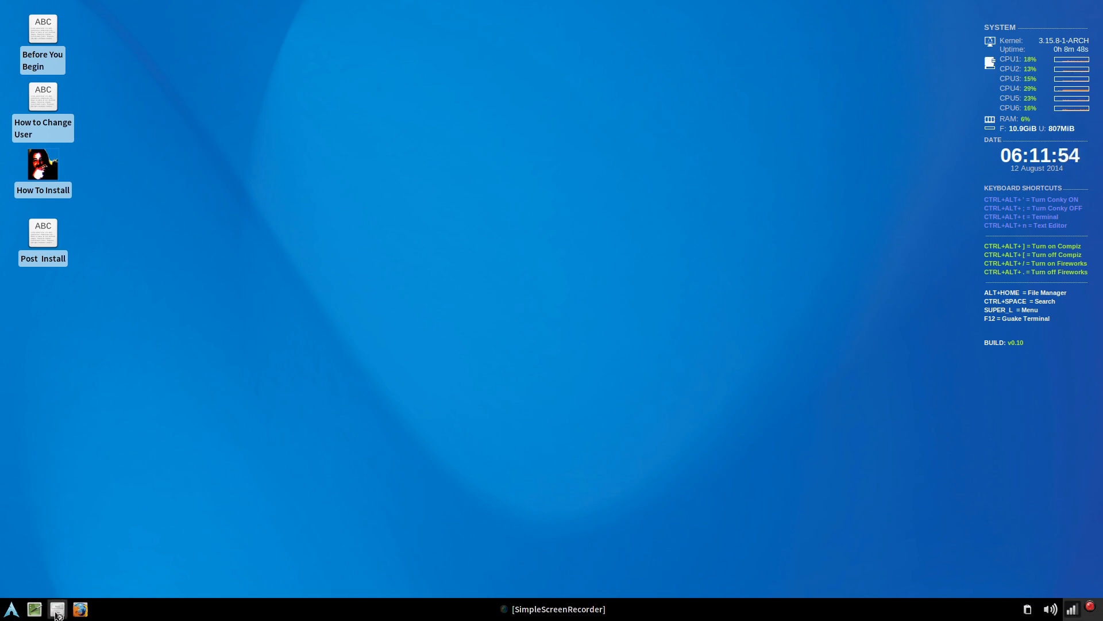
- Show the Linux drive's contents in File Manager, including the ISO images and hdparm_erase notes
left_click(57, 609)
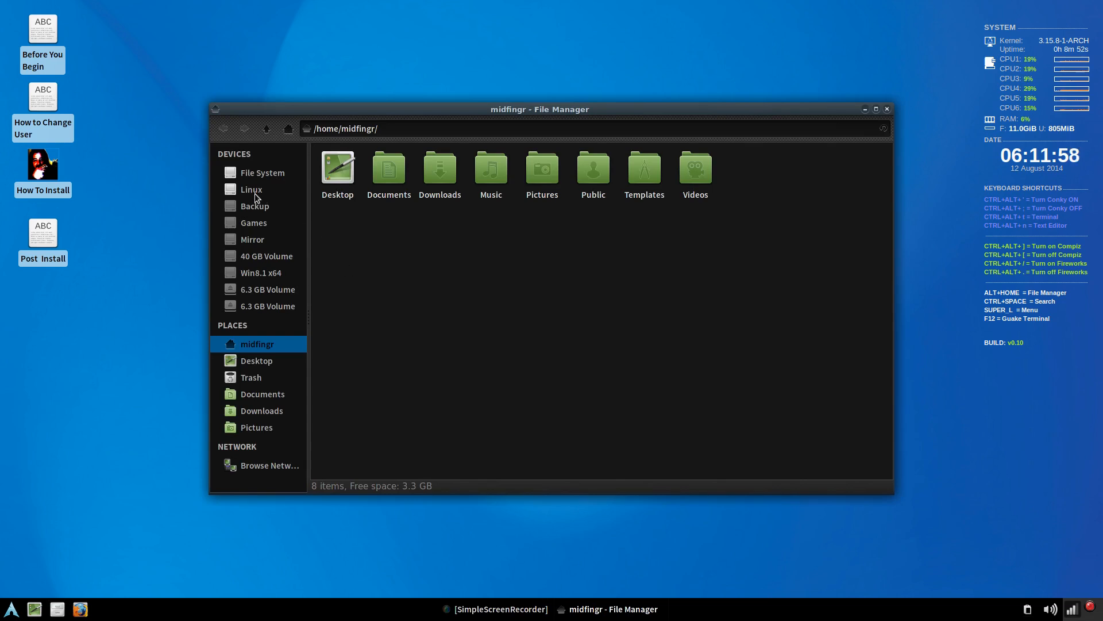
left_click(250, 190)
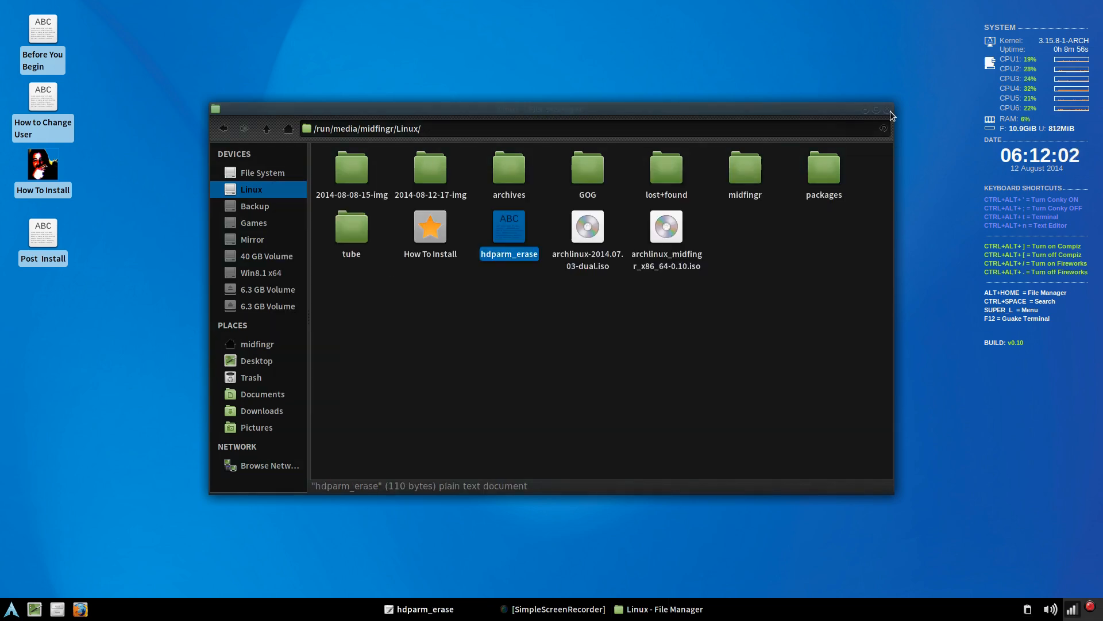
- Open the hdparm_erase notes with the security set-pass and erase commands for /dev/sdb
double_click(508, 227)
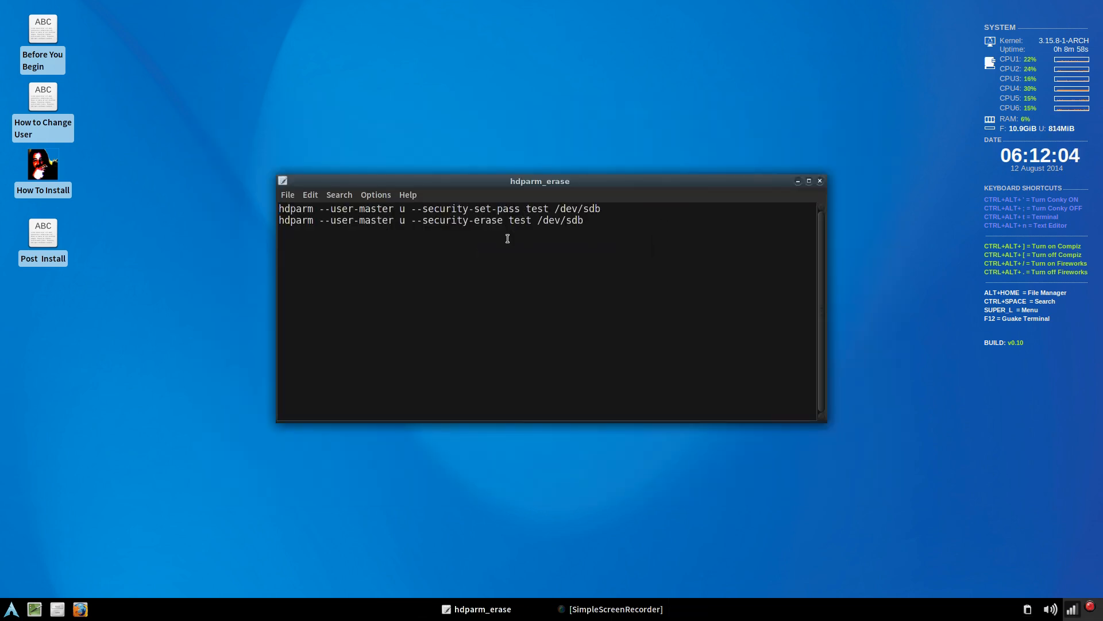
mouse_move(366, 231)
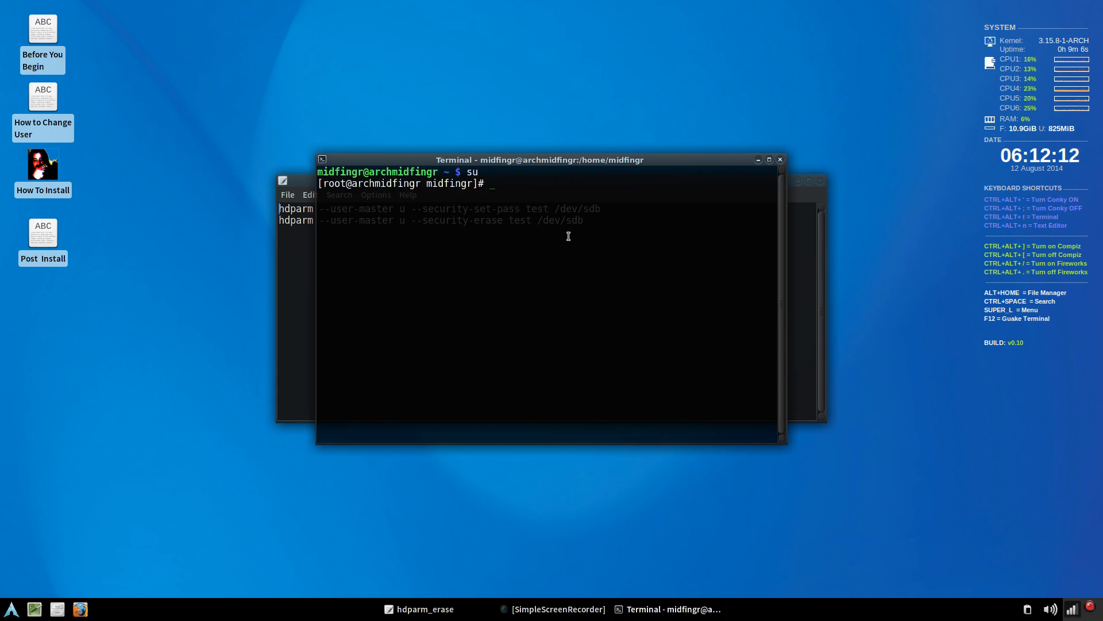
- Run hdparm -I /dev/sdb as root to show the drive's identification and security status
type("h")
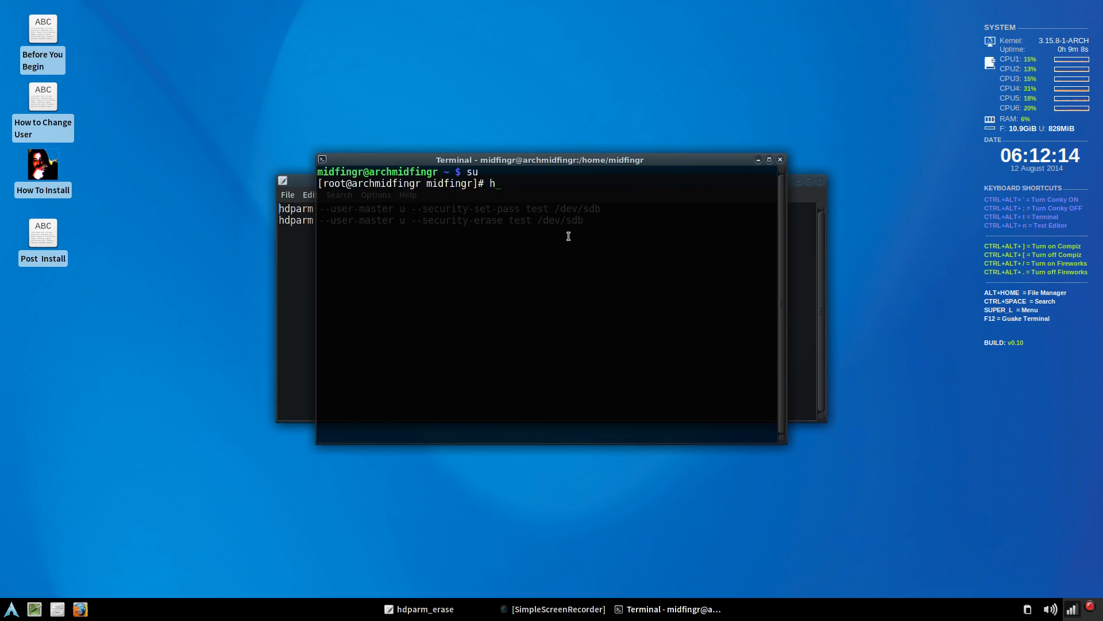
type("dparm")
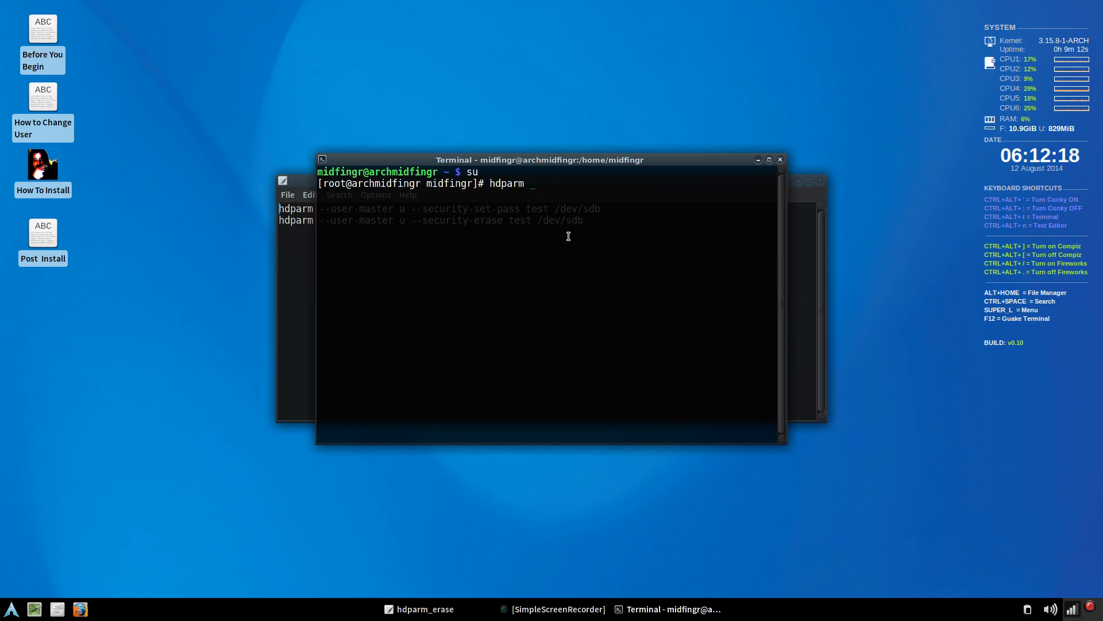
type("-I")
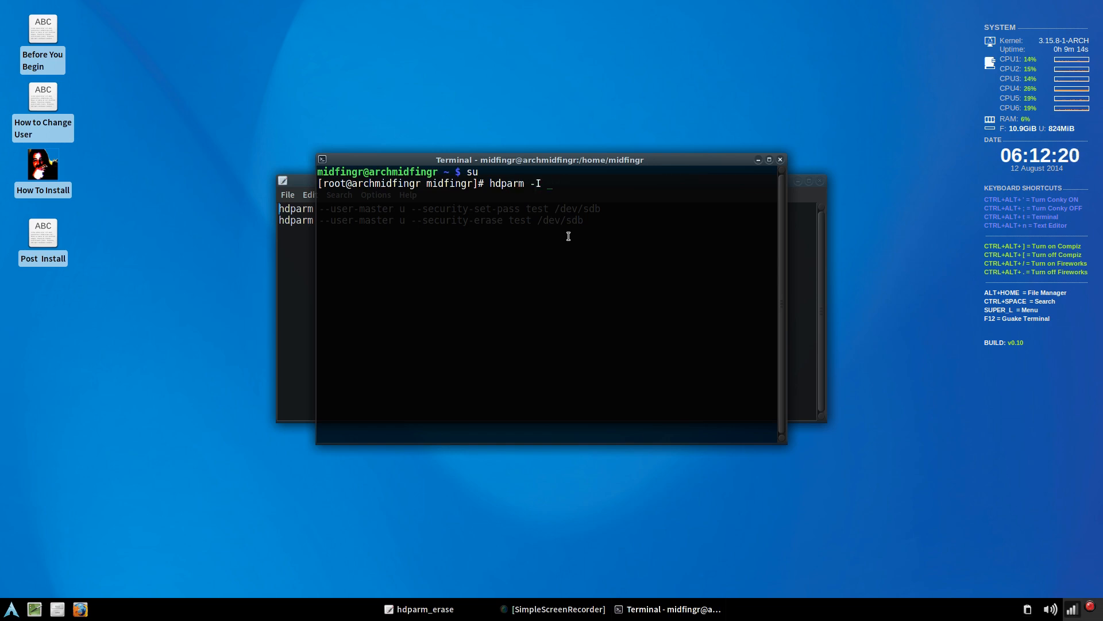
type("/dev")
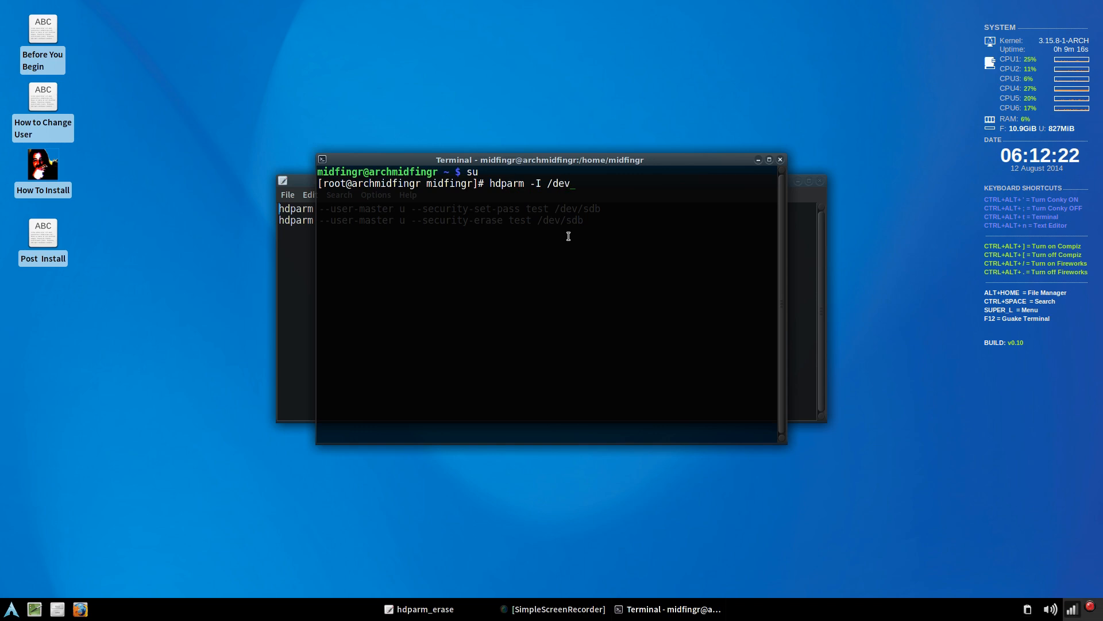
type("sdb")
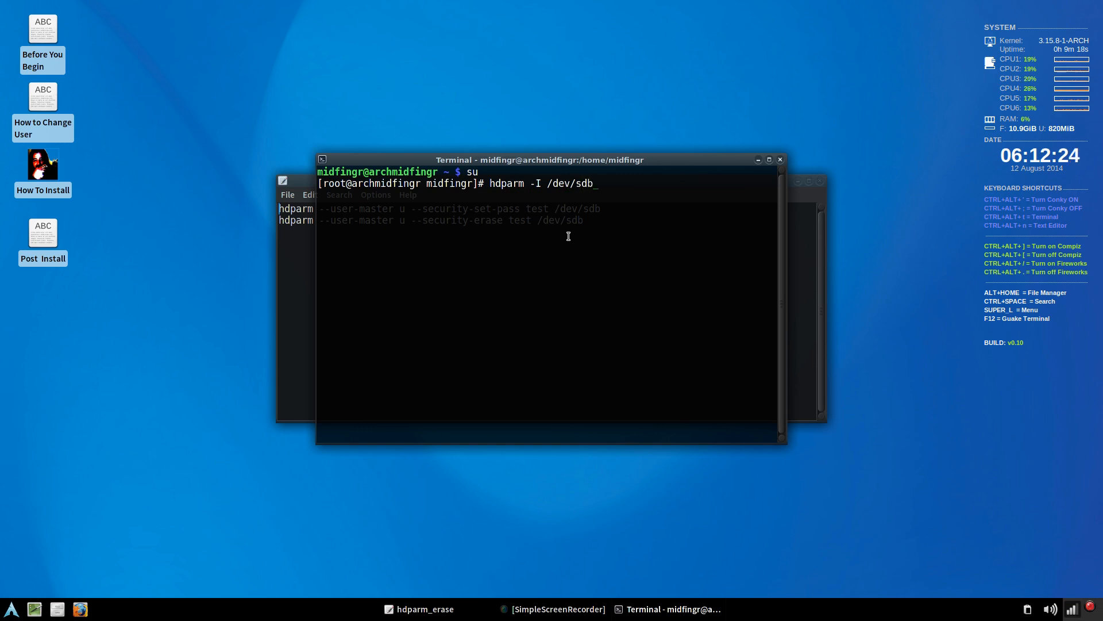
key("Return")
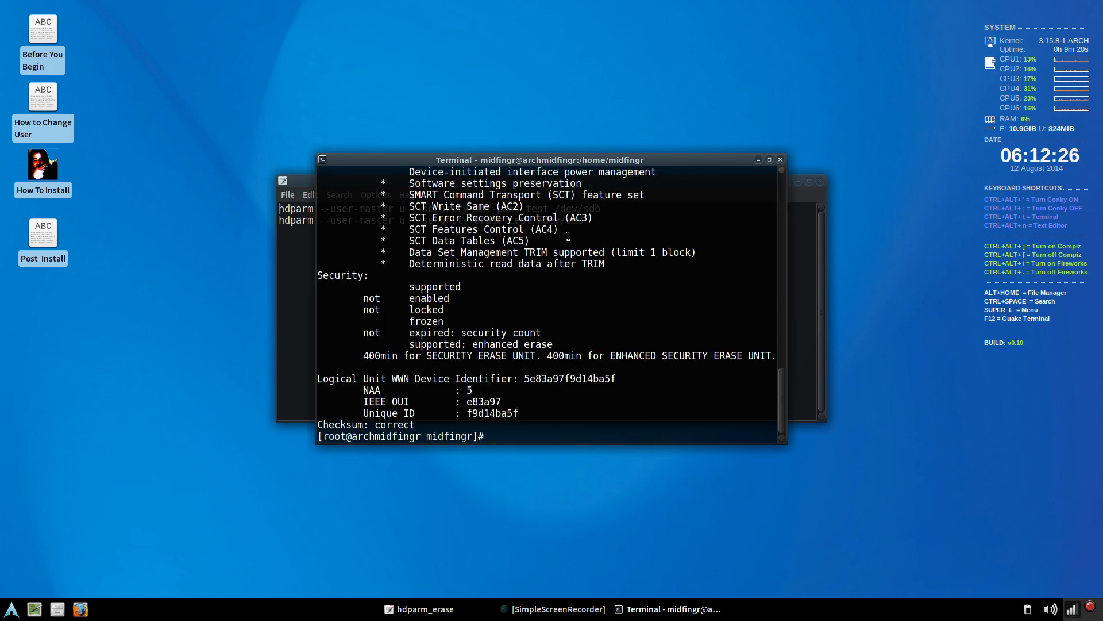
double_click(426, 321)
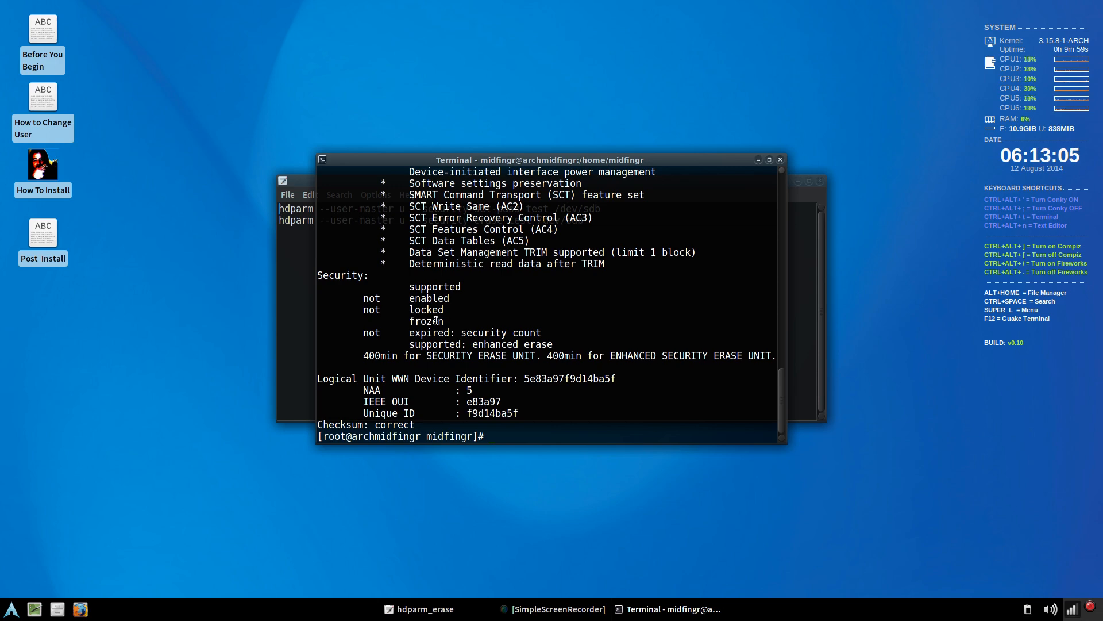
- Re-run hdparm -I /dev/sdb and copy the set-pass command from the notes
type("hdparm -I /dev/sdb")
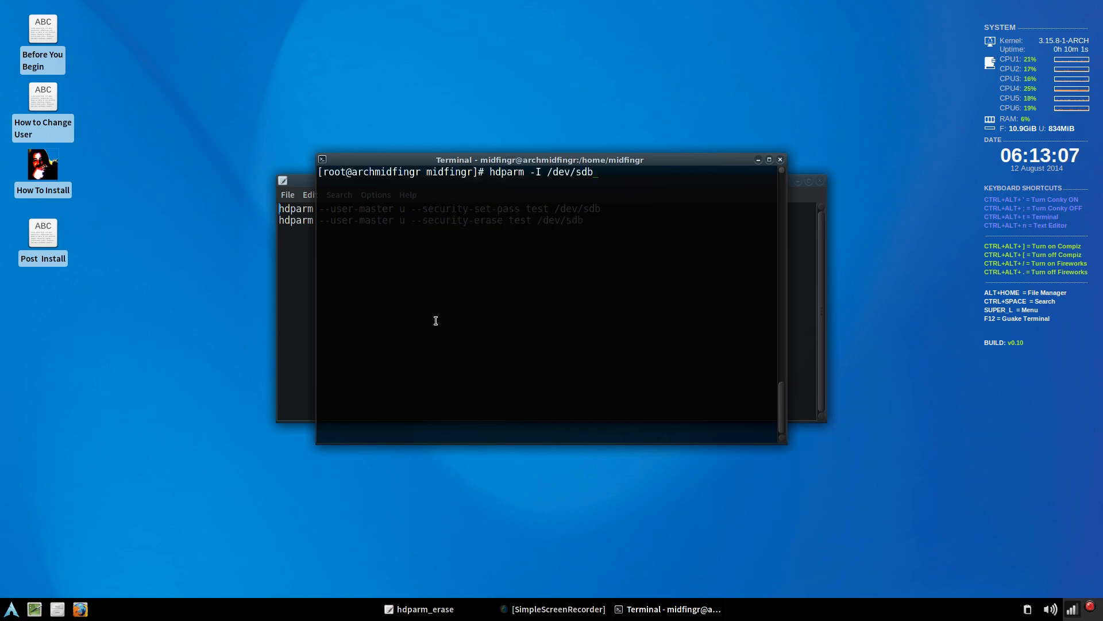
key("Return")
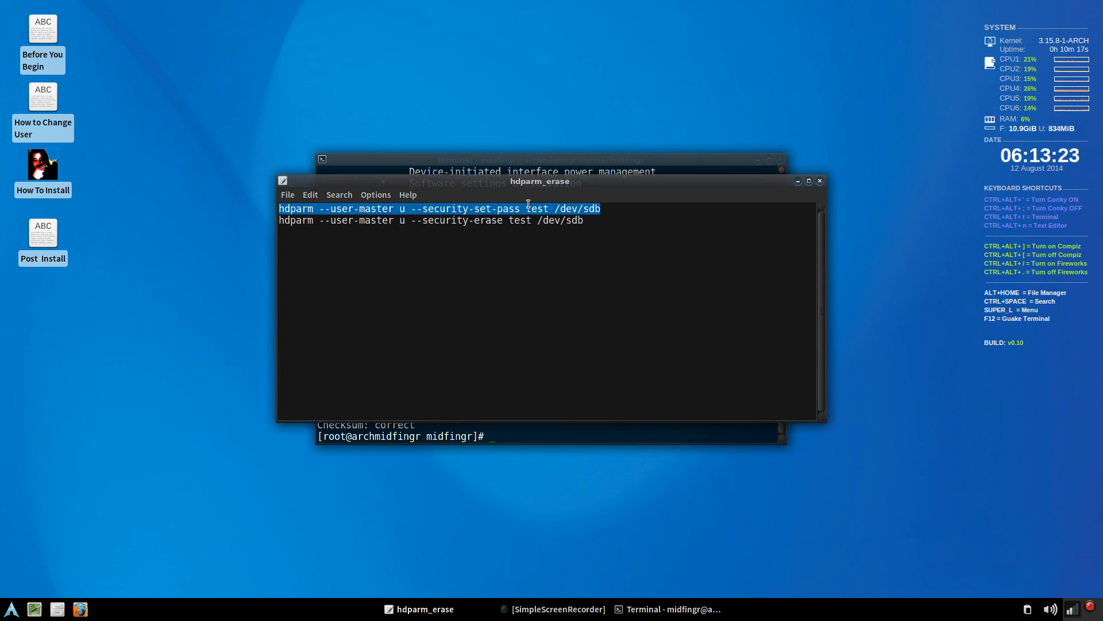
key("Delete")
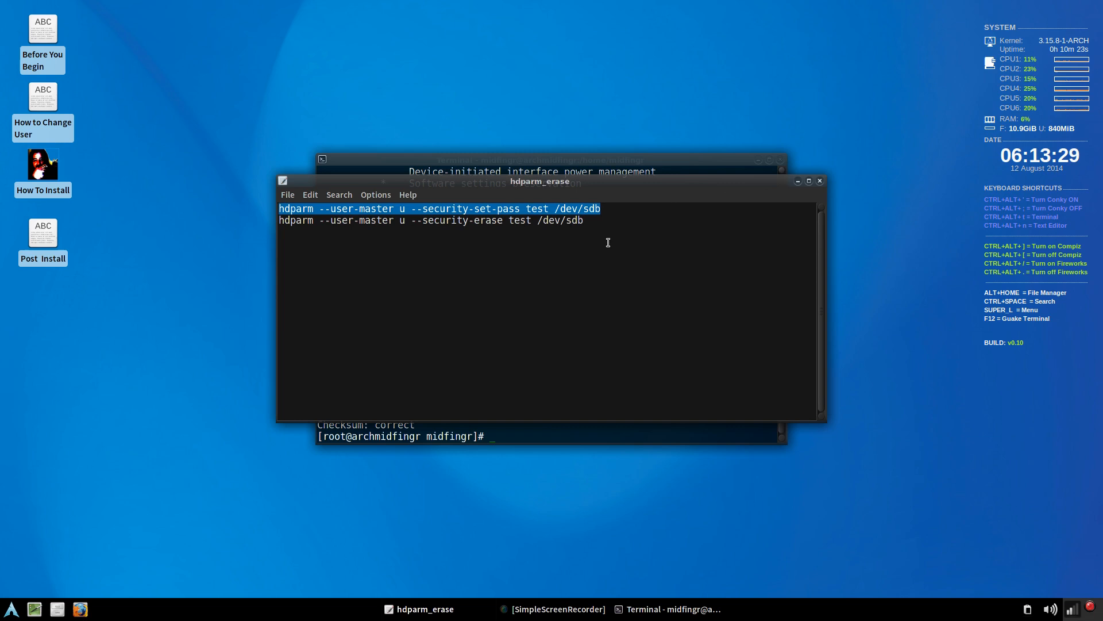
mouse_move(583, 417)
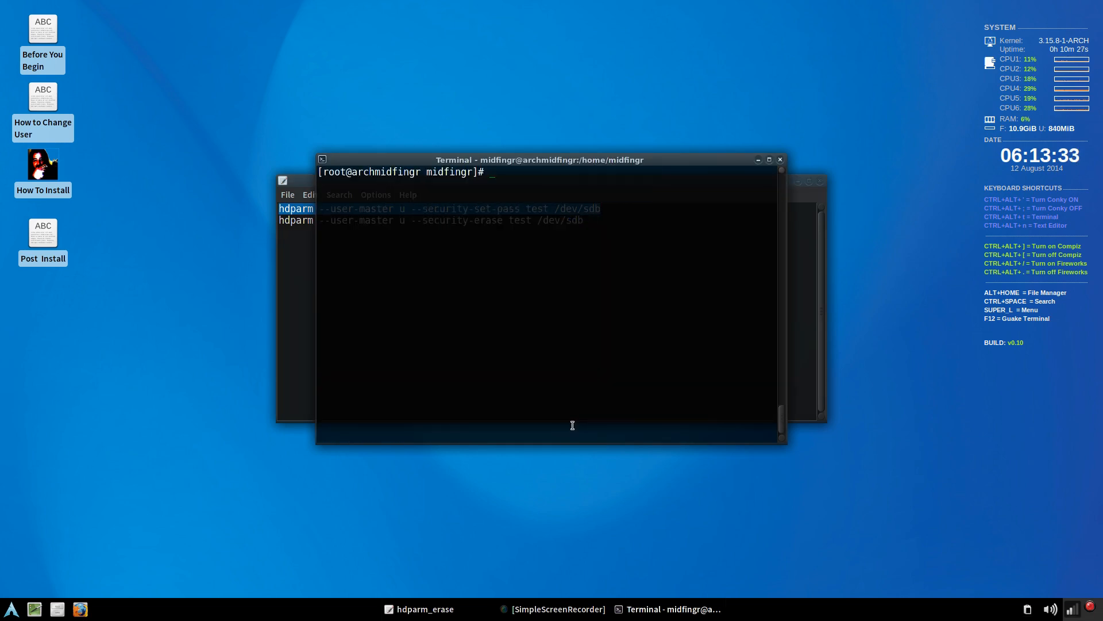
type("hdparm --user-master u --security-set-pass test /dev/sdb")
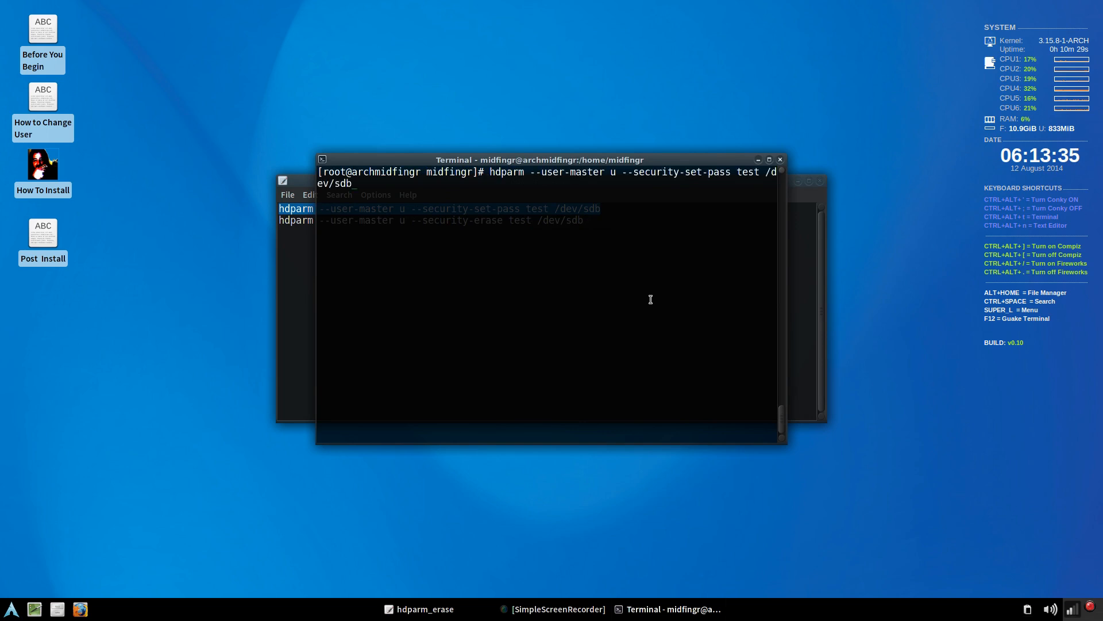
key("Return")
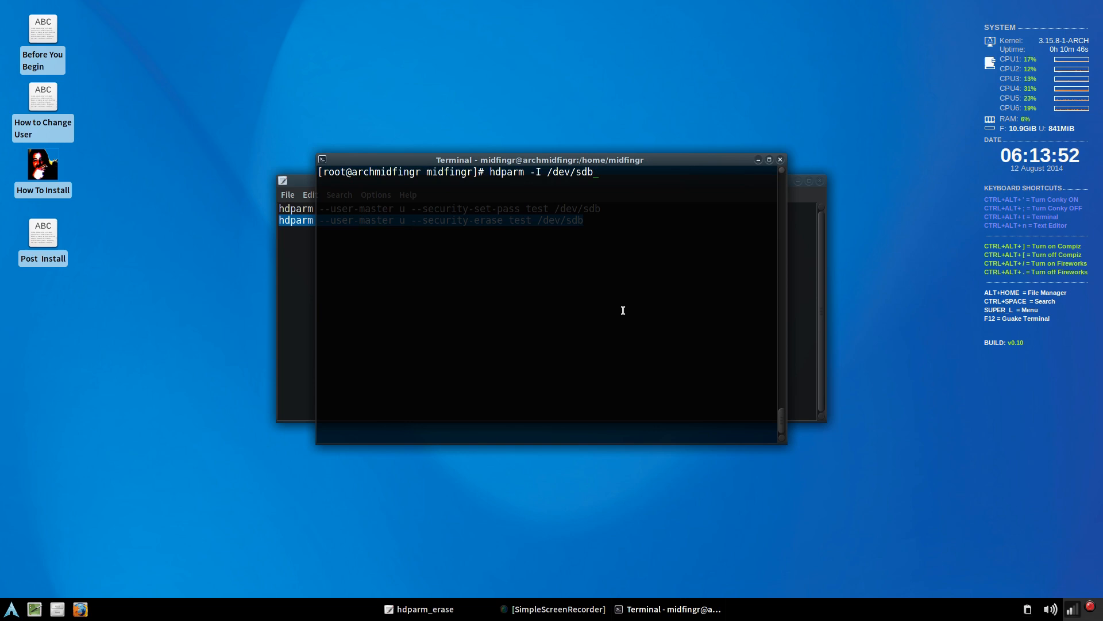
key("Return")
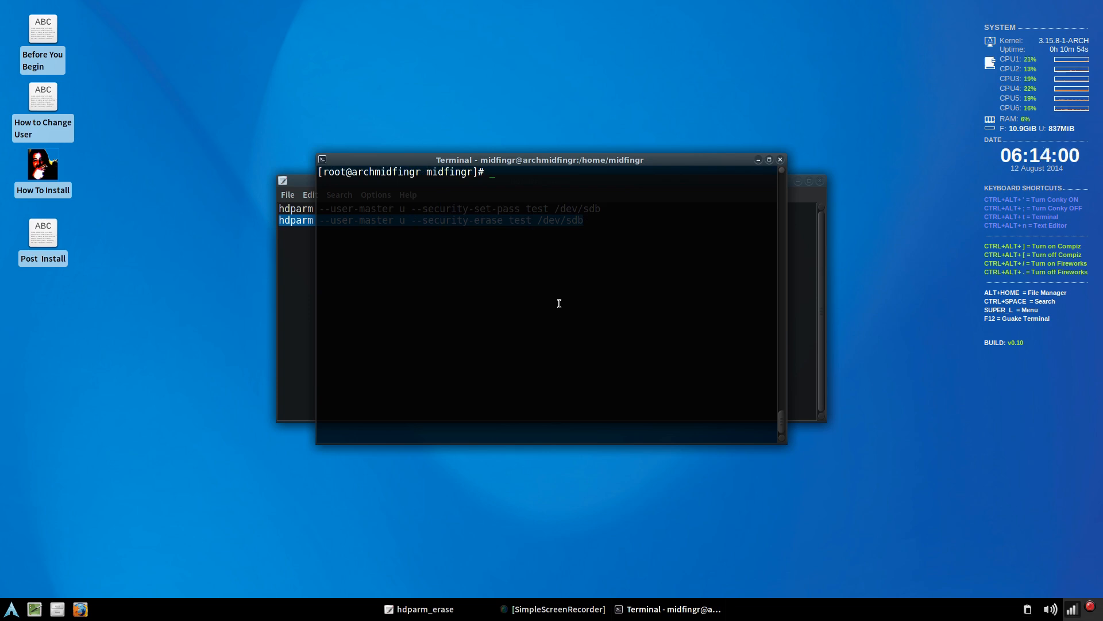
- List all disks with fdisk -l, confirming /dev/sdb as a 37.3 GiB drive
type("fdis")
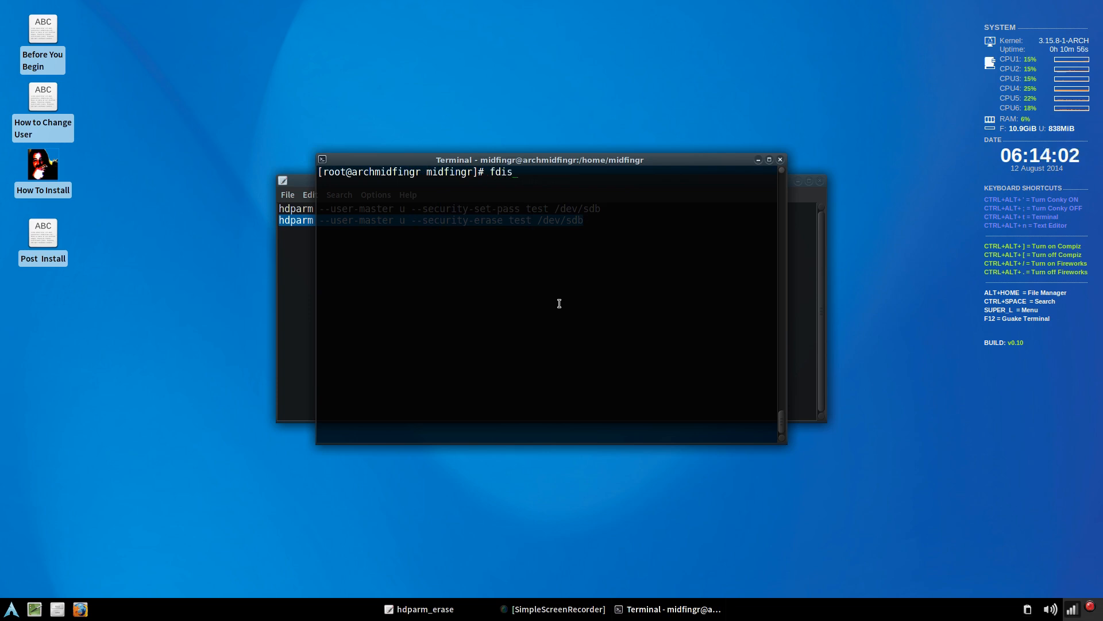
type("k -")
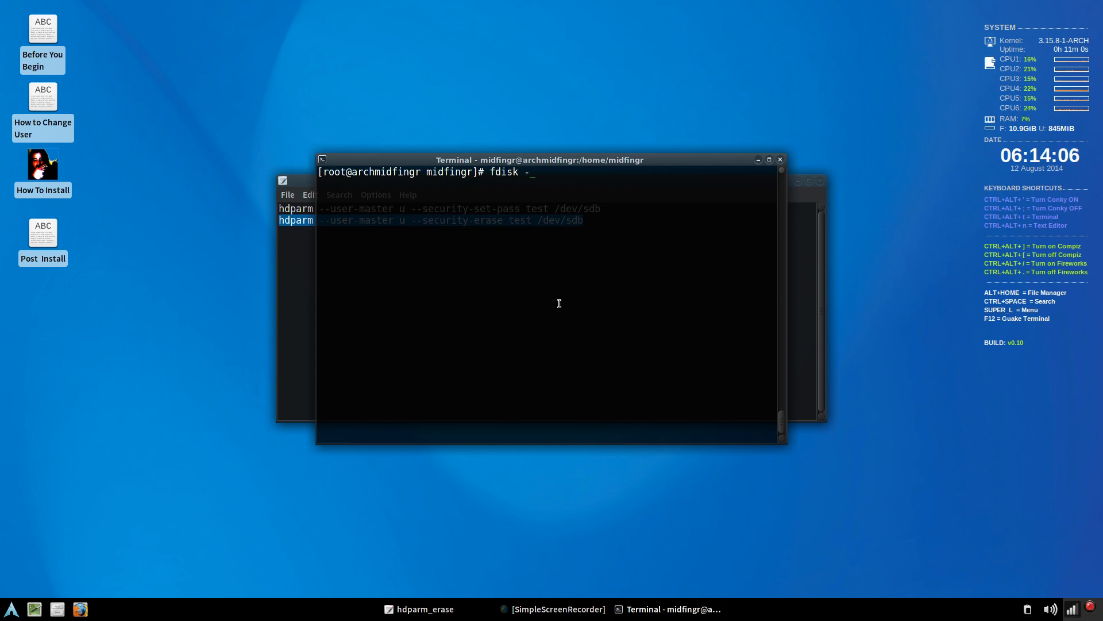
key("Return")
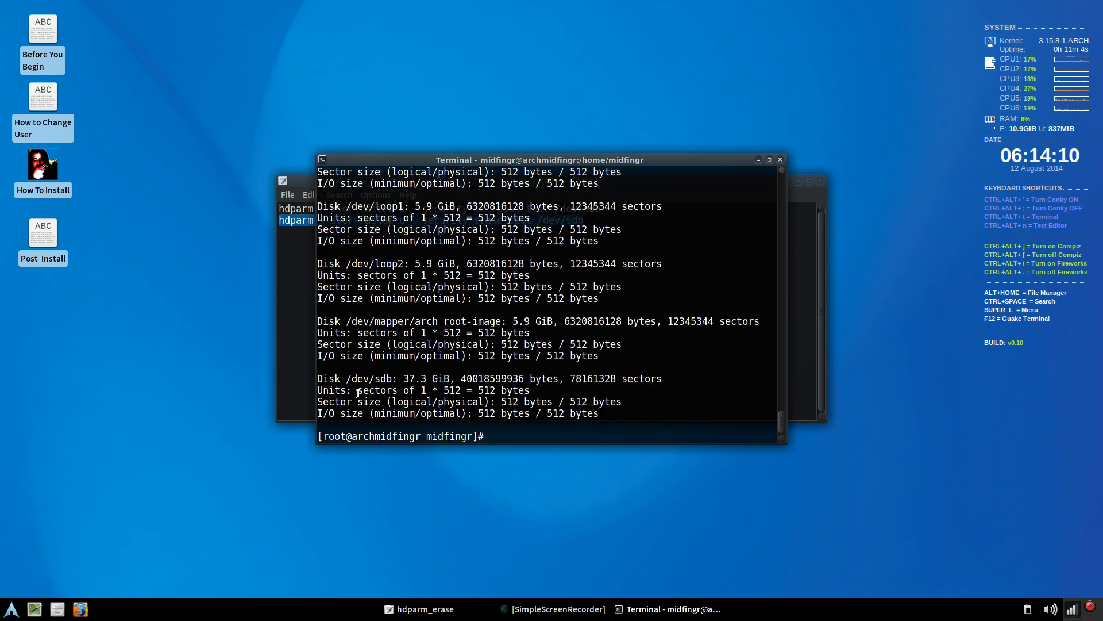
double_click(344, 378)
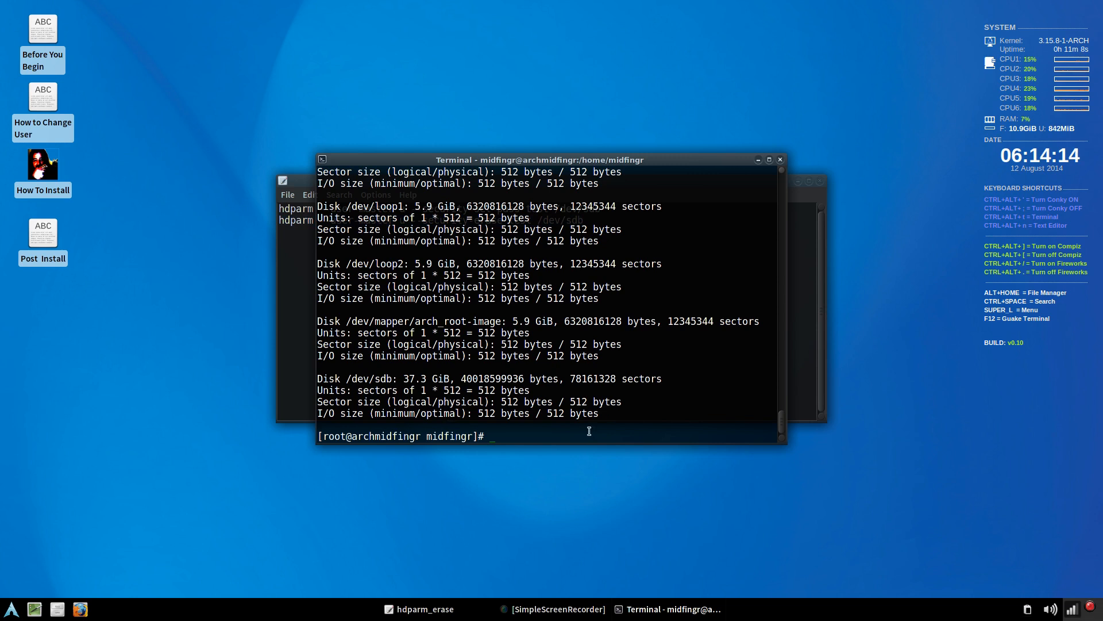
mouse_move(521, 430)
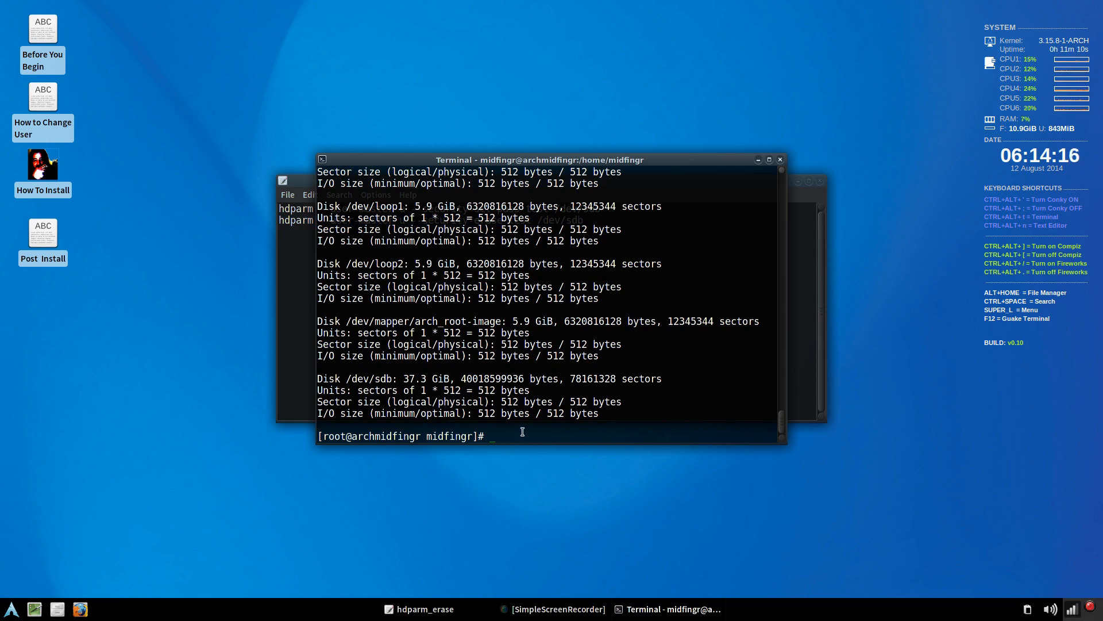
mouse_move(629, 324)
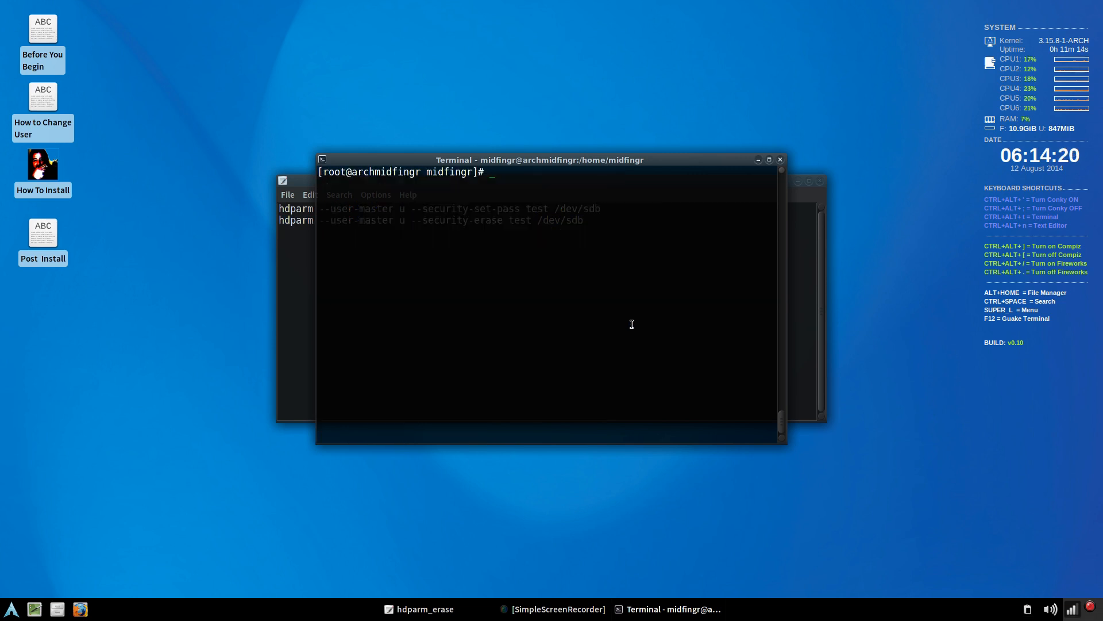
- Bring the hdparm_erase notes forward and close them
left_click(540, 180)
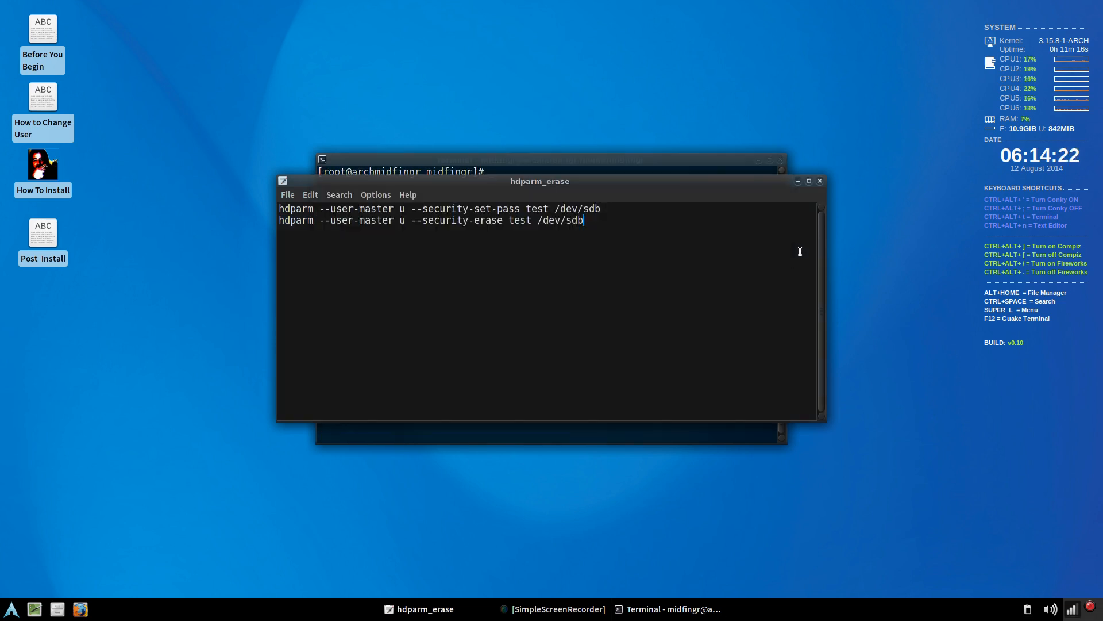
left_click(817, 181)
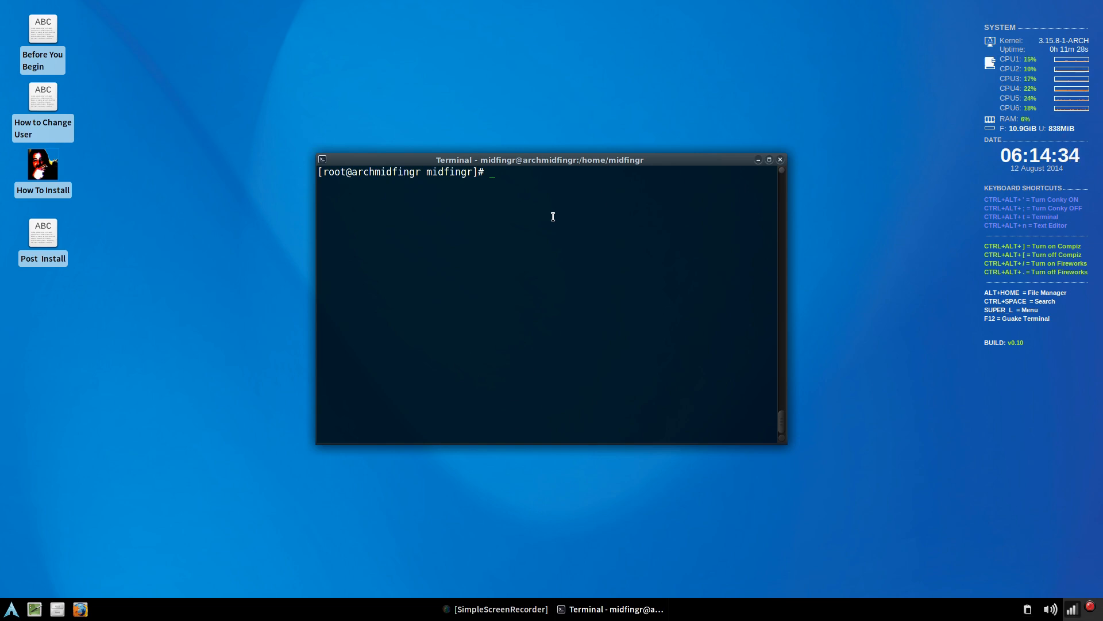
- Launch cfdisk on /dev/sdb to start partitioning the second disk
type("cf")
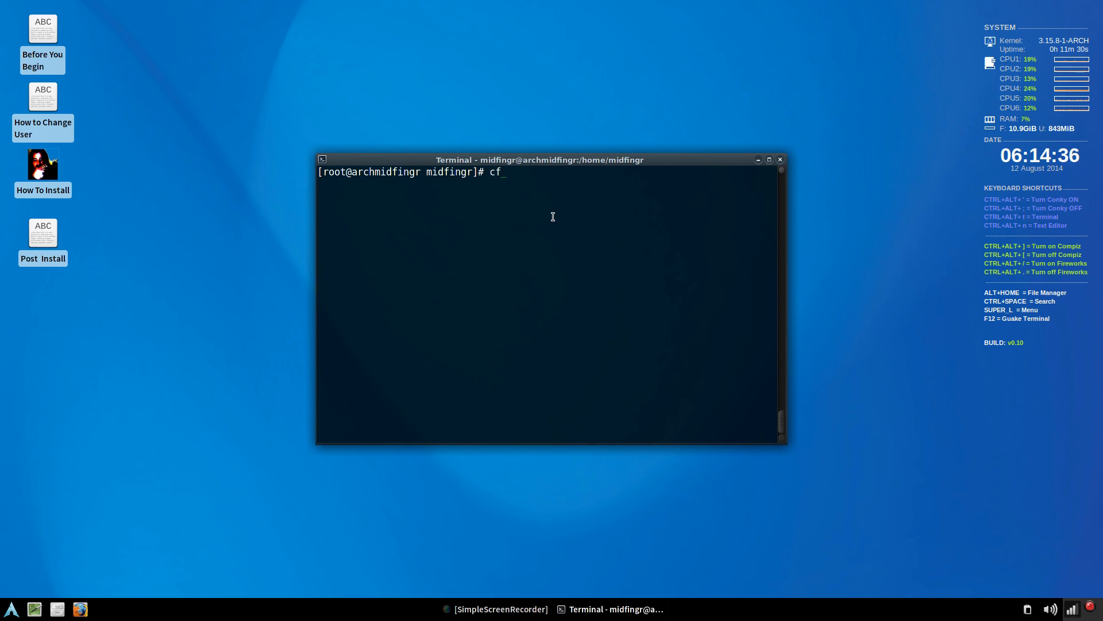
type("disk")
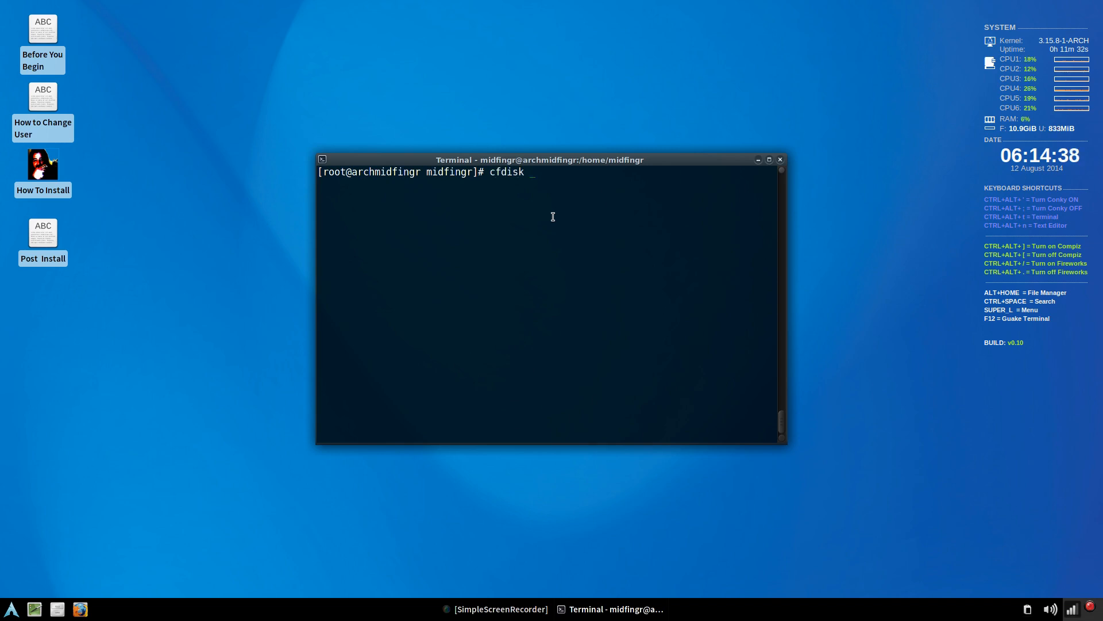
key("Return")
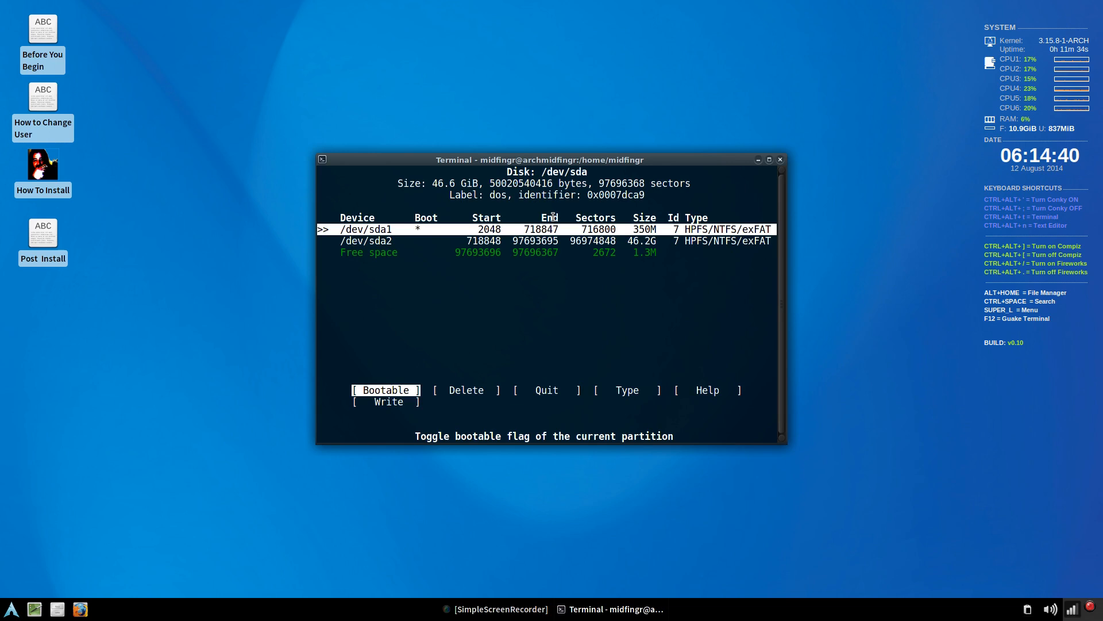
key("q")
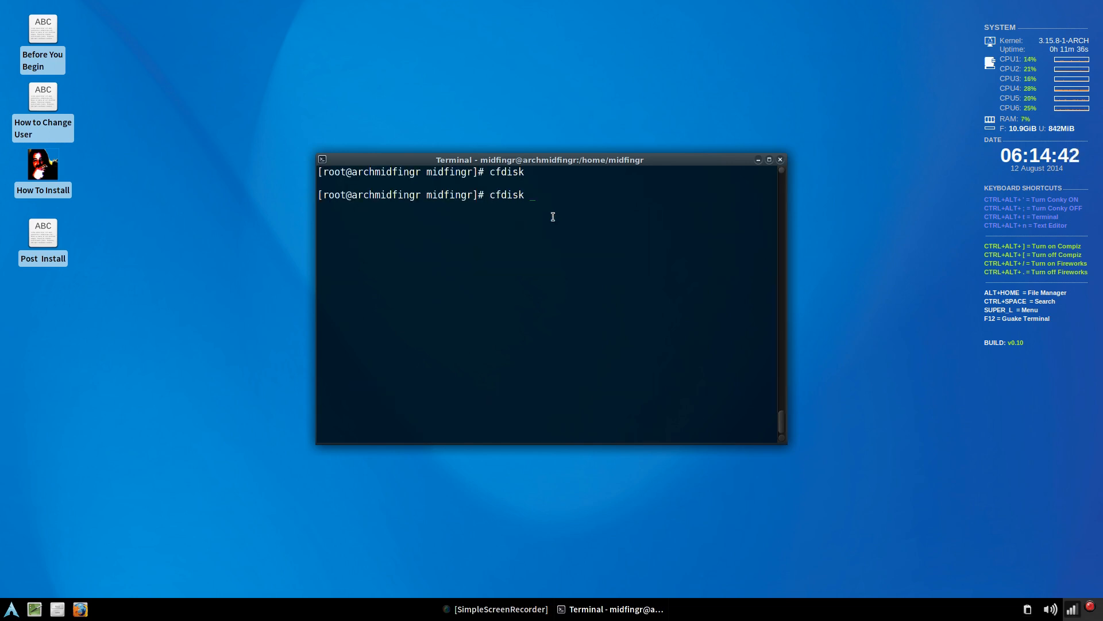
type("/d")
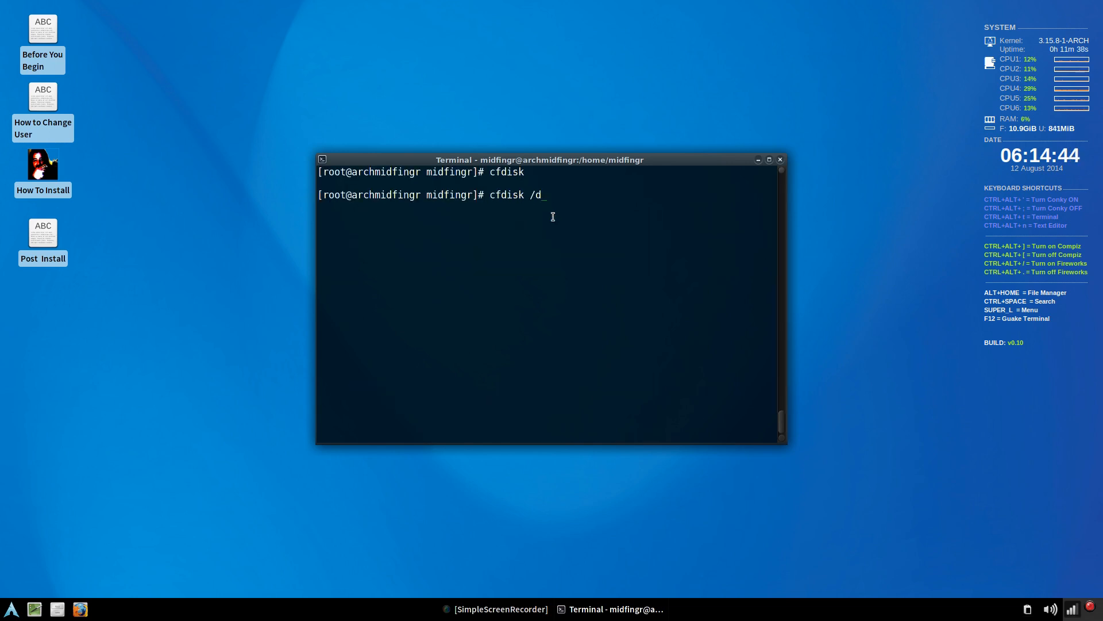
key("Return")
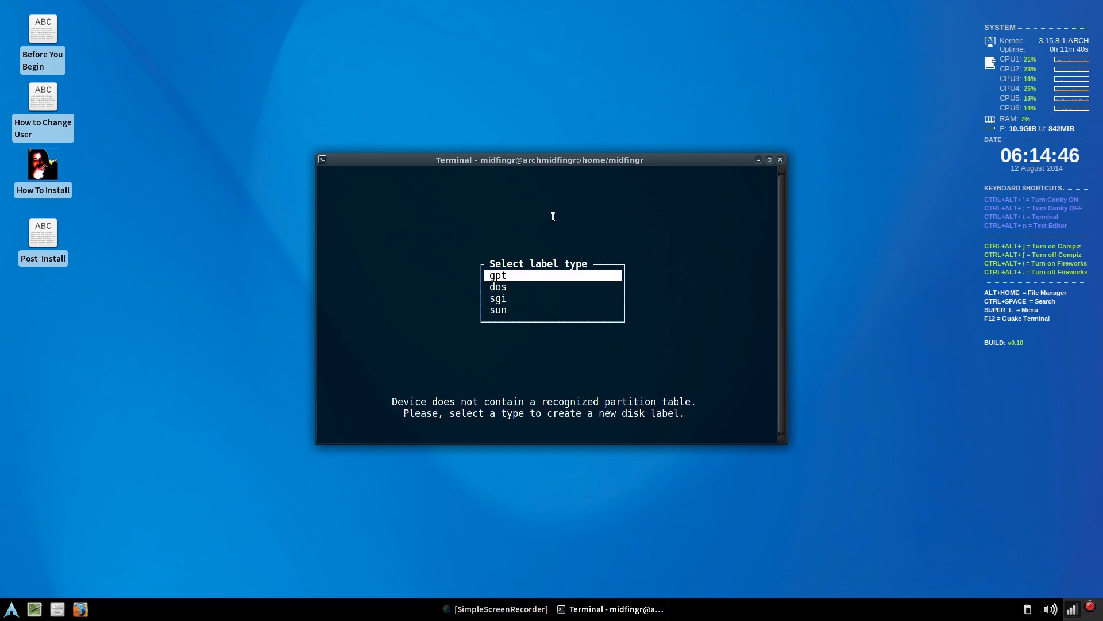
mouse_move(666, 239)
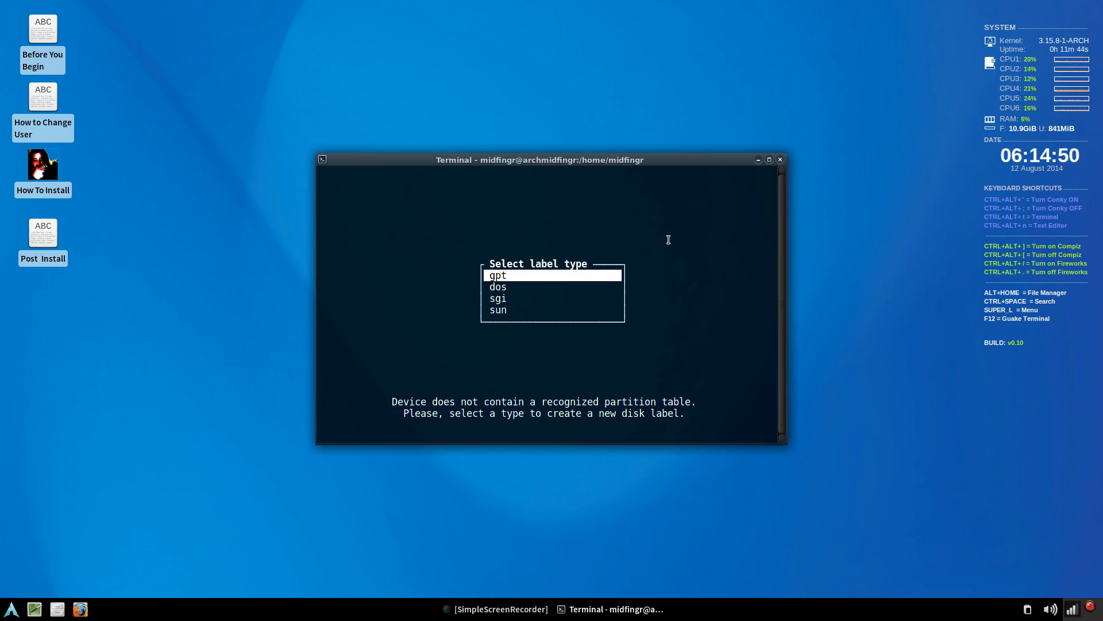
- Choose a dos partition table and create one new partition taking the full 37.3G
key("Down")
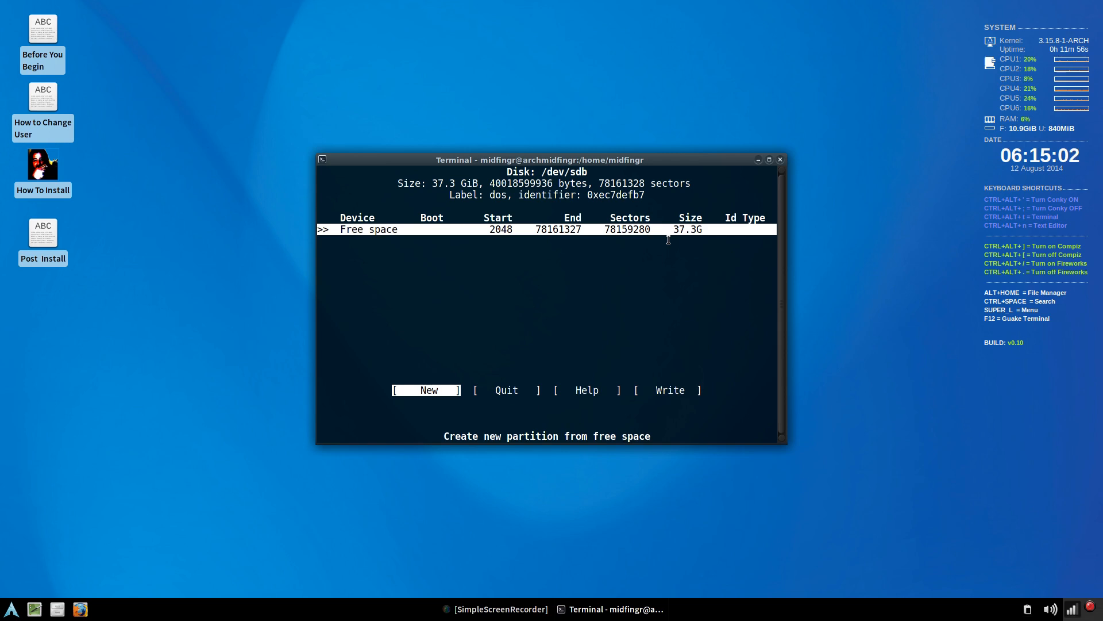
left_click(425, 390)
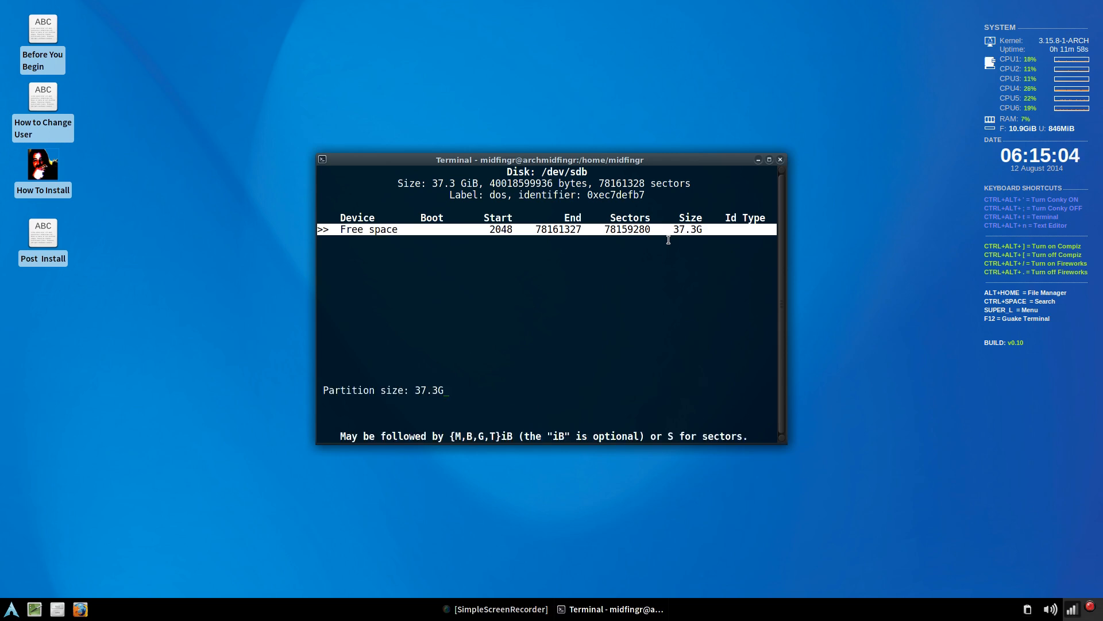
key("Return")
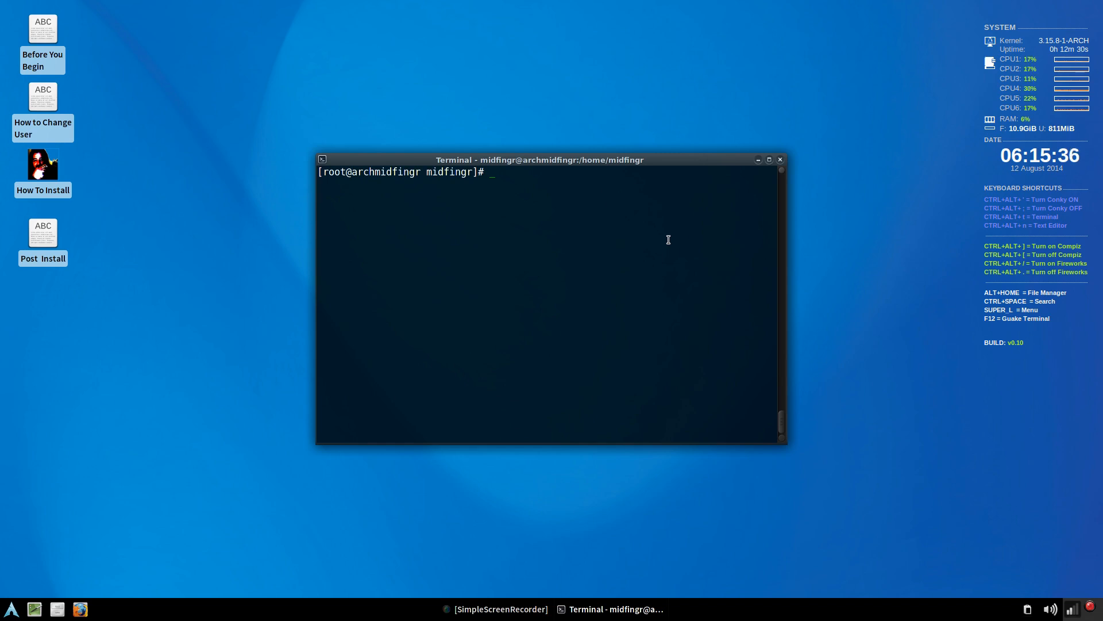
- Format /dev/sdb1 as ext4 with mkfs.ext4
type("mk")
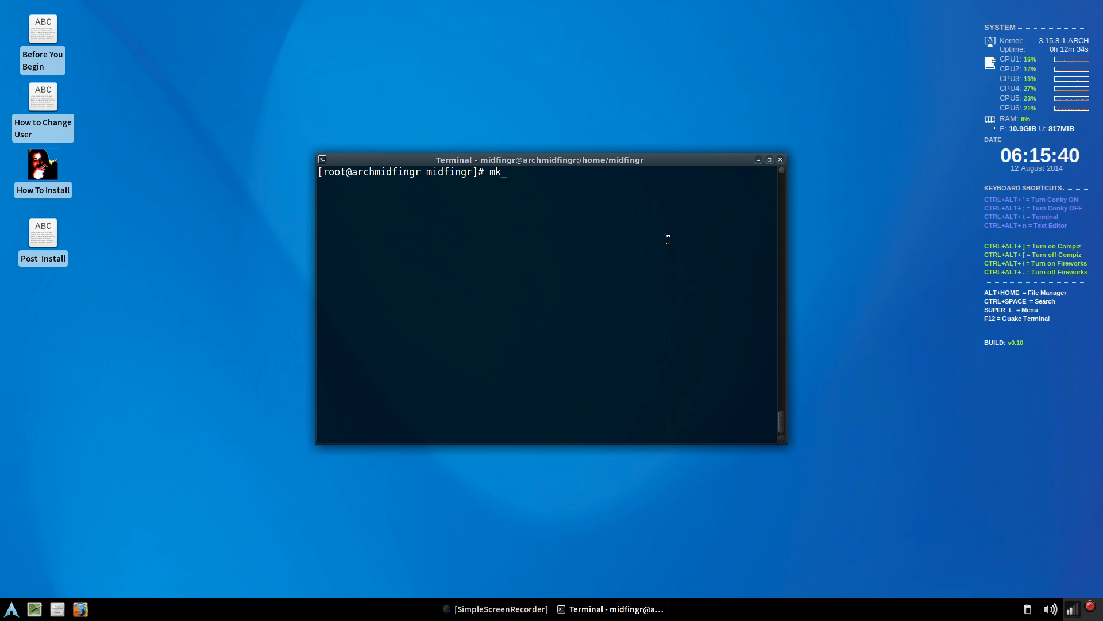
type("fs.")
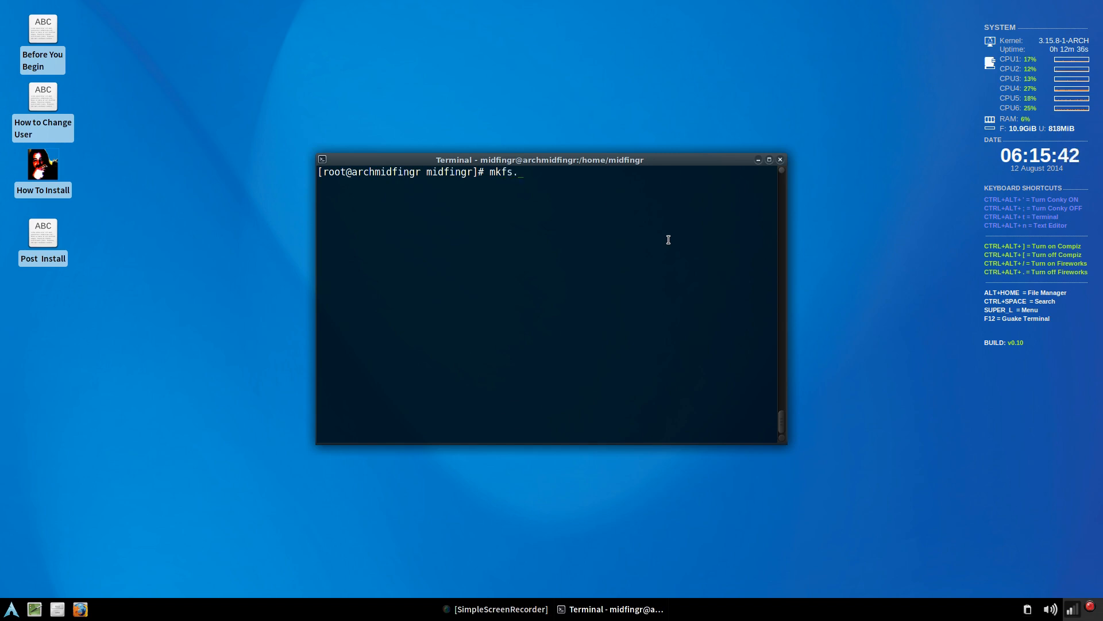
type("ext")
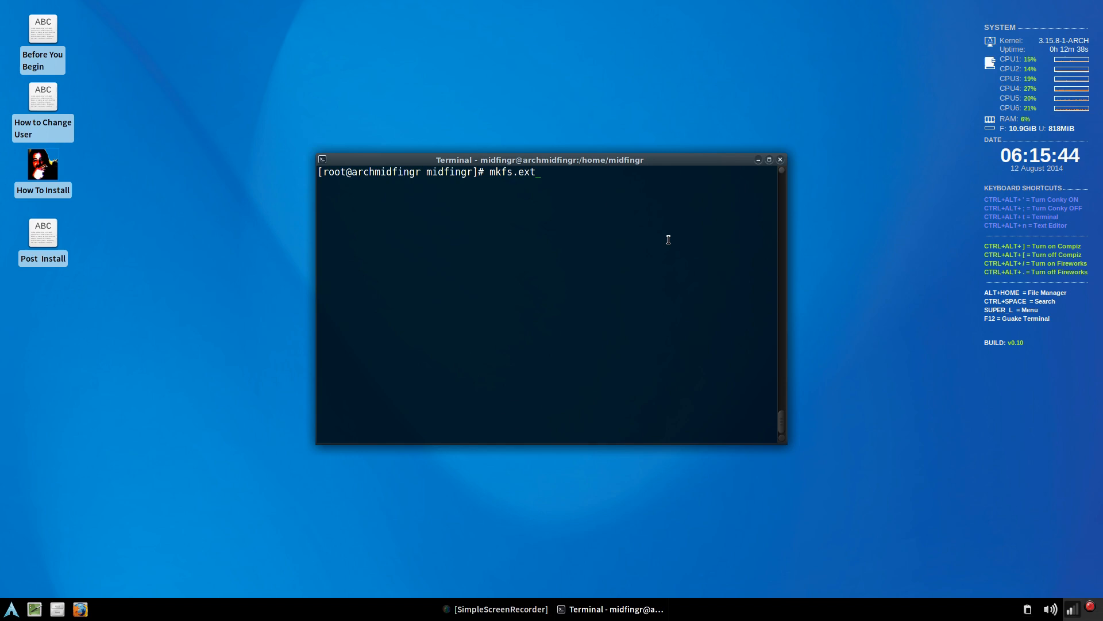
type("4 /d")
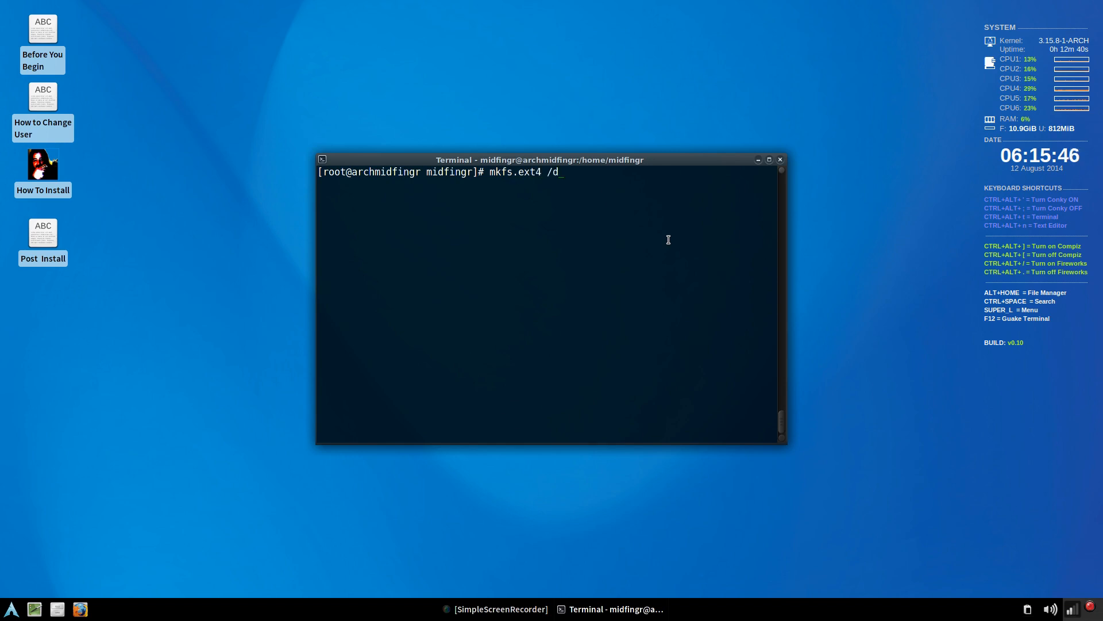
type("ev/sdb")
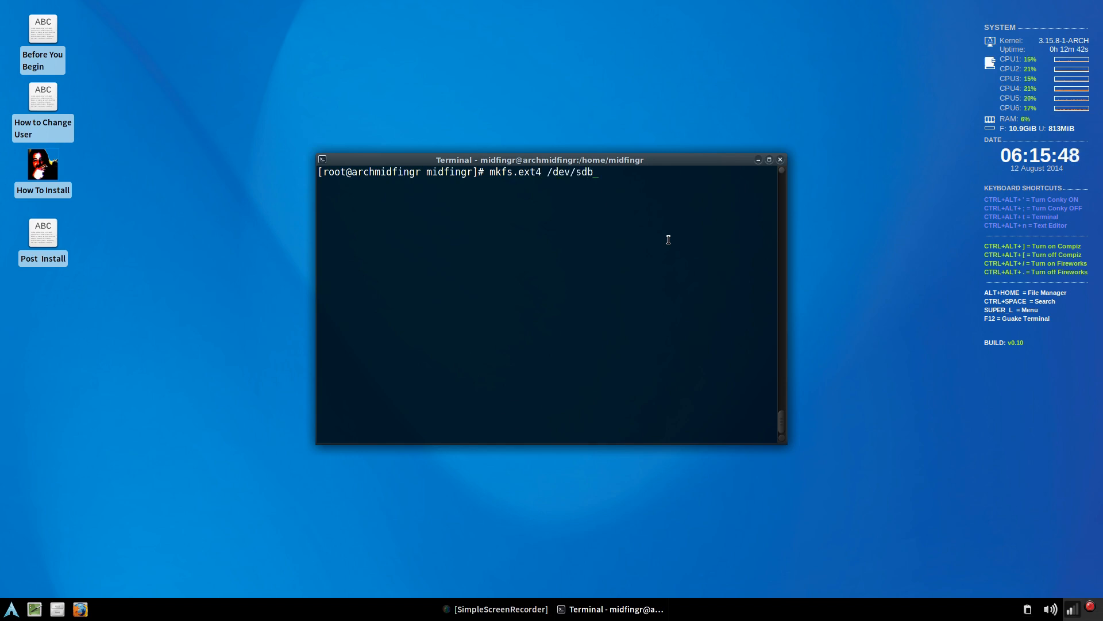
type("1")
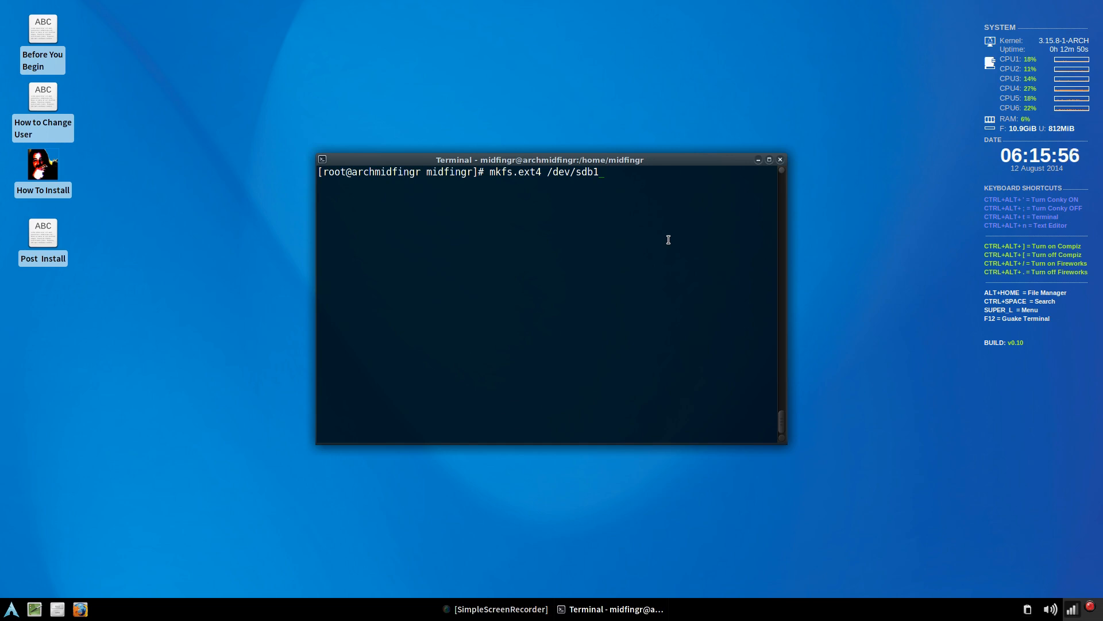
key("Return")
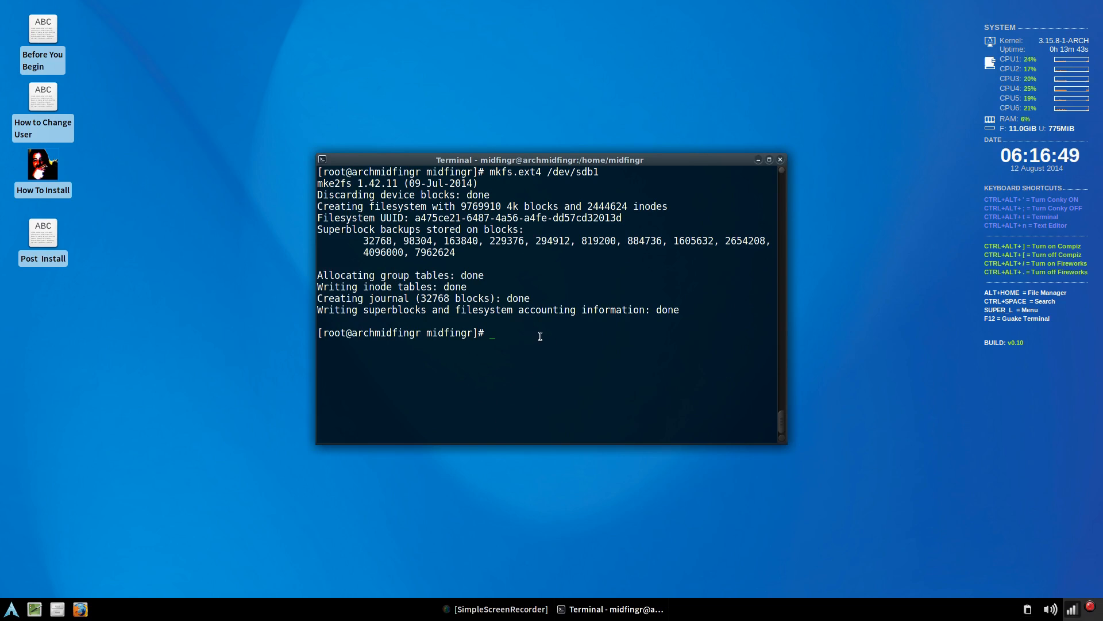
mouse_move(565, 299)
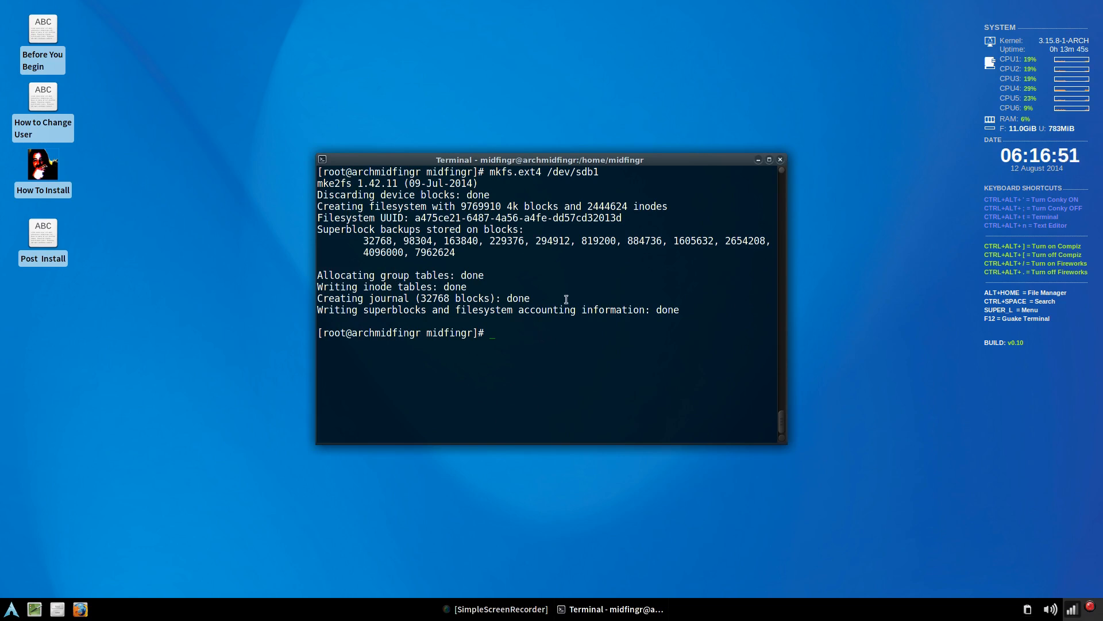
mouse_move(550, 345)
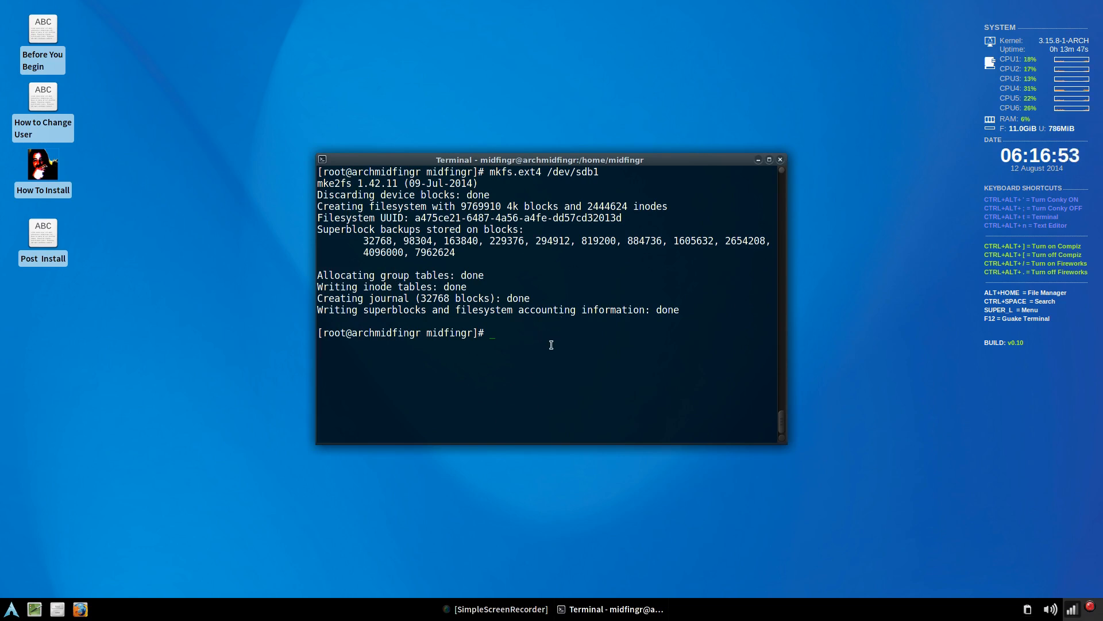
- Mount /dev/sdb1 at /mnt and list it, showing only lost+found
type("mo")
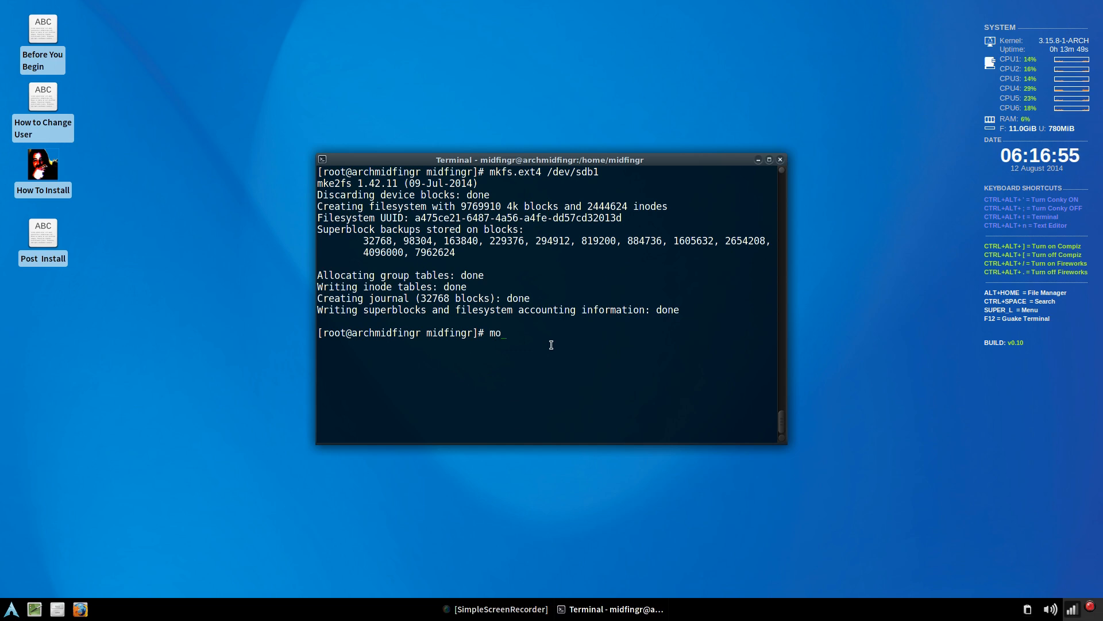
type("unt /de")
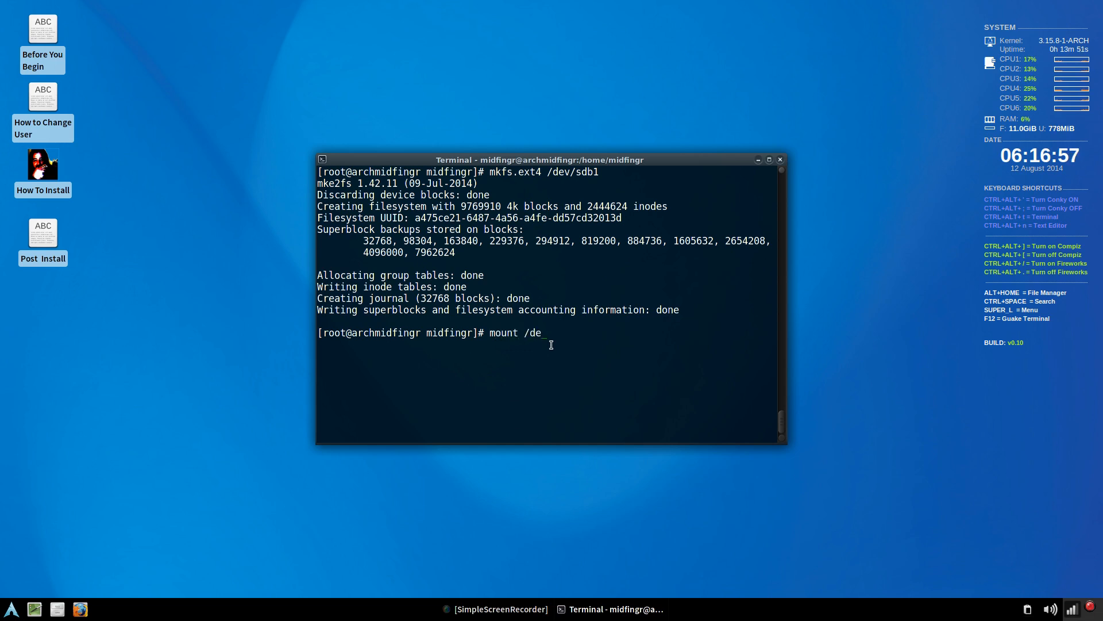
type("v/sdb")
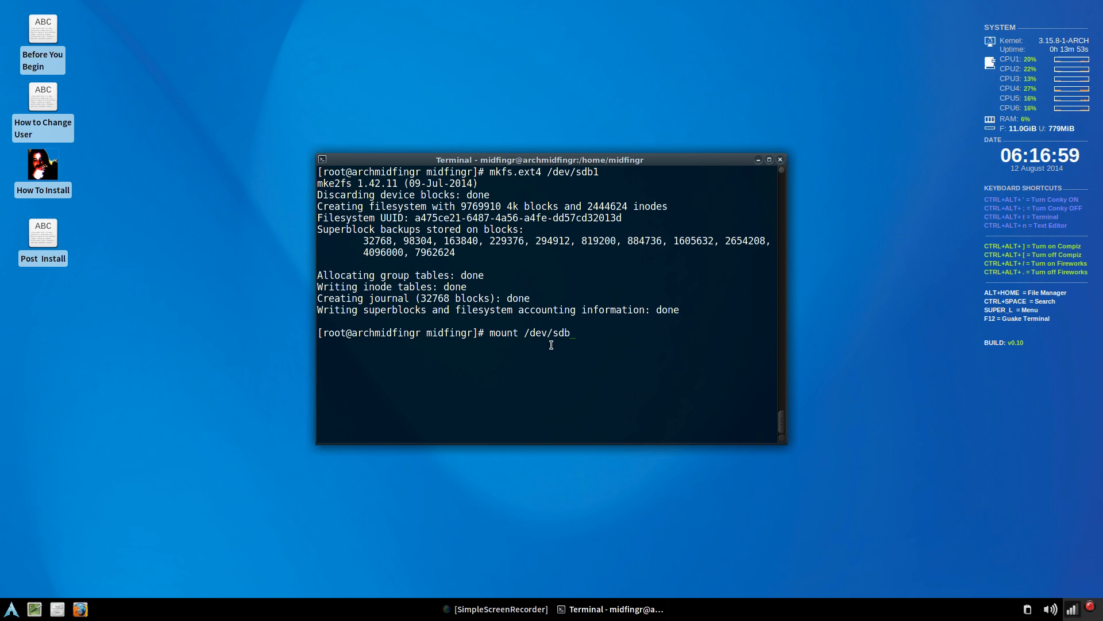
type("1 /m")
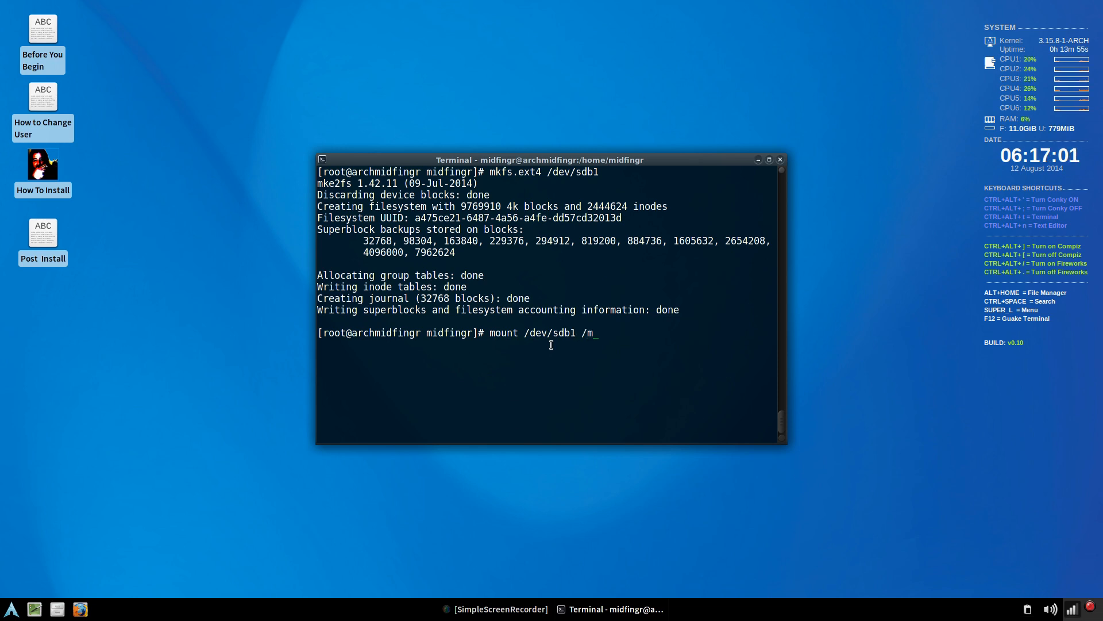
key("Return")
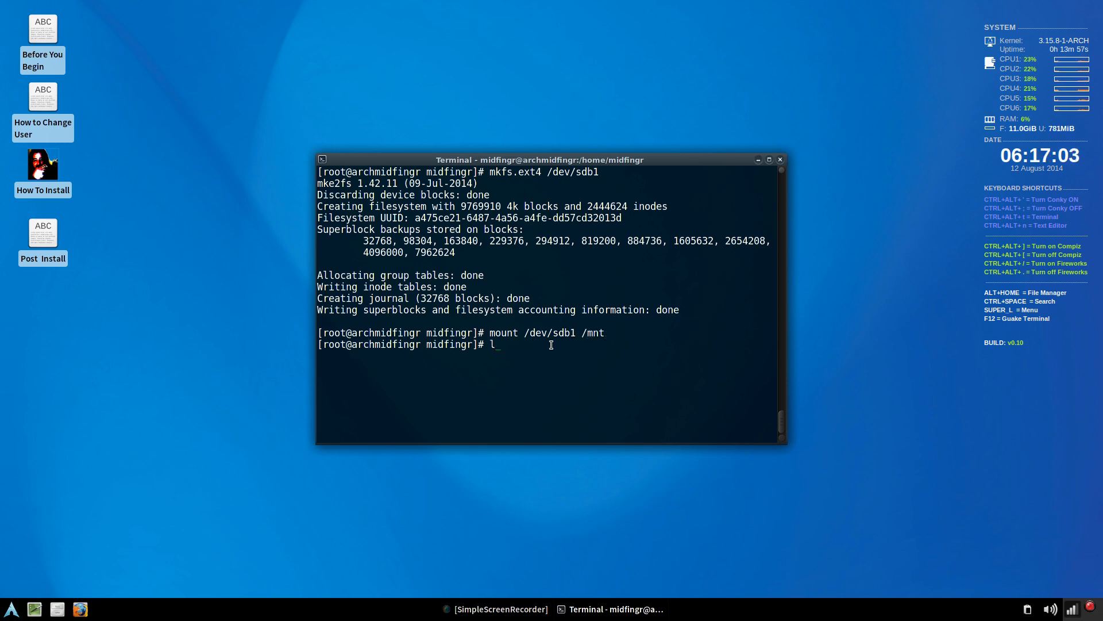
type("s /mnt")
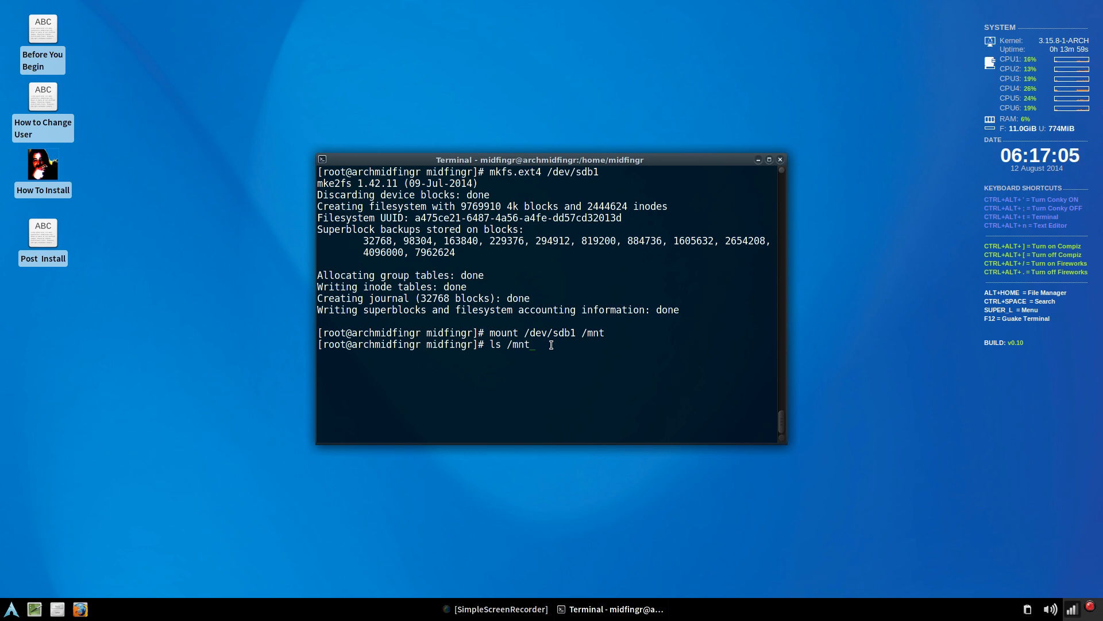
key("Return")
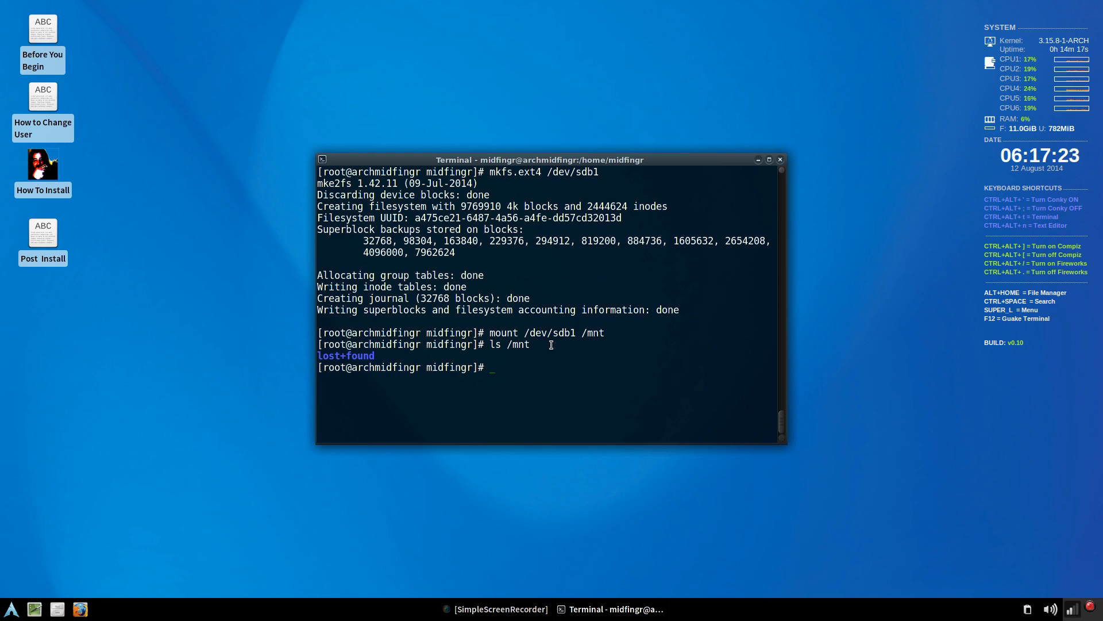
- Enter a command and clear the terminal back to an empty root prompt
type("ame")
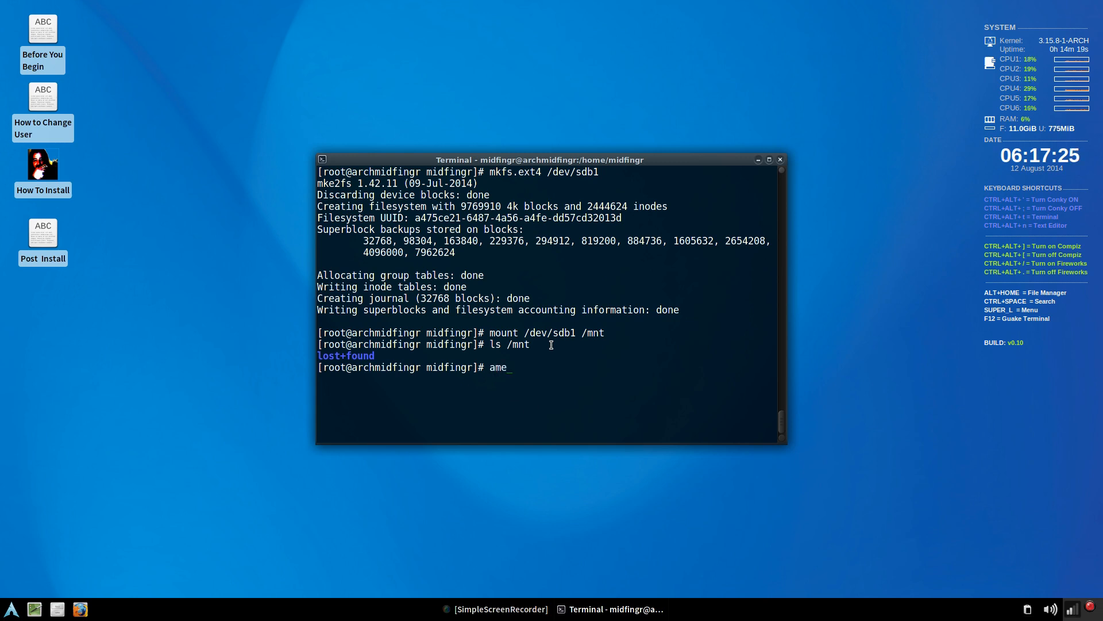
key("Return")
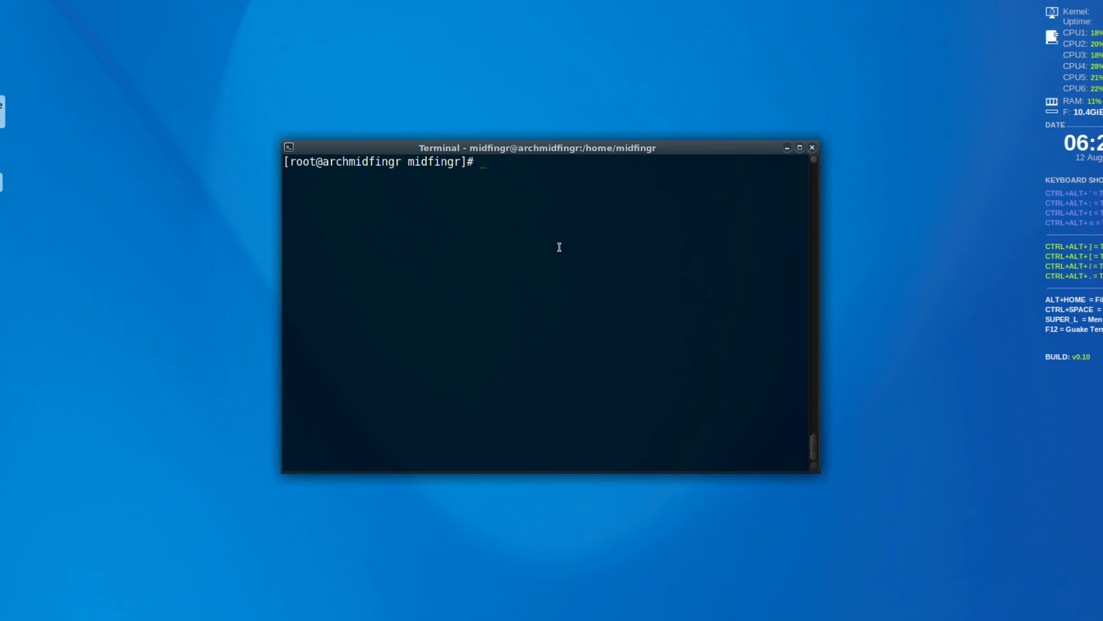
- Run genfstab /mnt >> /mnt/etc/fstab and display it, listing /dev/sdb1 as the ext4 root
type("g")
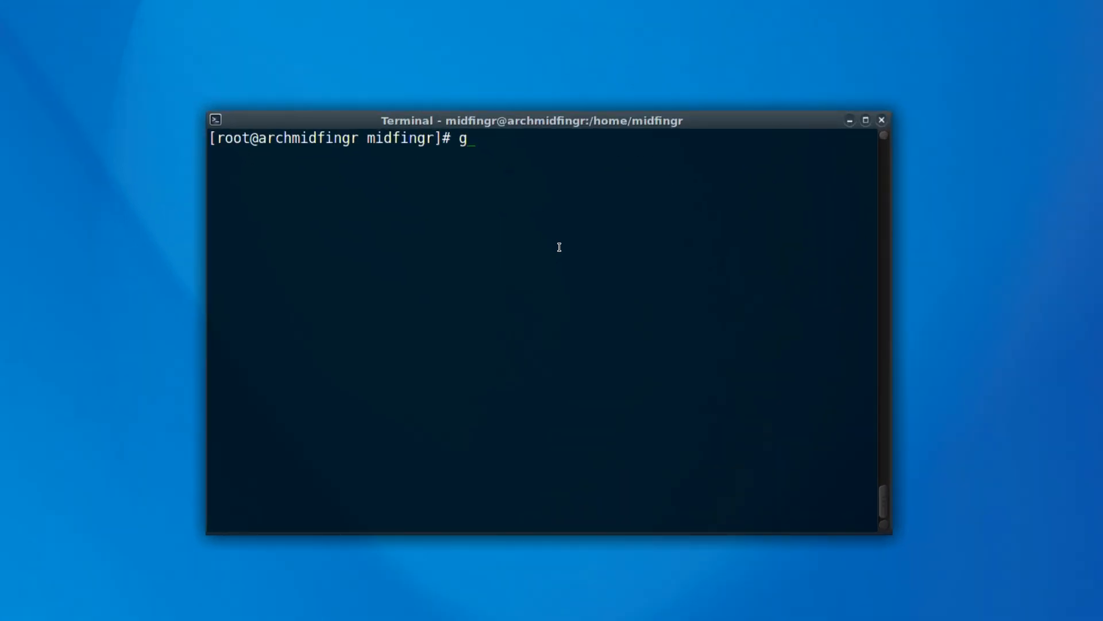
type("enfstab")
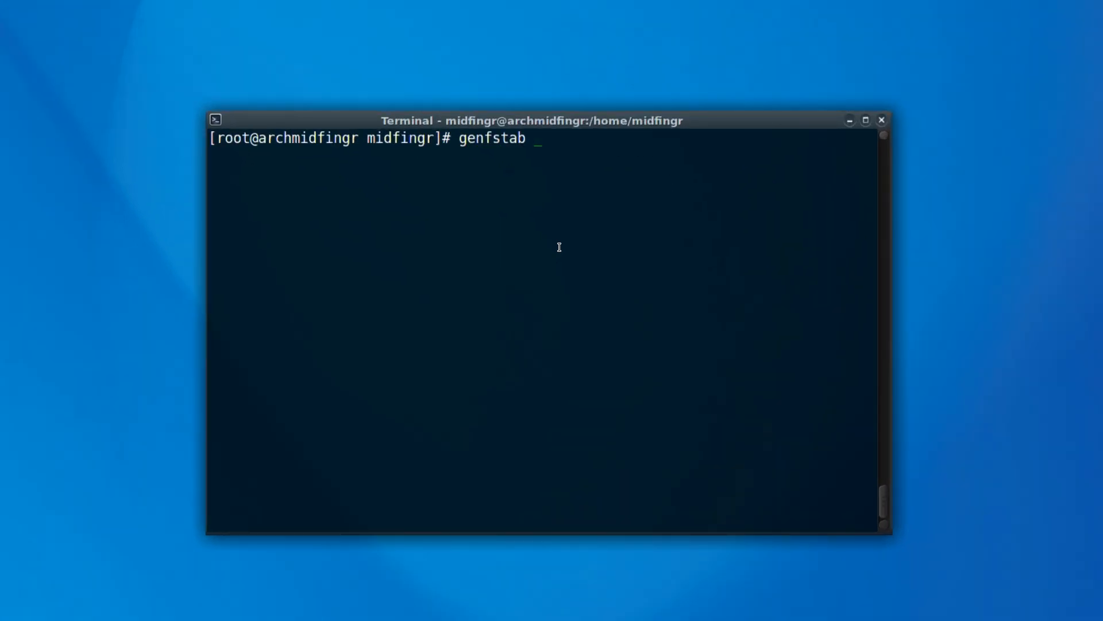
type("/mnt")
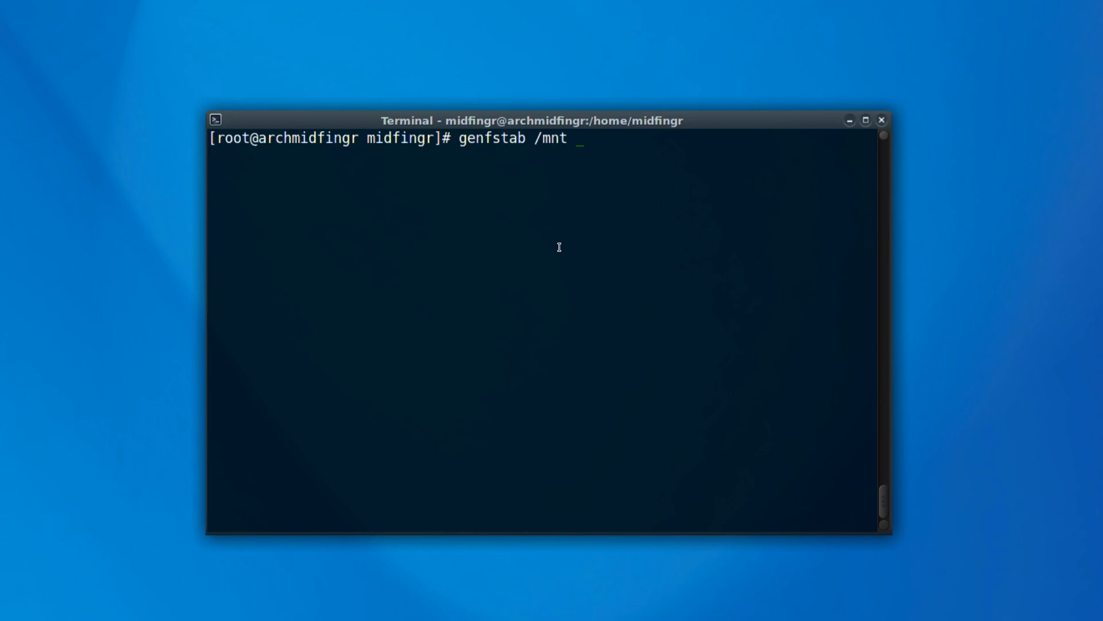
type(">> /mn")
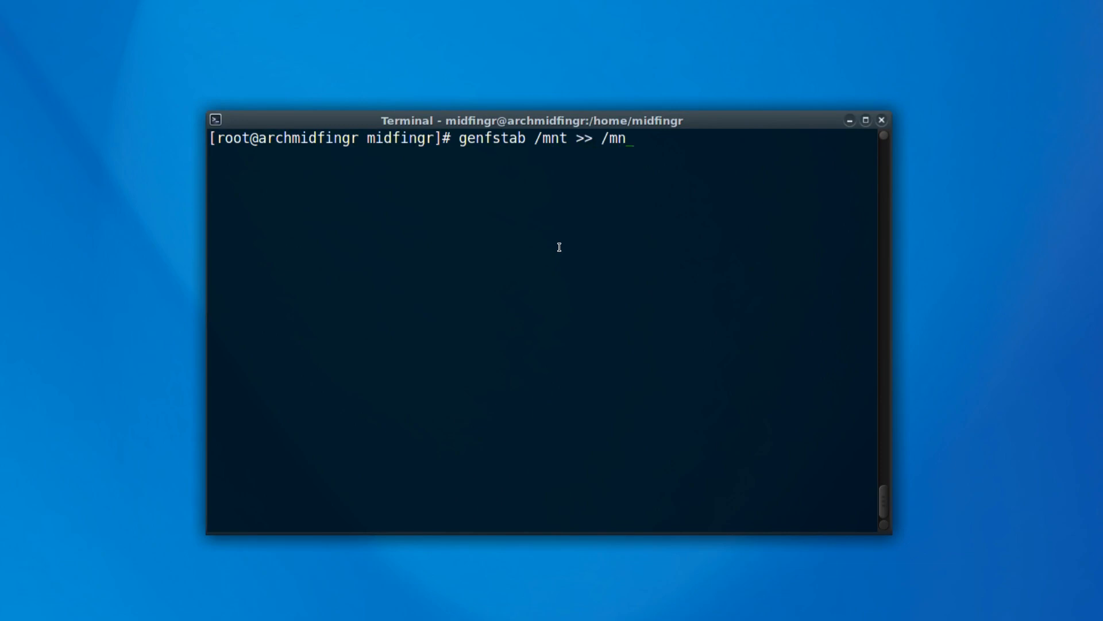
type("t/etc/fstab")
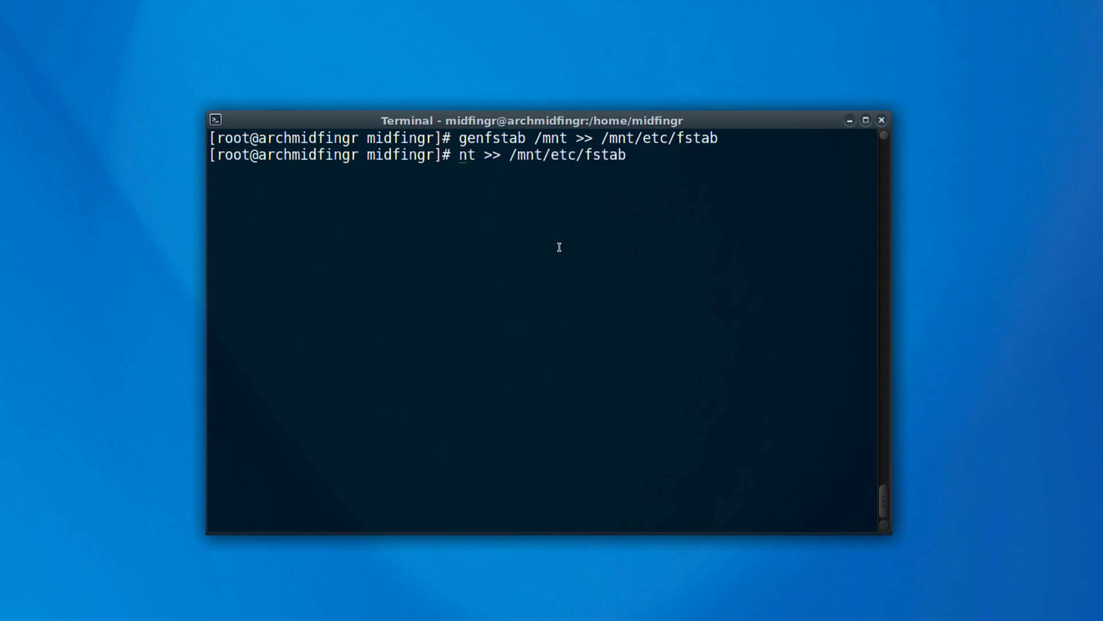
key("Return")
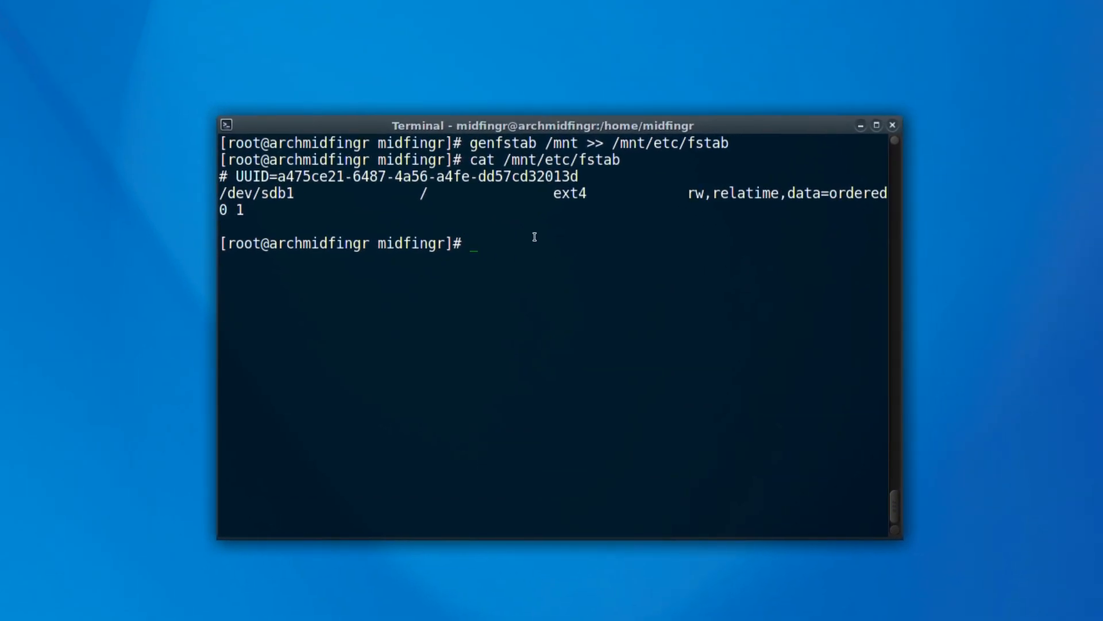
- Chroot into /mnt with arch-chroot, list its top-level directories, and begin the mkinitcpio command
type("arch-chroot")
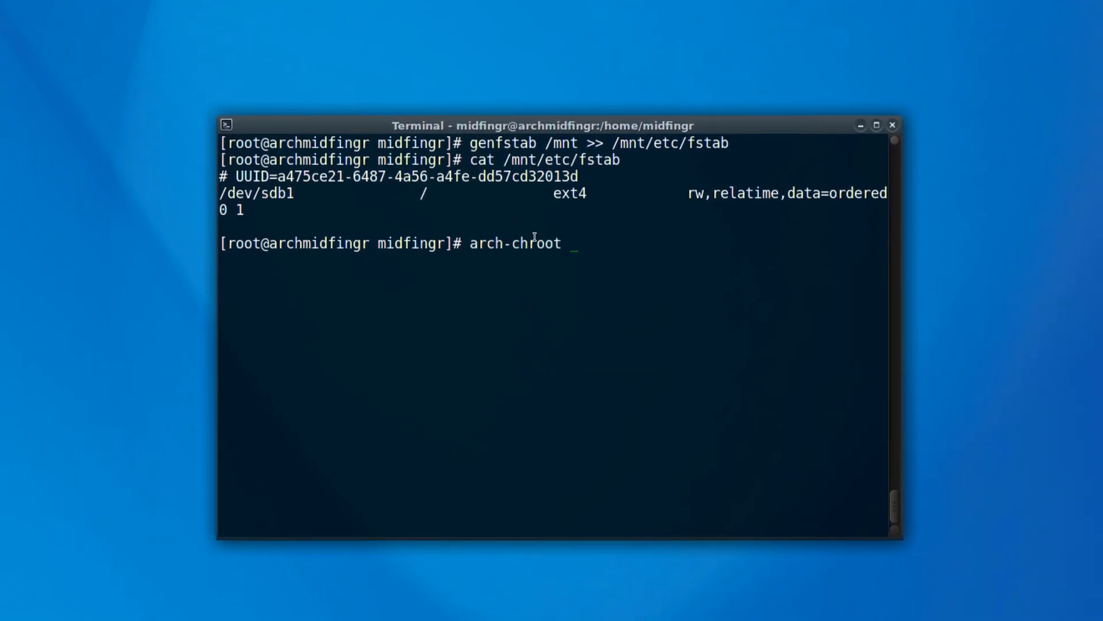
type("/")
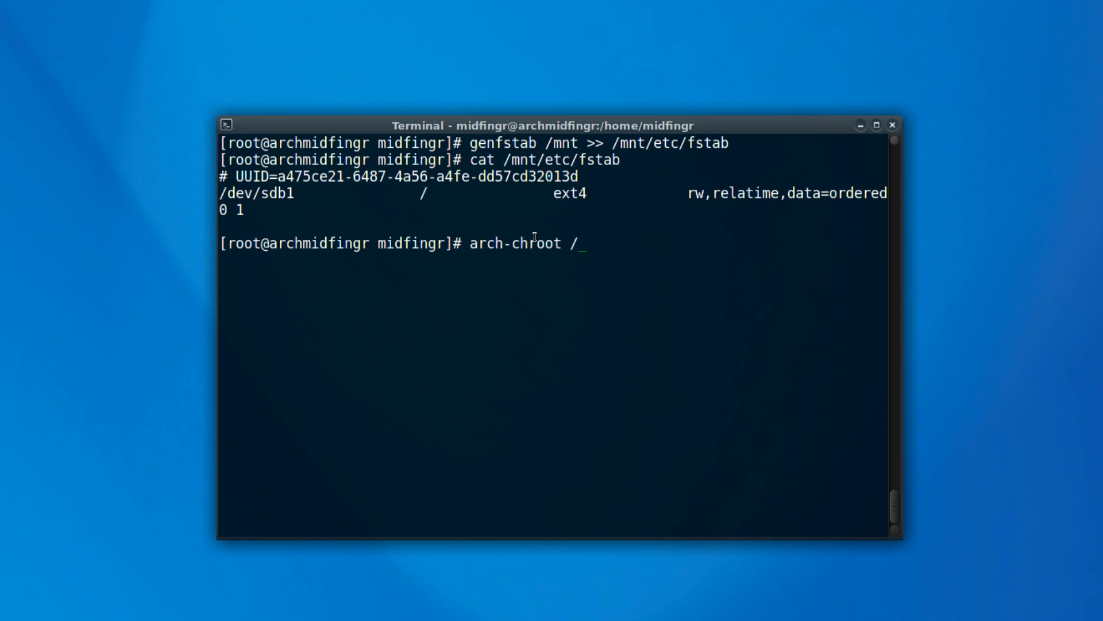
key("Return")
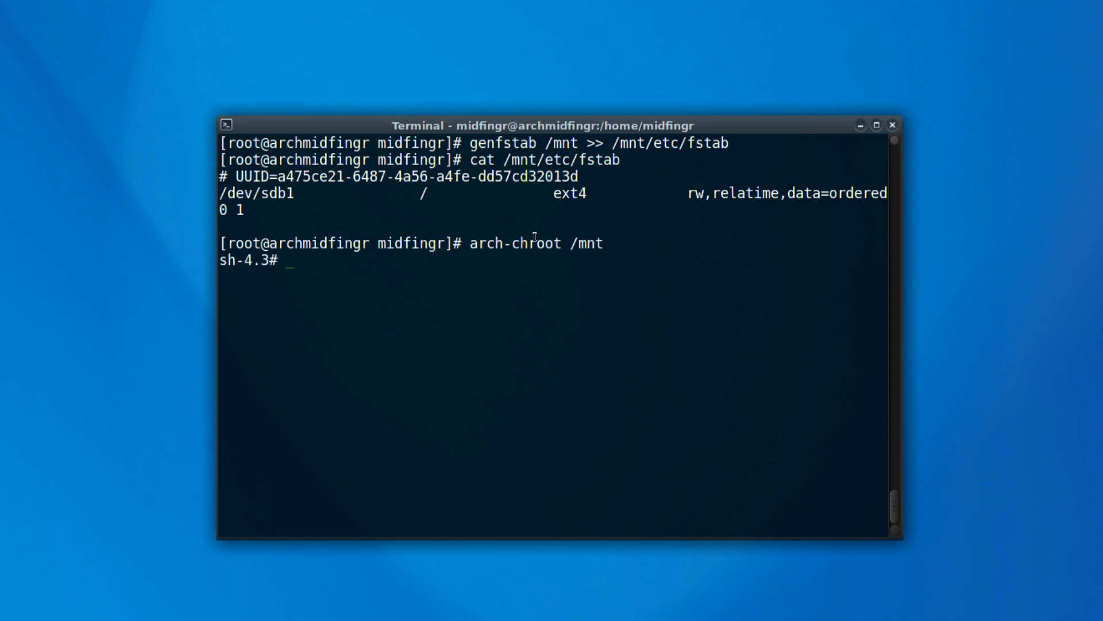
type("ls")
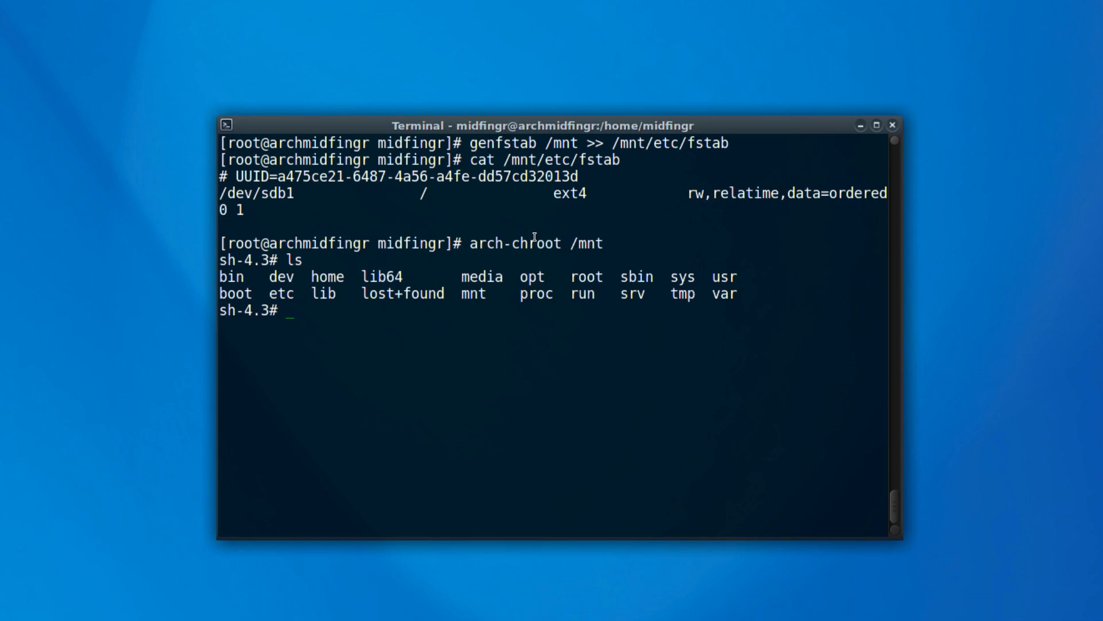
type("mkinitcpio")
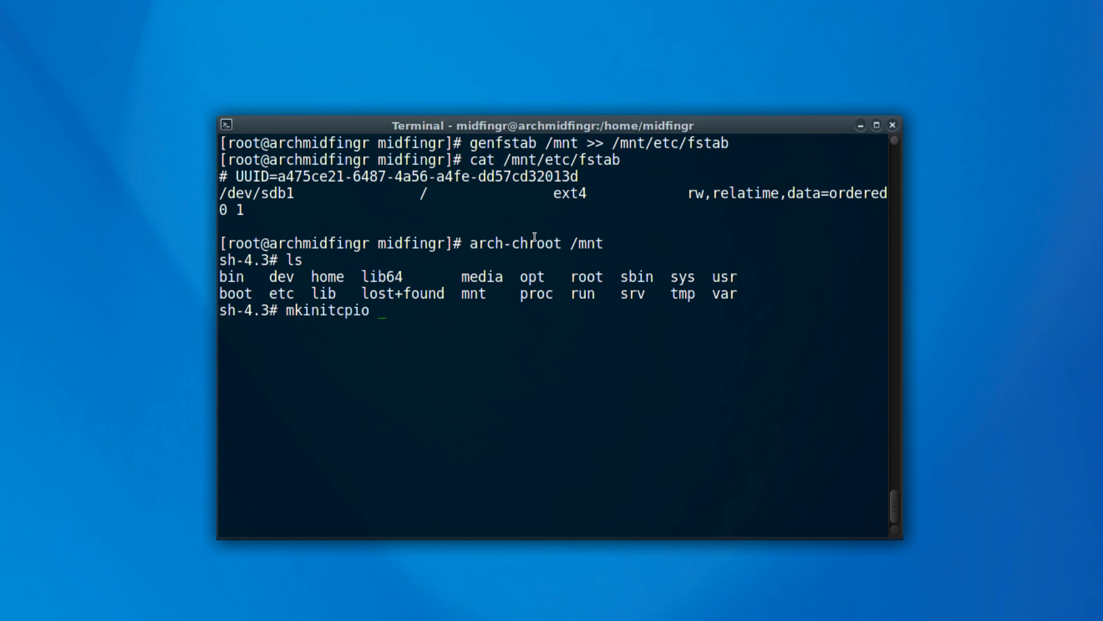
type("-")
type("gr")
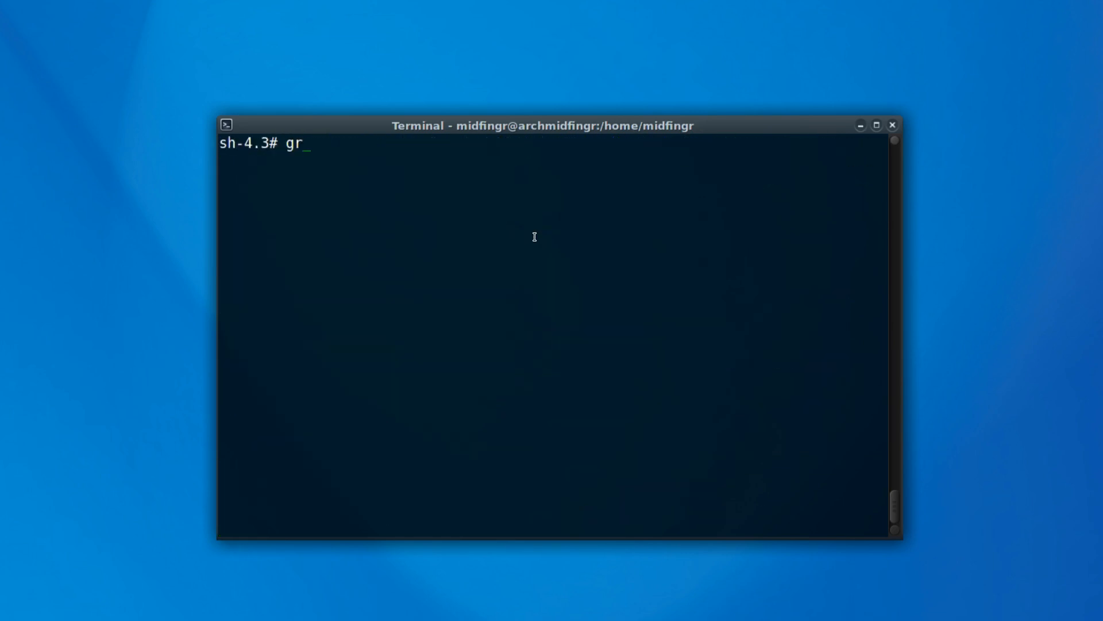
- Install the GRUB bootloader onto /dev/sdb with grub-install
type("ub-")
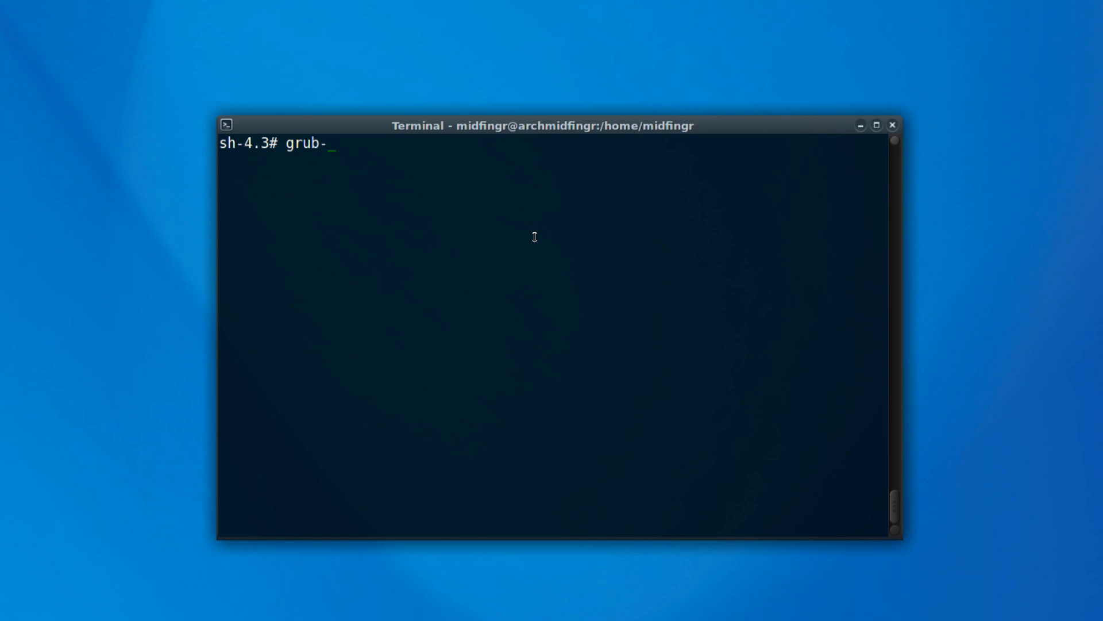
type("in")
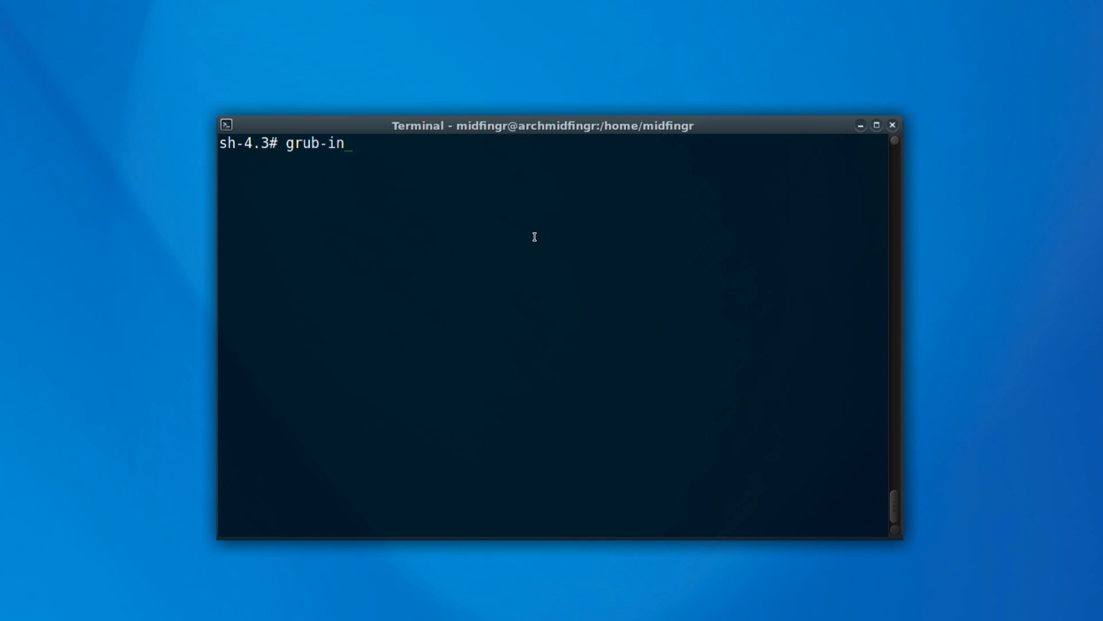
type("stall /dev")
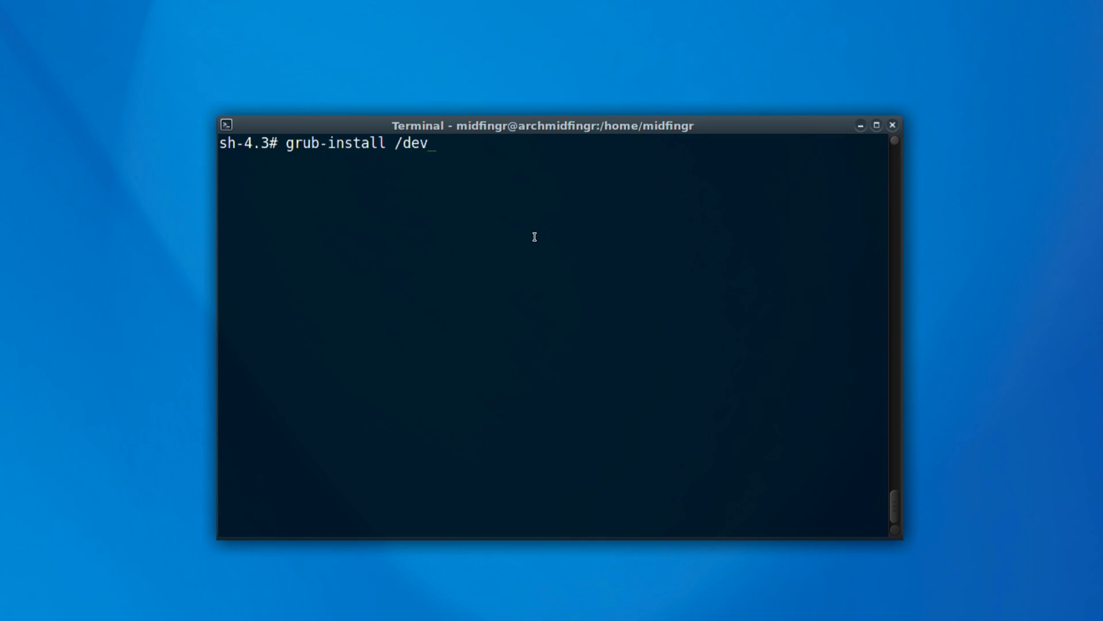
type("/sdb")
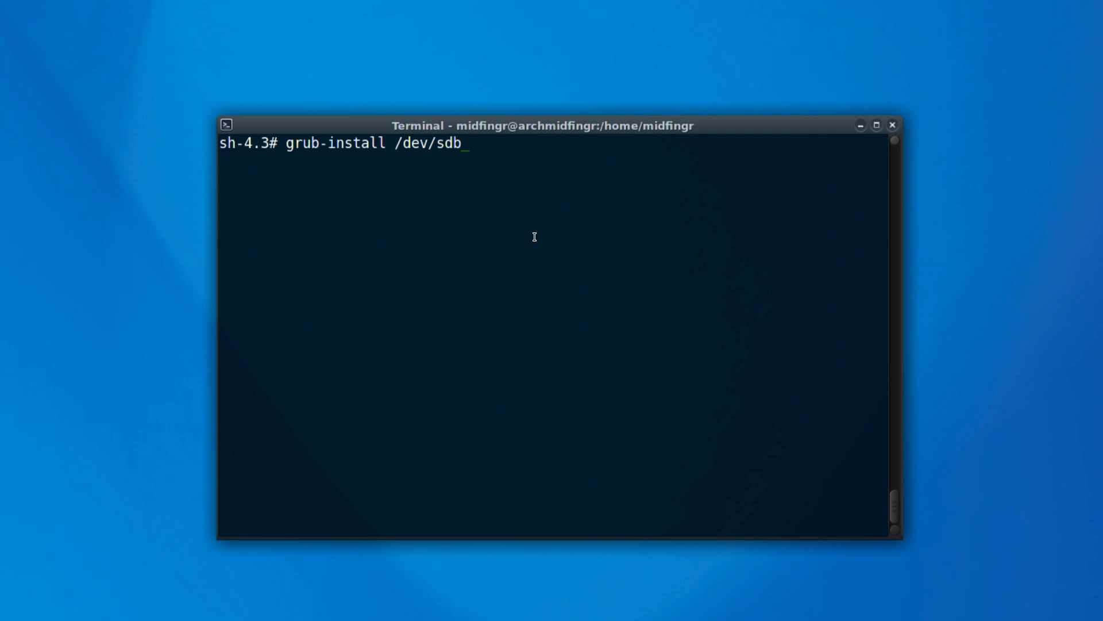
key("Return")
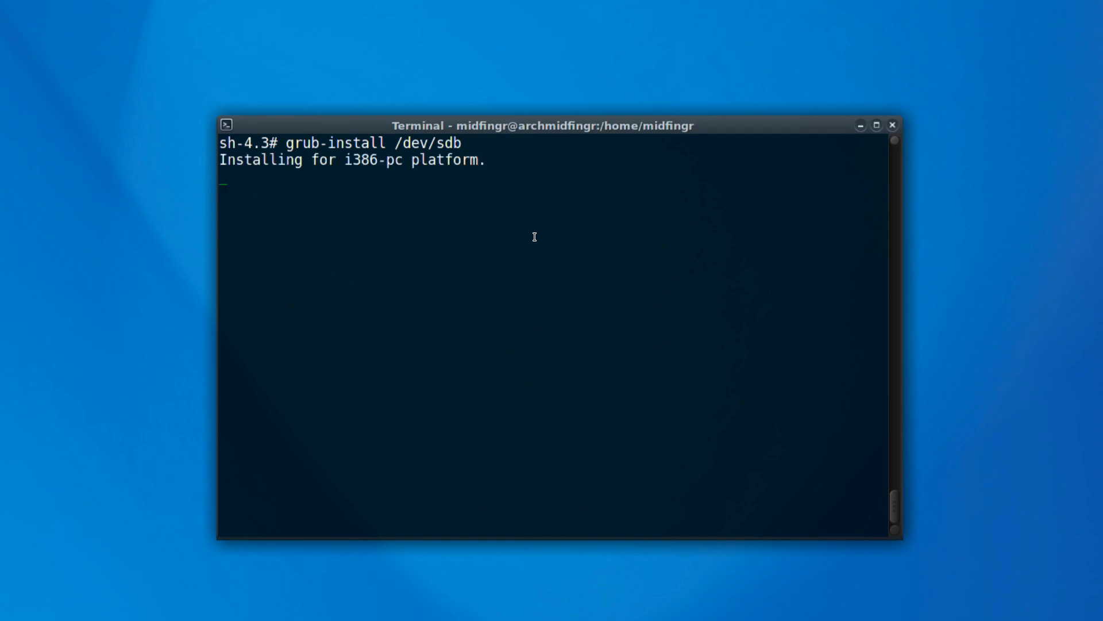
- Generate the GRUB configuration file at /boot/grub/grub.cfg with grub-mkconfig -o
type("gr")
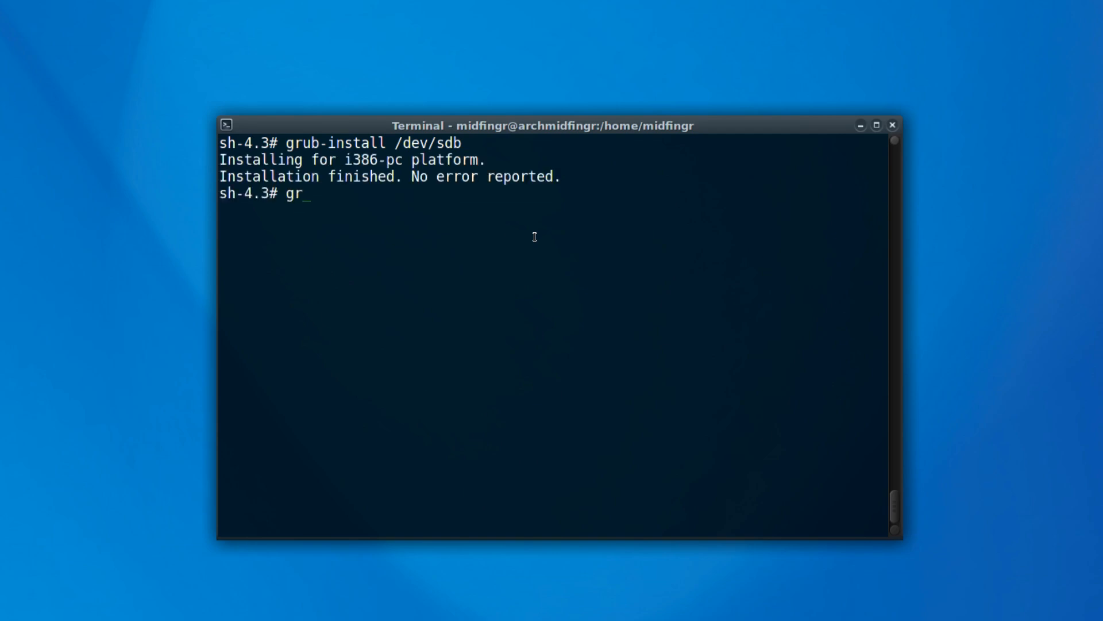
type("ub-mkconfig")
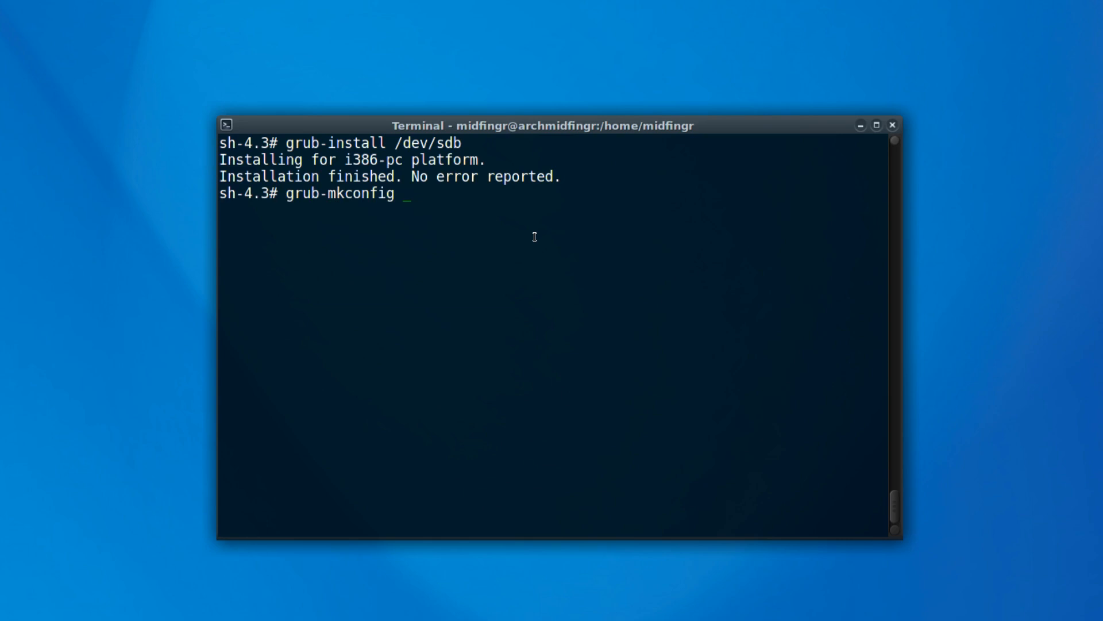
type("-o")
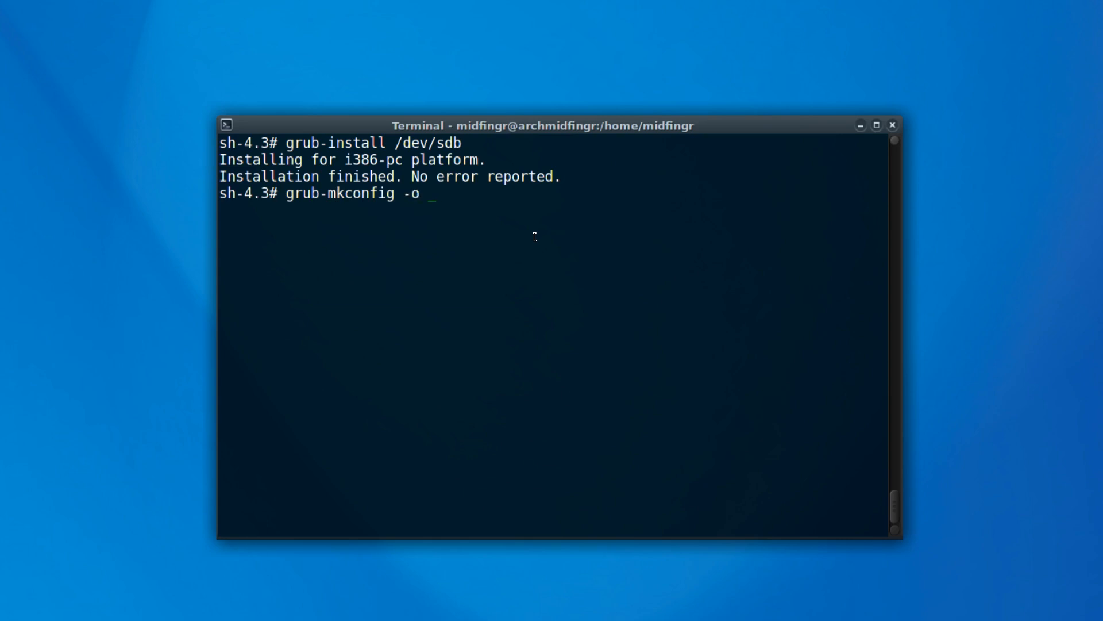
type("/boot/grub/g")
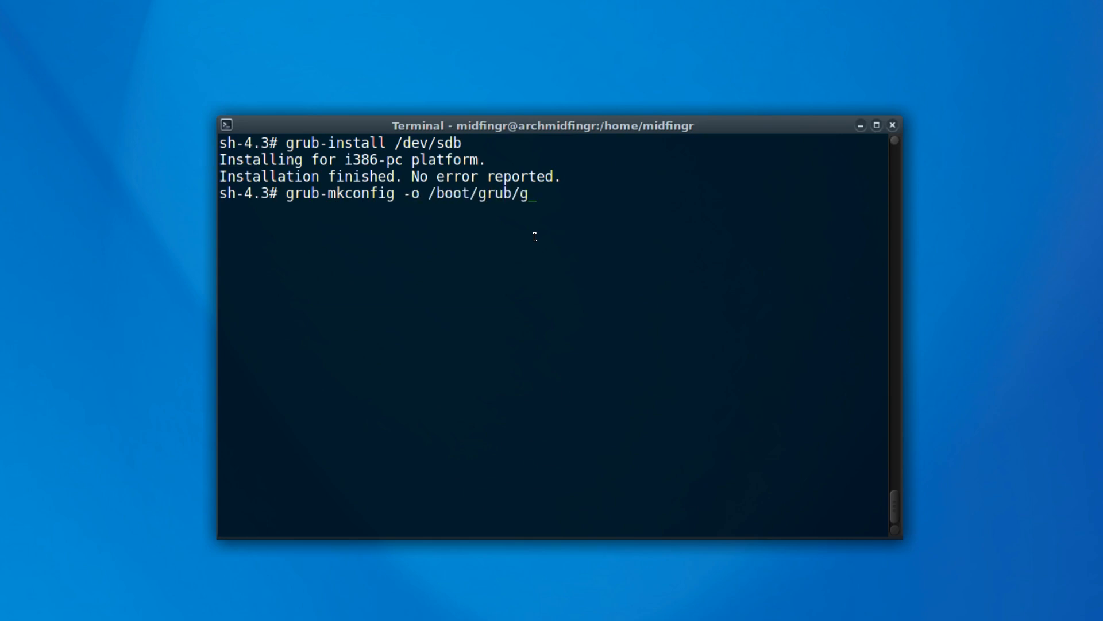
type("rub.cfg")
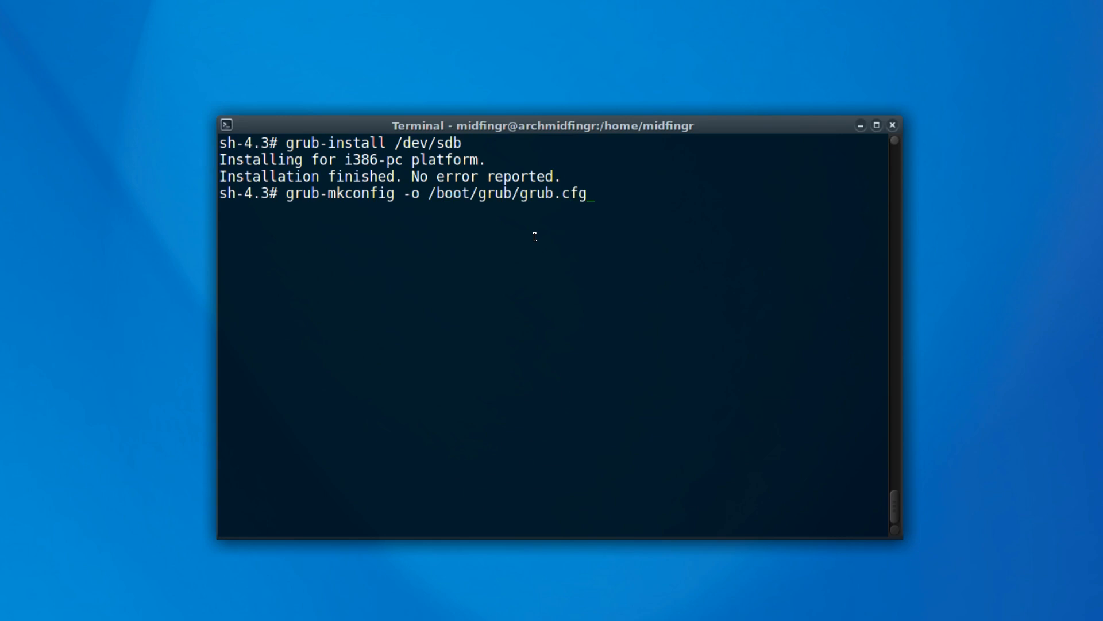
key("Return")
type("exit")
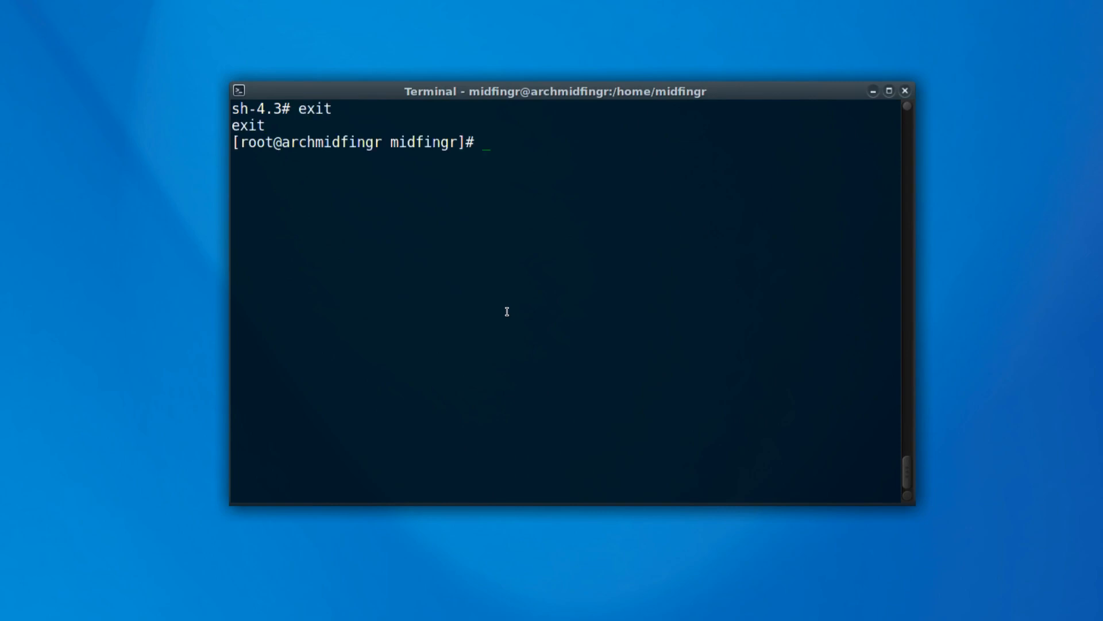
- Recursively unmount everything under /mnt with umount /mnt -R and exit the shell
type("um")
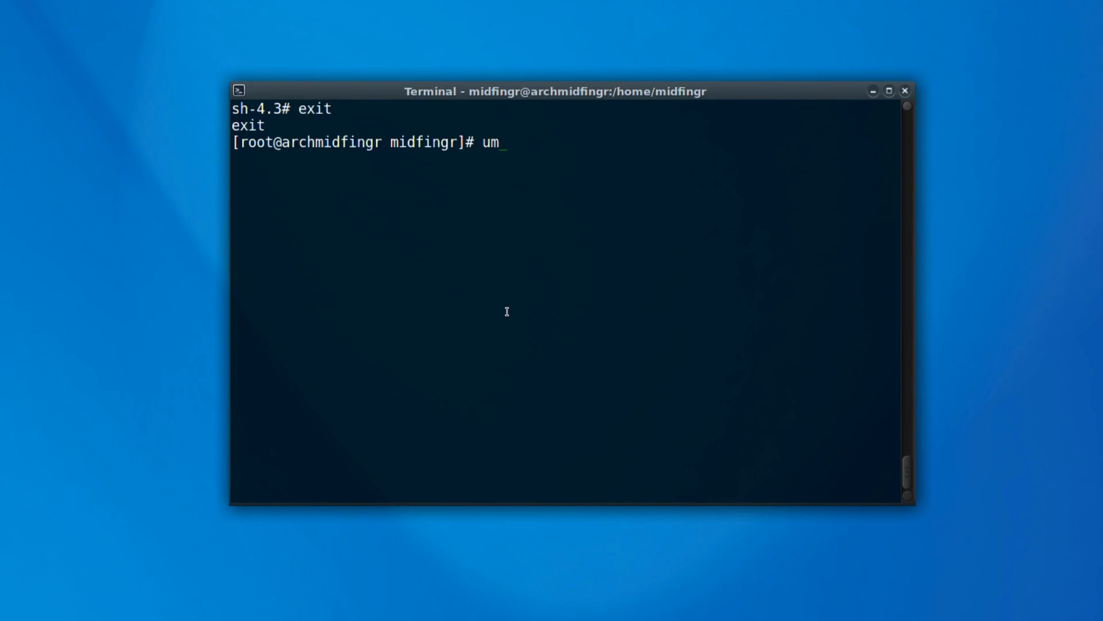
type("ount /")
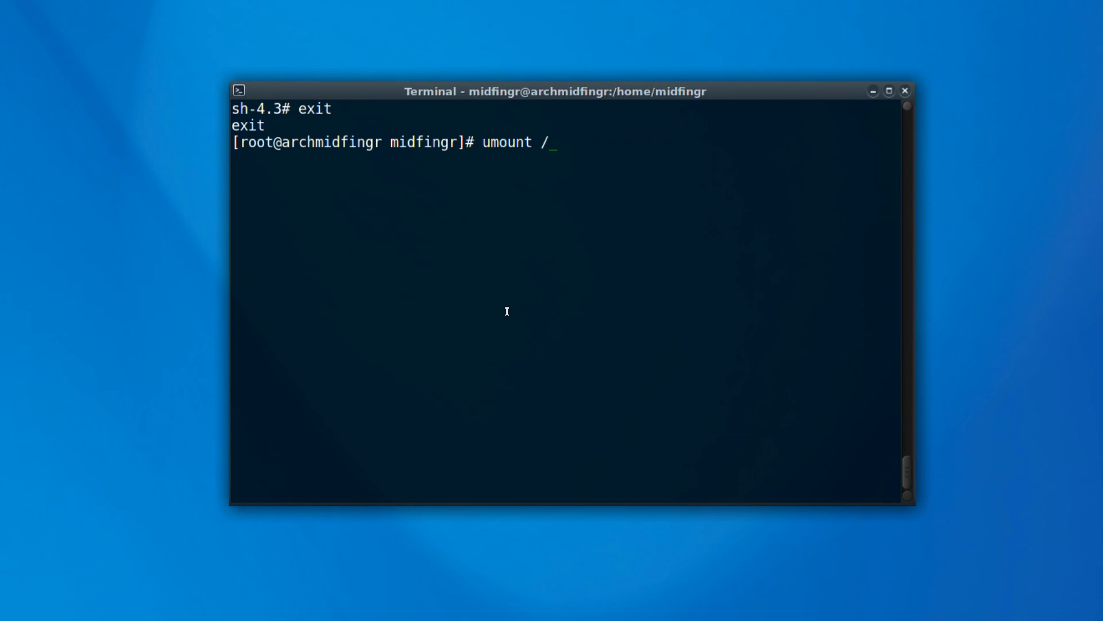
type("mnt")
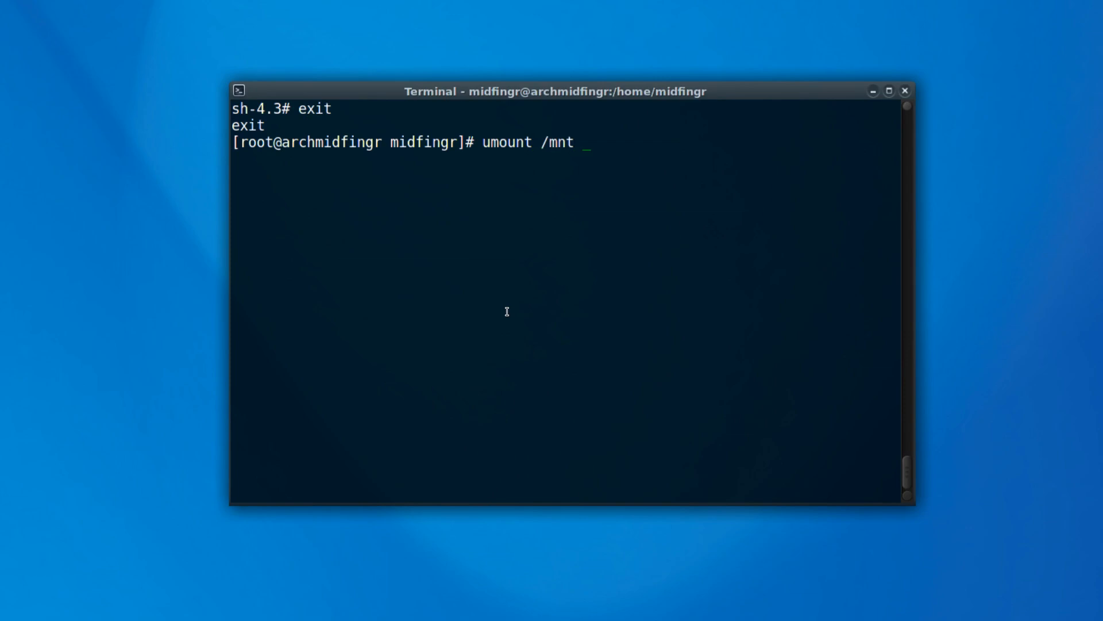
type("-R")
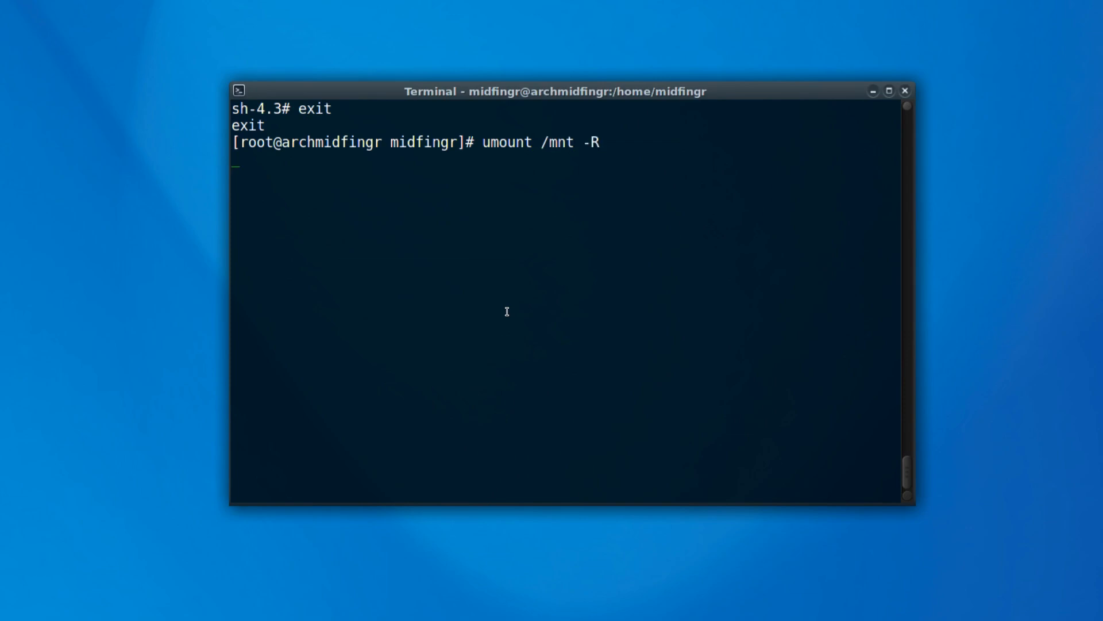
type("ex")
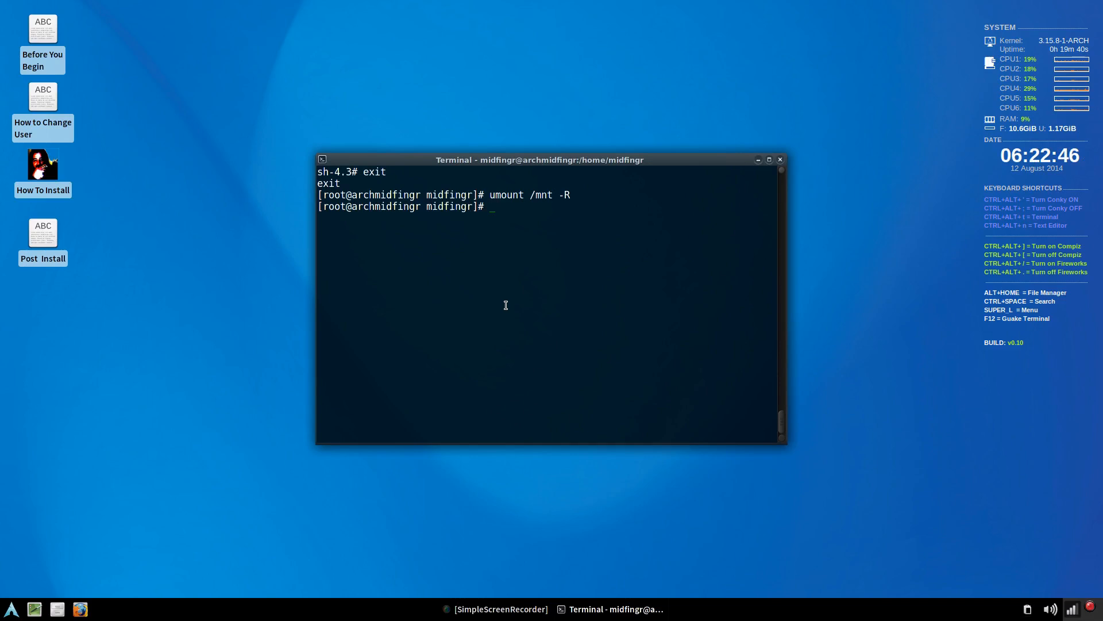
mouse_move(521, 329)
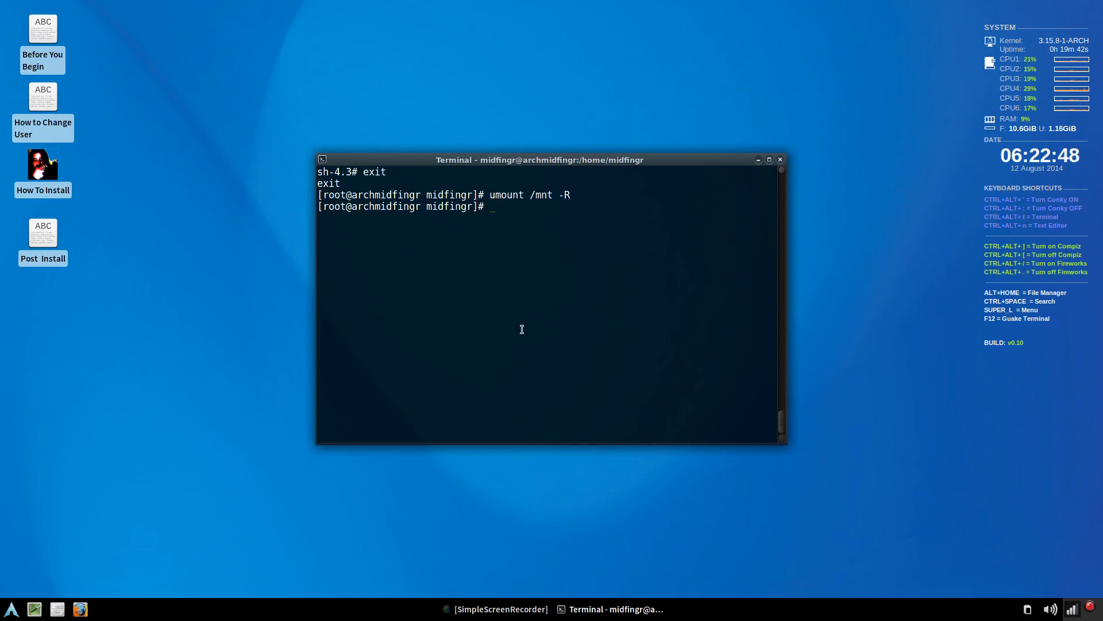
mouse_move(541, 468)
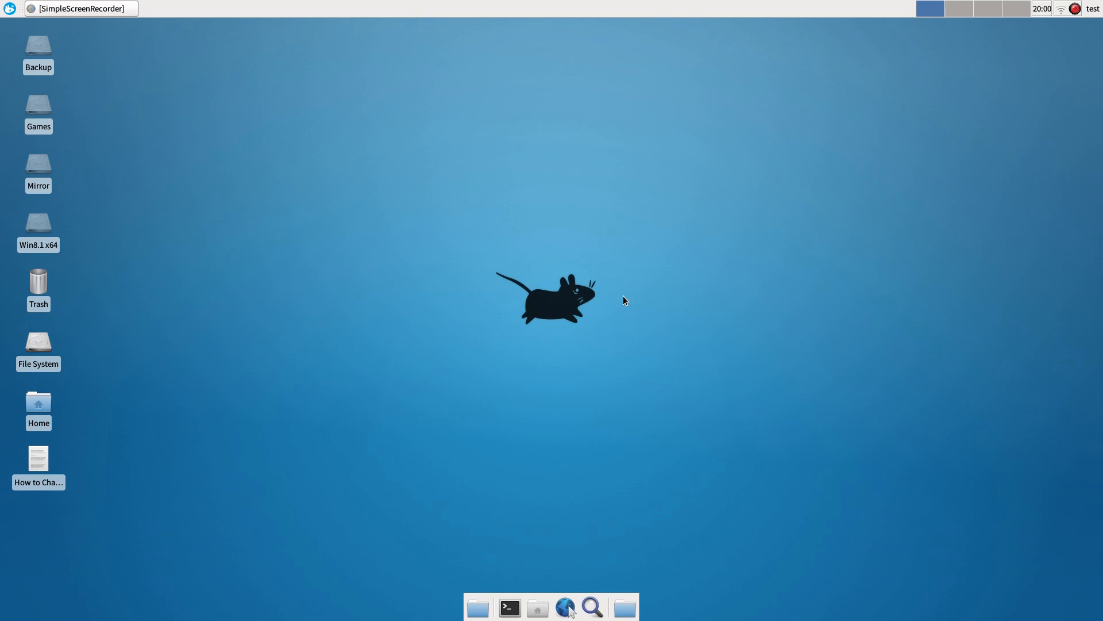
- Open the How to Change User notes and copy the usermod -md home-move command line
double_click(38, 457)
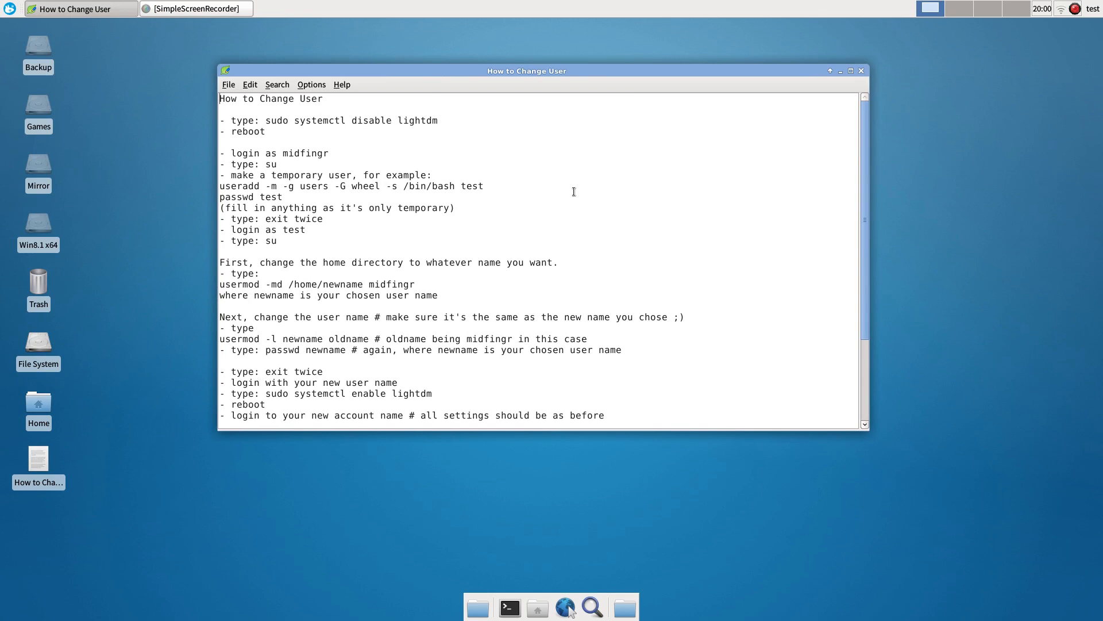
scroll("down", 3)
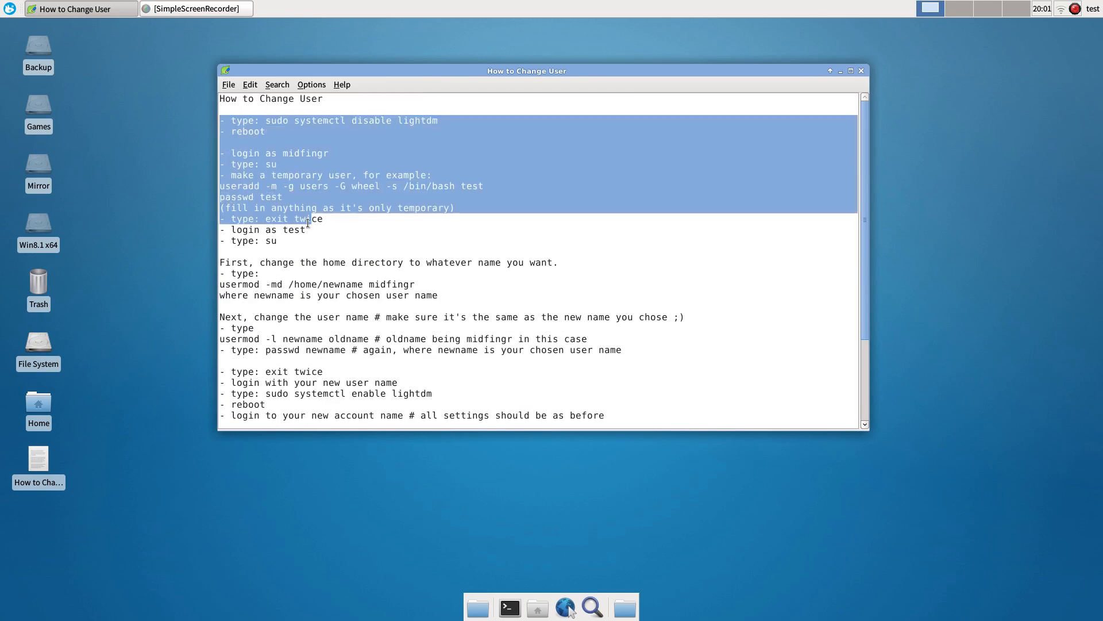
left_click(278, 240)
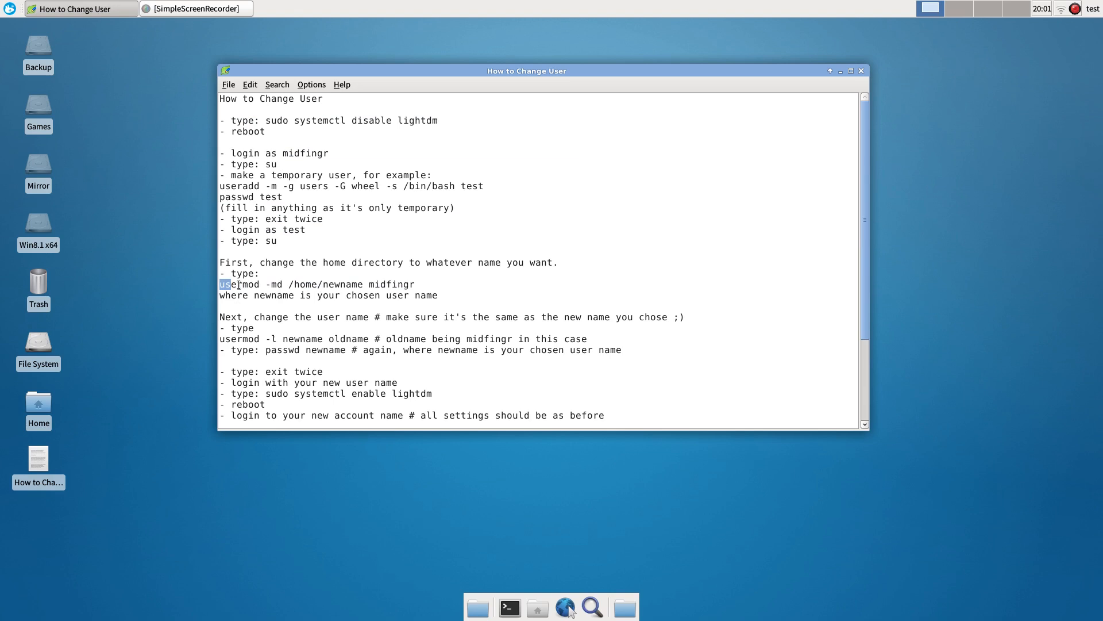
right_click(318, 284)
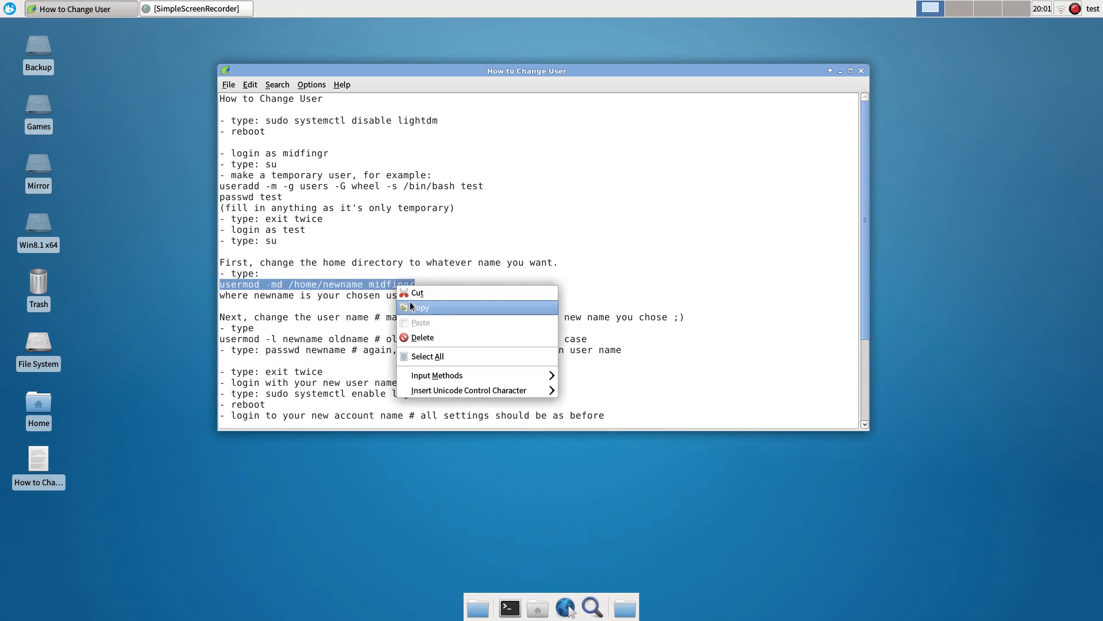
left_click(418, 308)
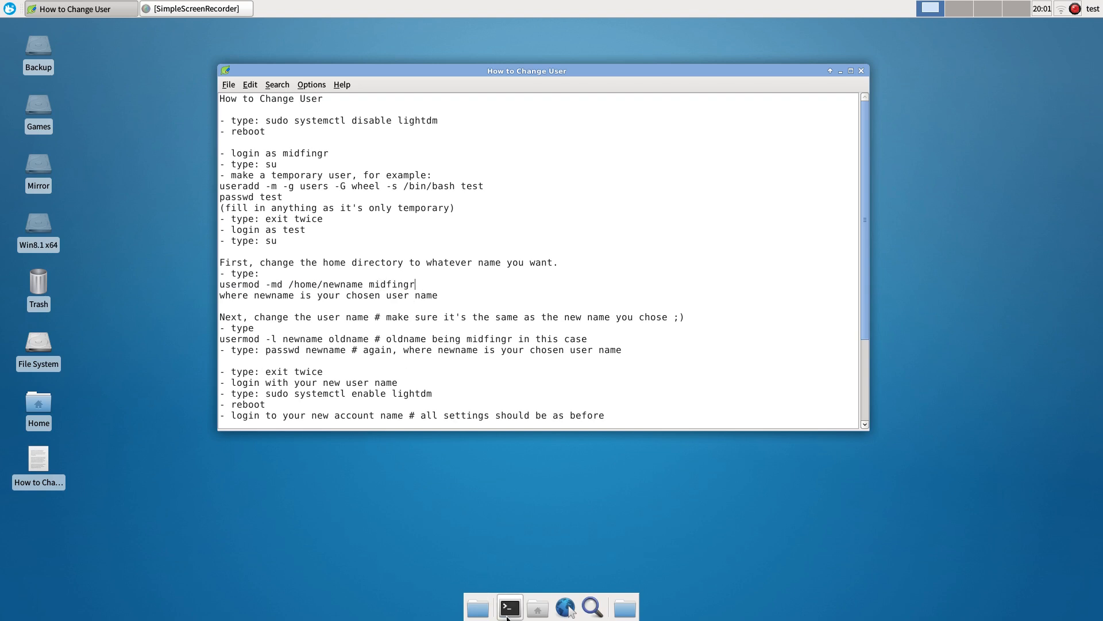
- In a new terminal, run sudo usermod -md /home/dan midfingr to move the home directory
left_click(509, 607)
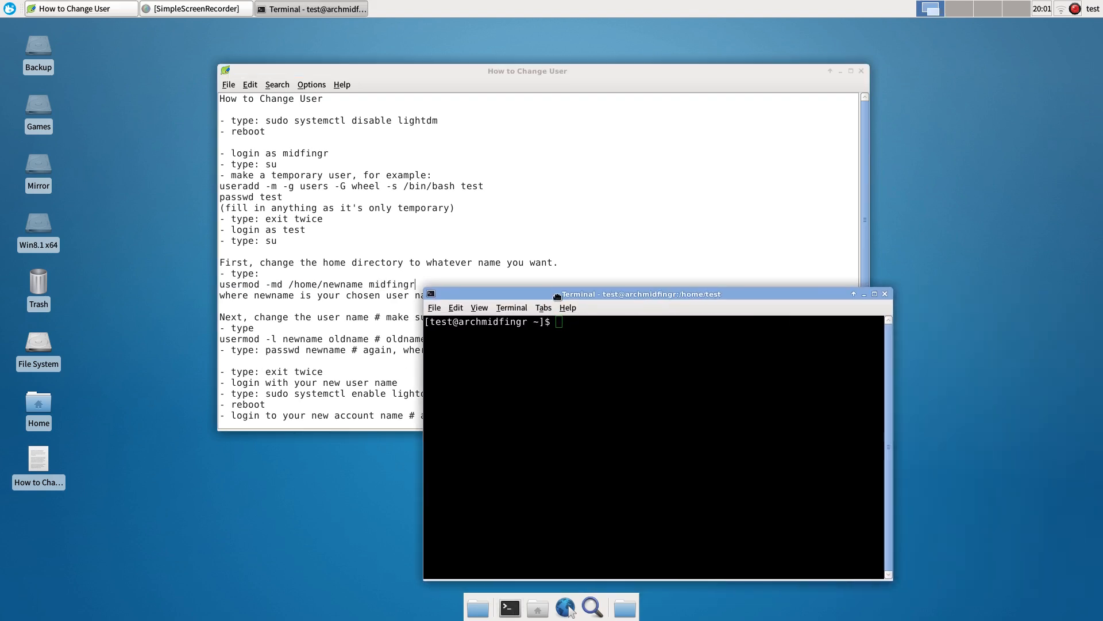
type("sud")
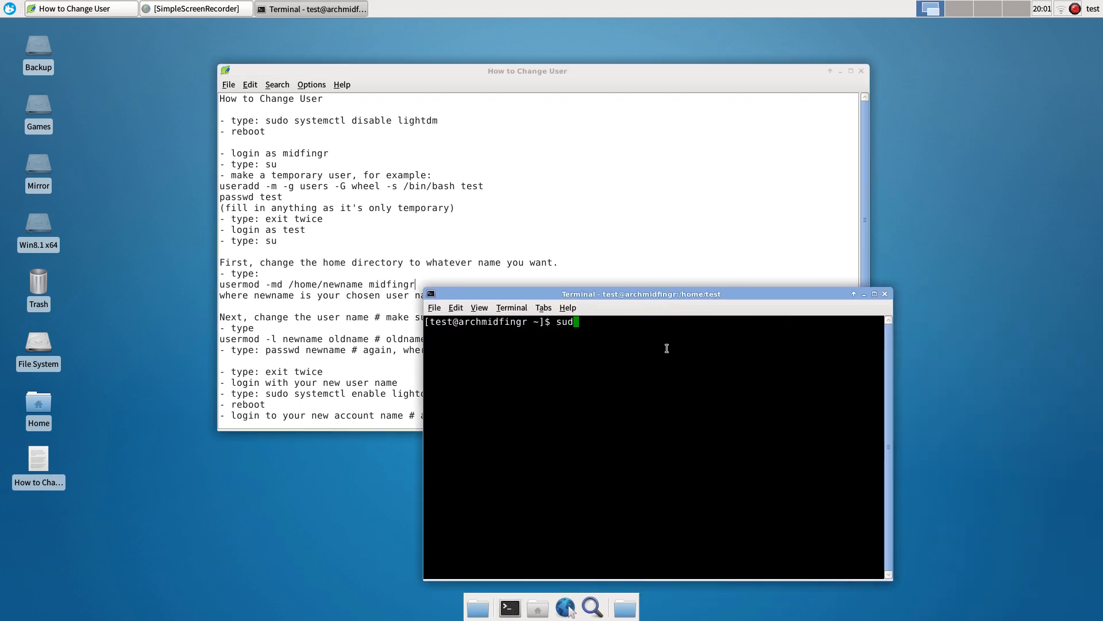
type("o")
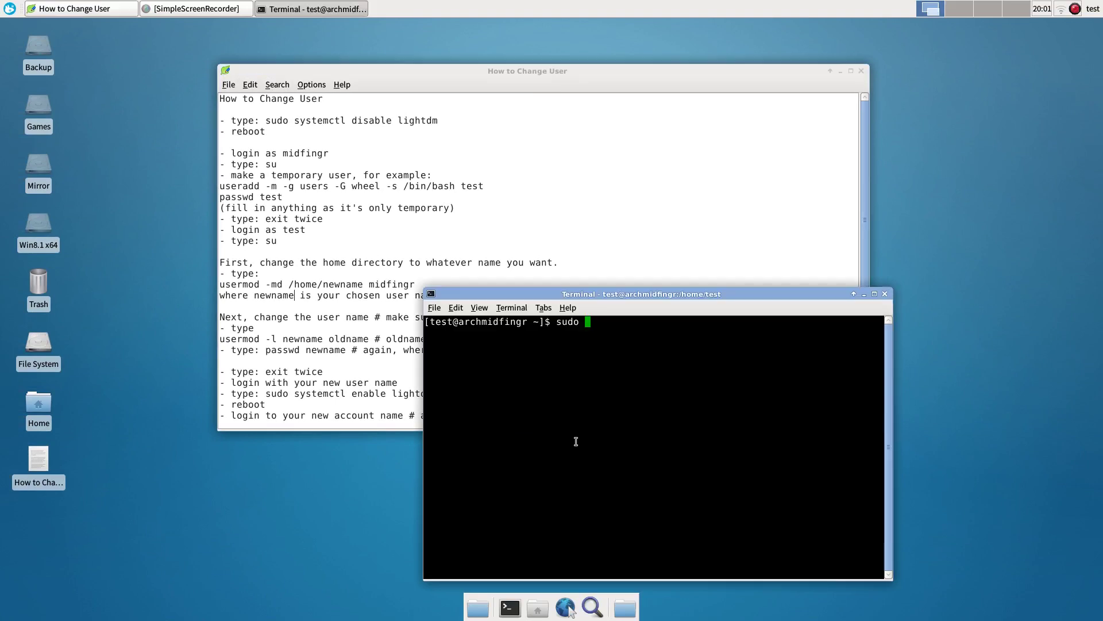
mouse_move(571, 365)
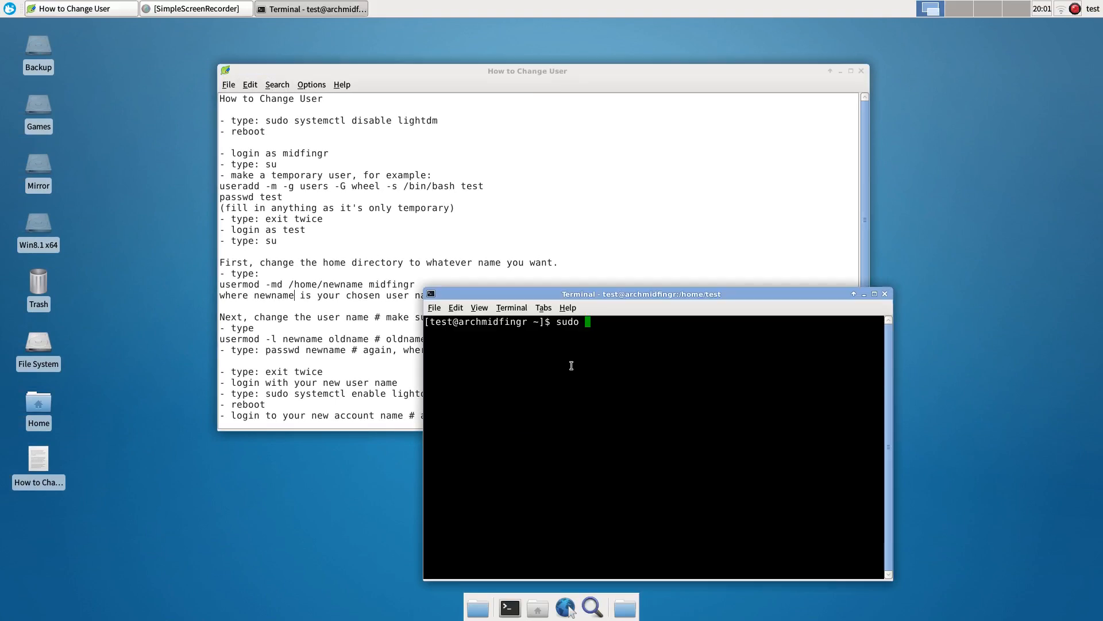
type("usermod")
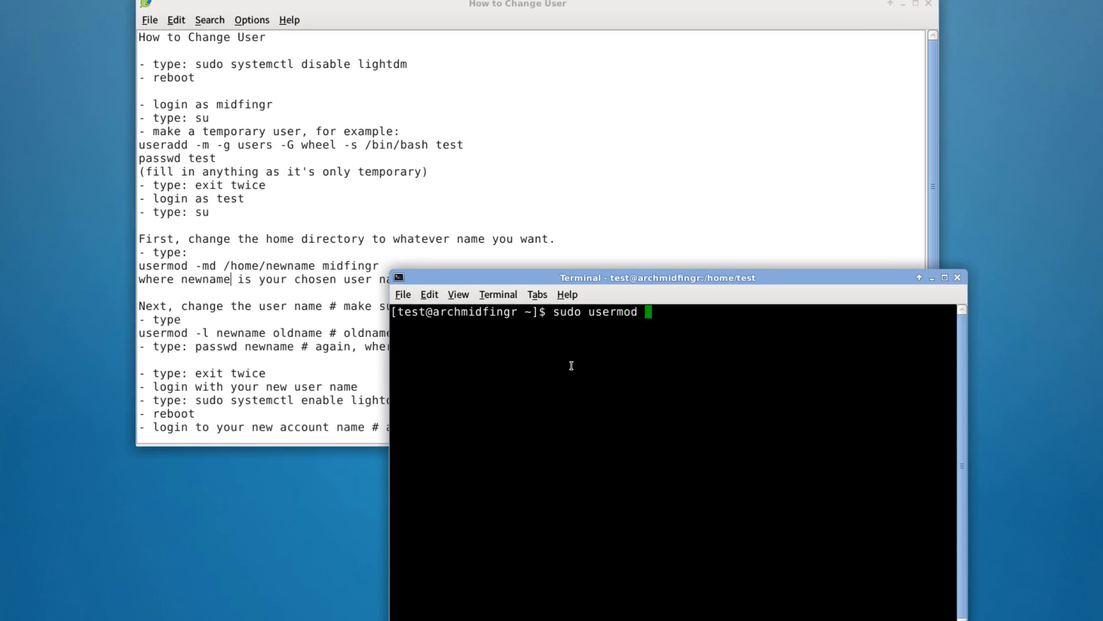
type("-md")
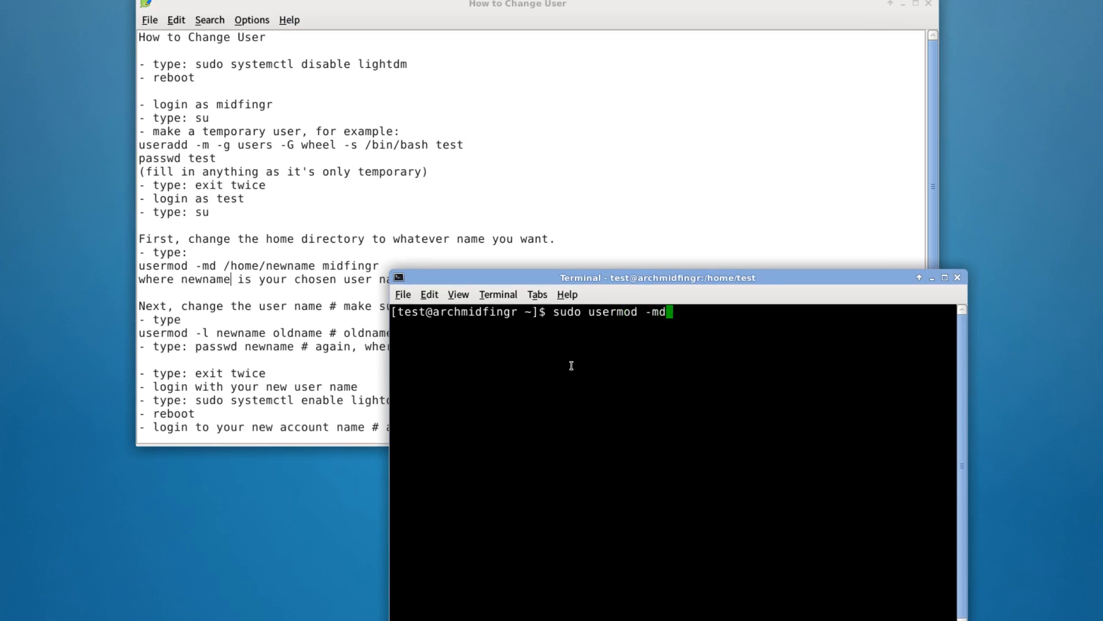
type("/home")
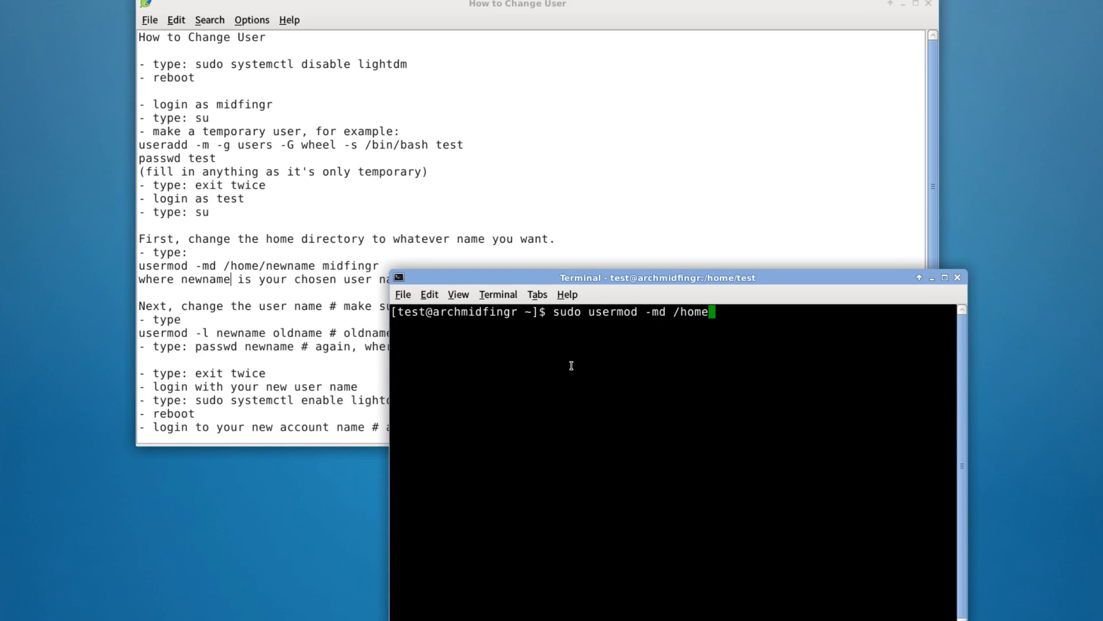
type("da")
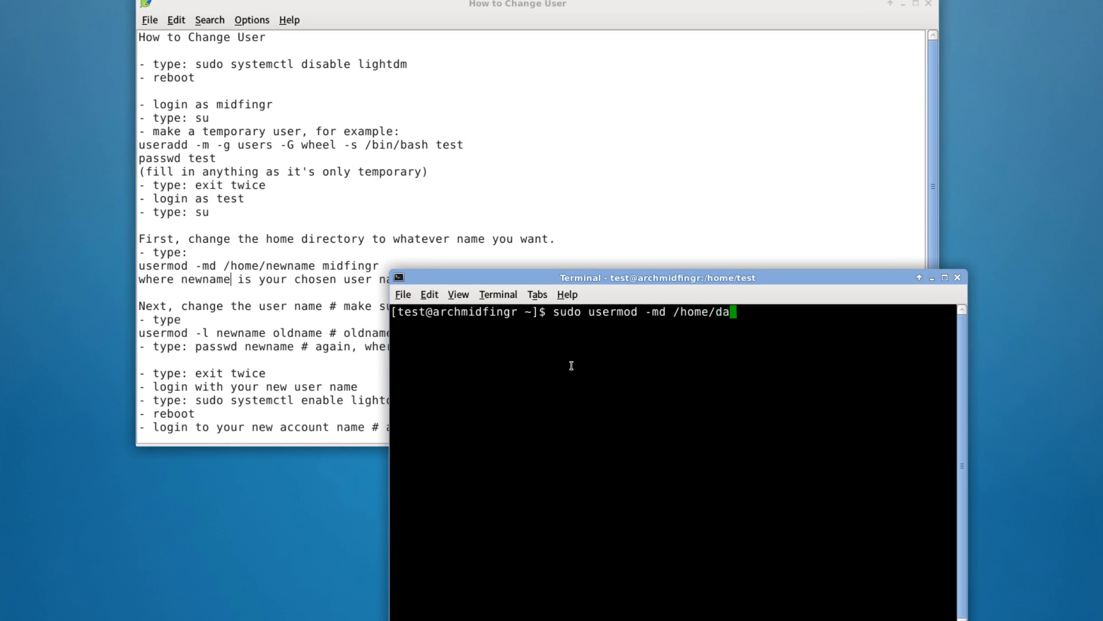
type("n m")
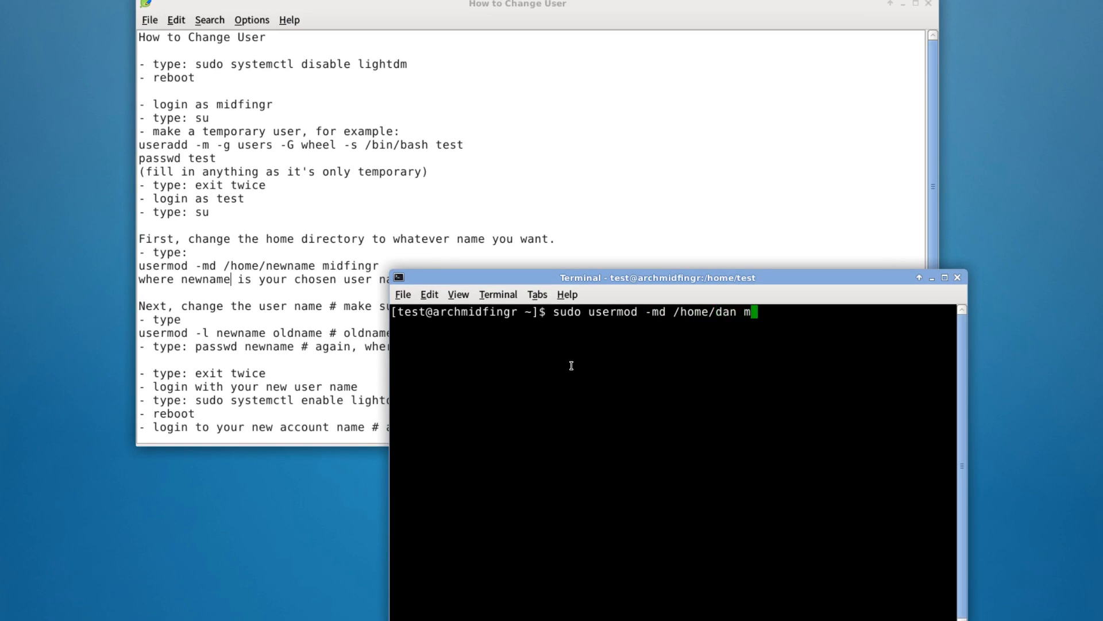
type("idfingr")
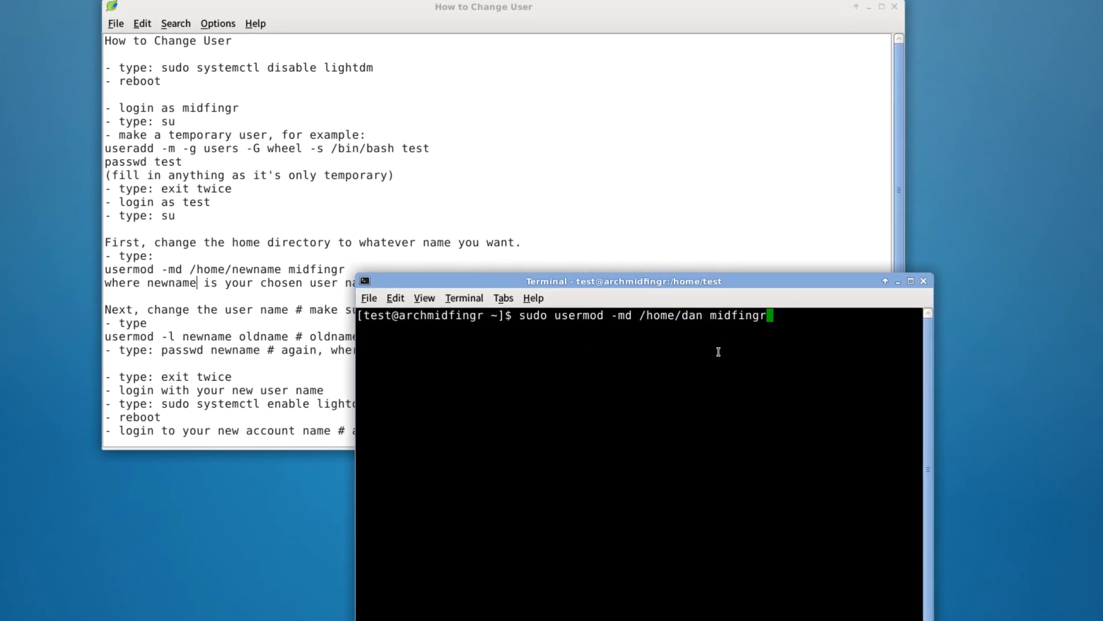
key("Return")
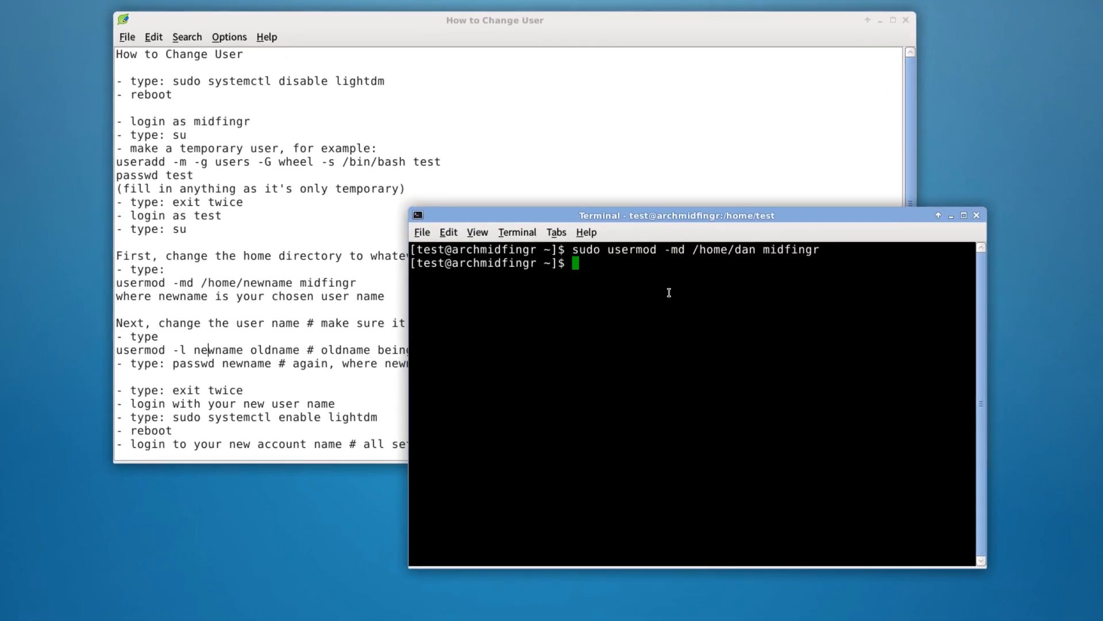
- Rename the midfingr login to dan with sudo usermod -l dan midfingr
type("sudo")
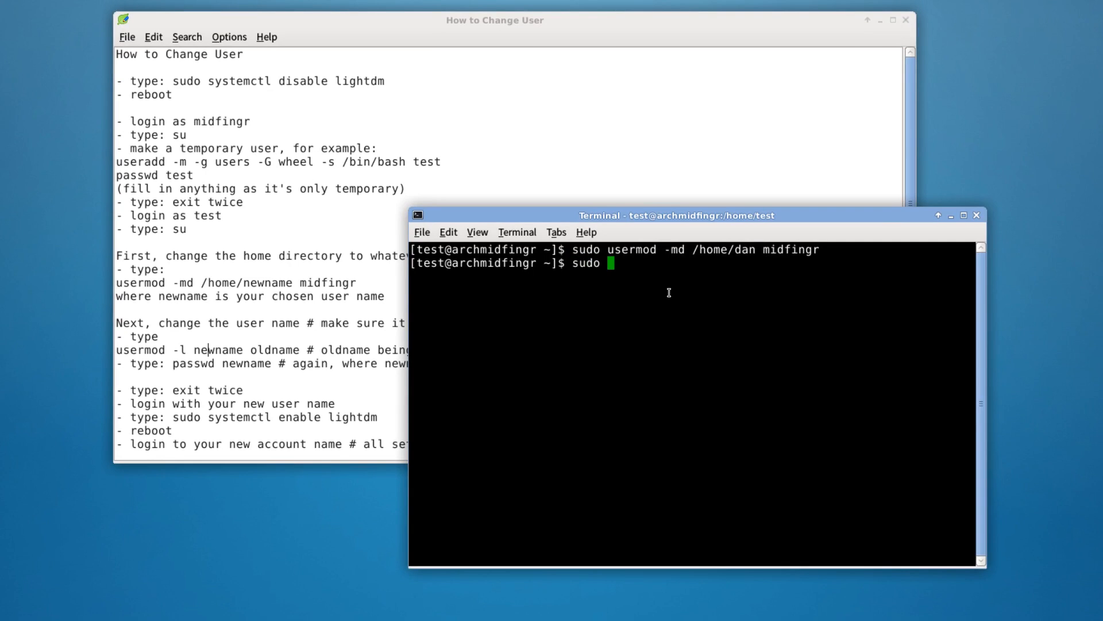
type("userm")
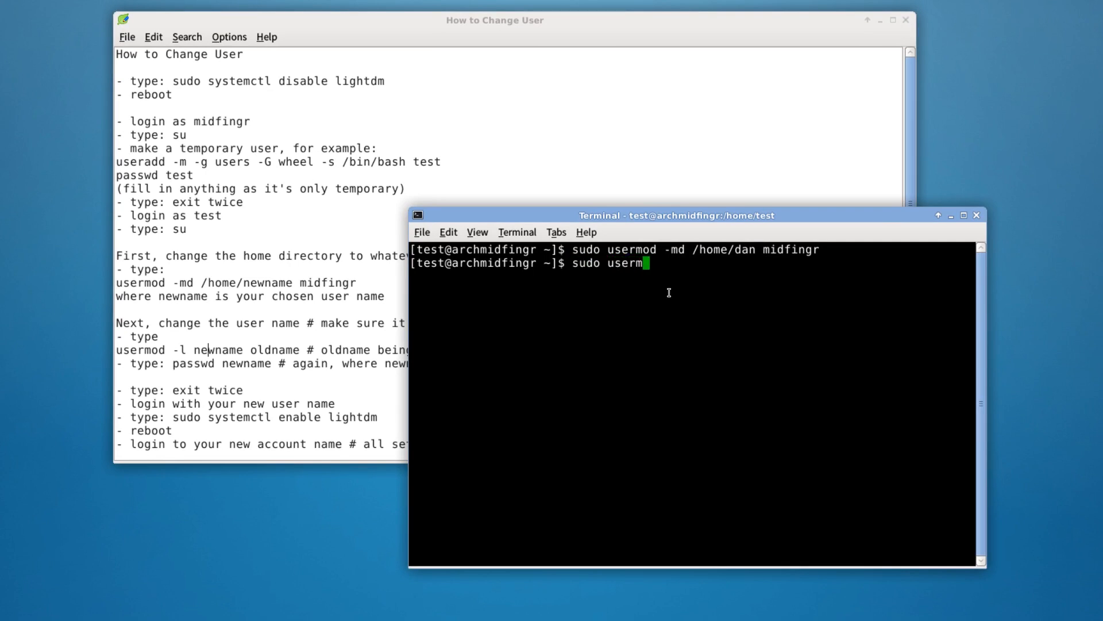
type("od -l")
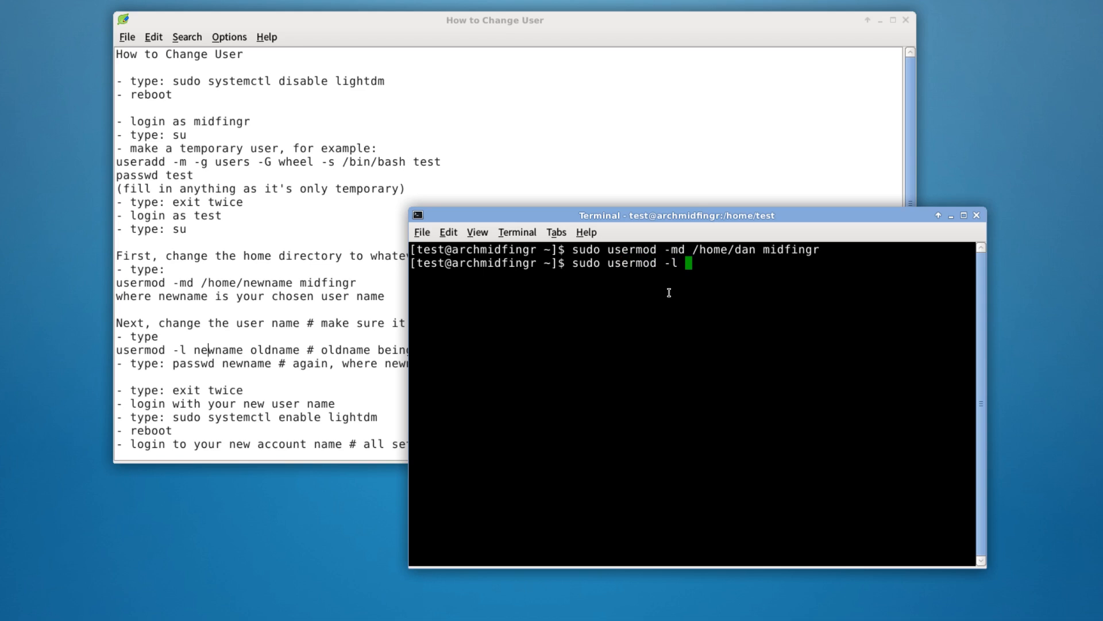
type("dan")
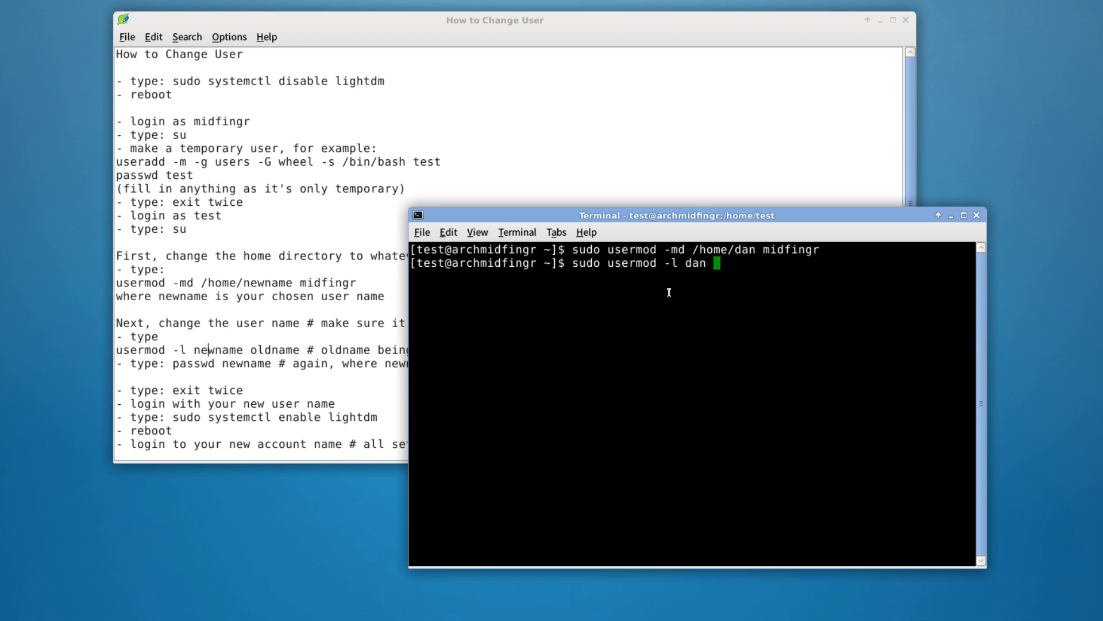
type("midfingr")
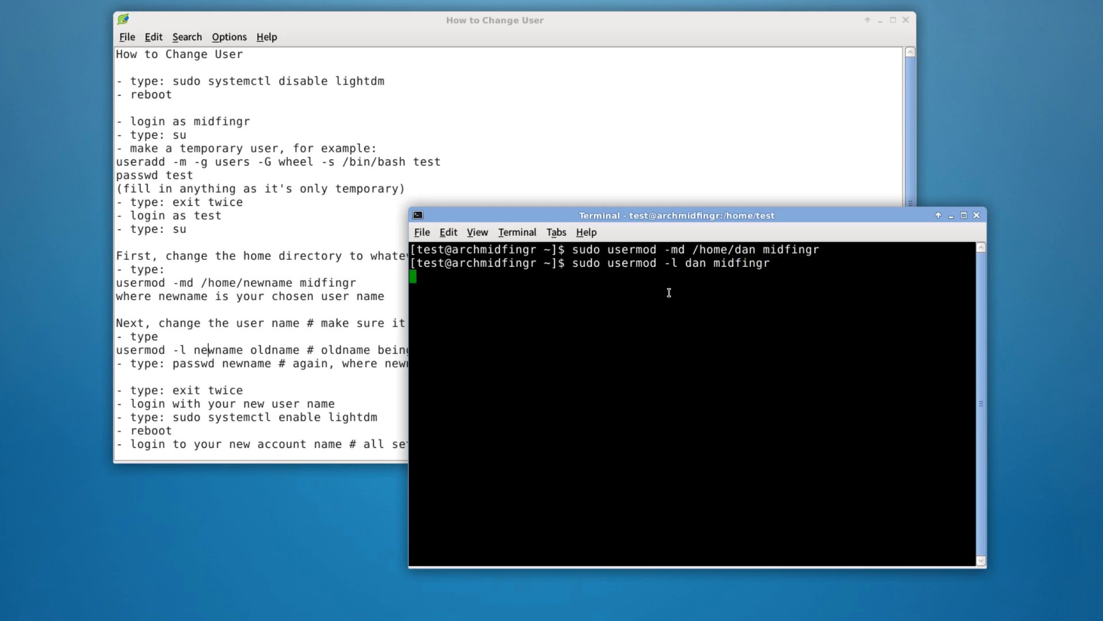
key("Return")
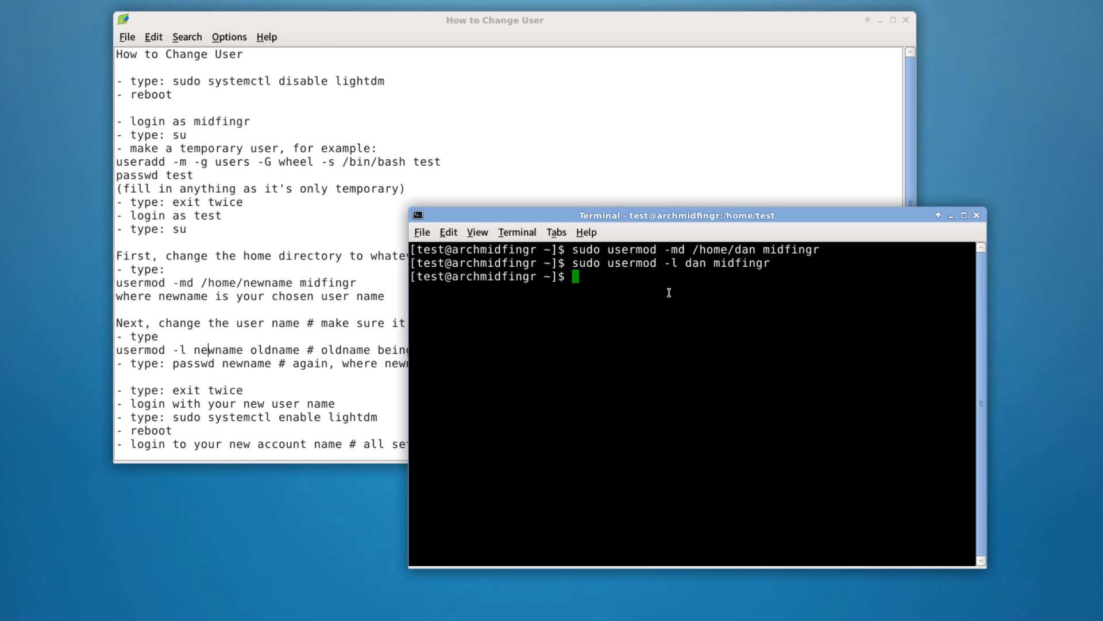
- Set a new password for dan with sudo passwd dan, confirming it twice, then exit the terminal
type("sudo pass")
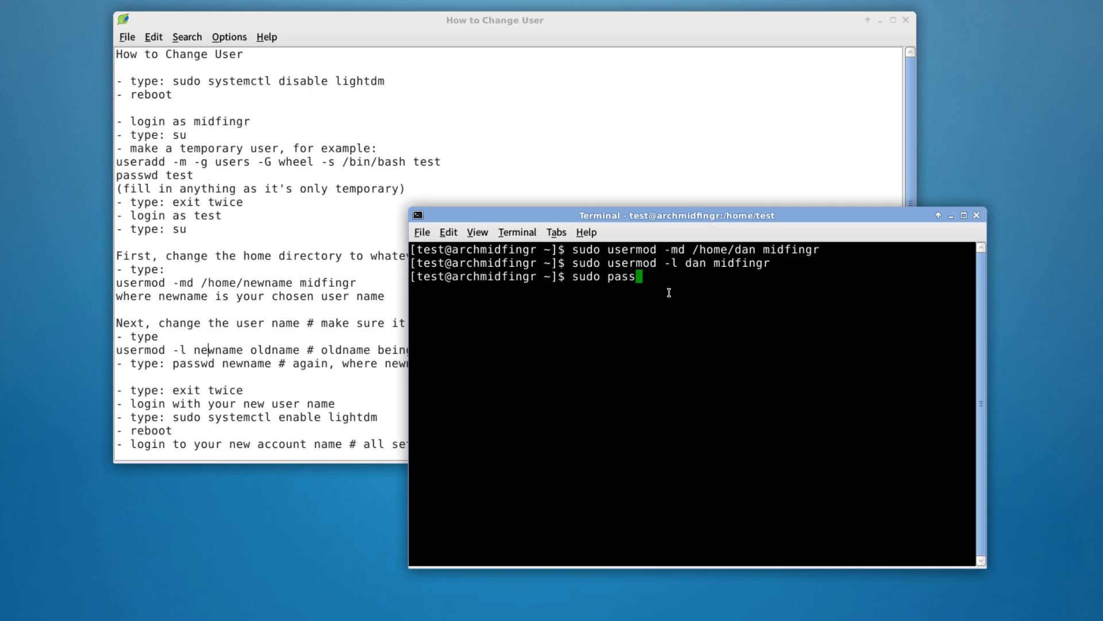
type("wd")
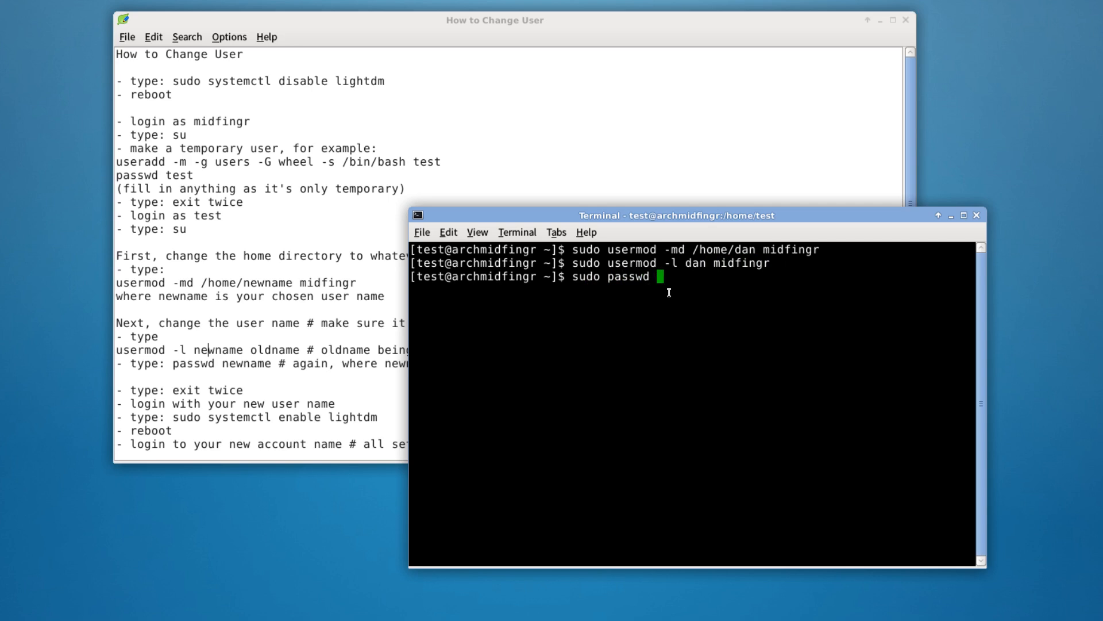
type("dan")
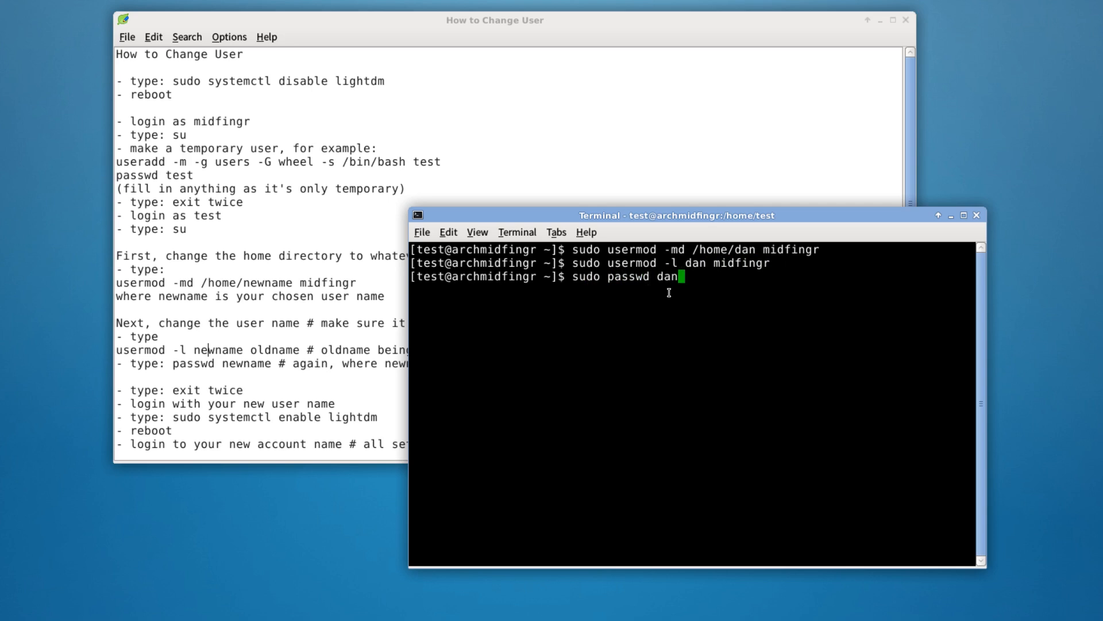
key("Return")
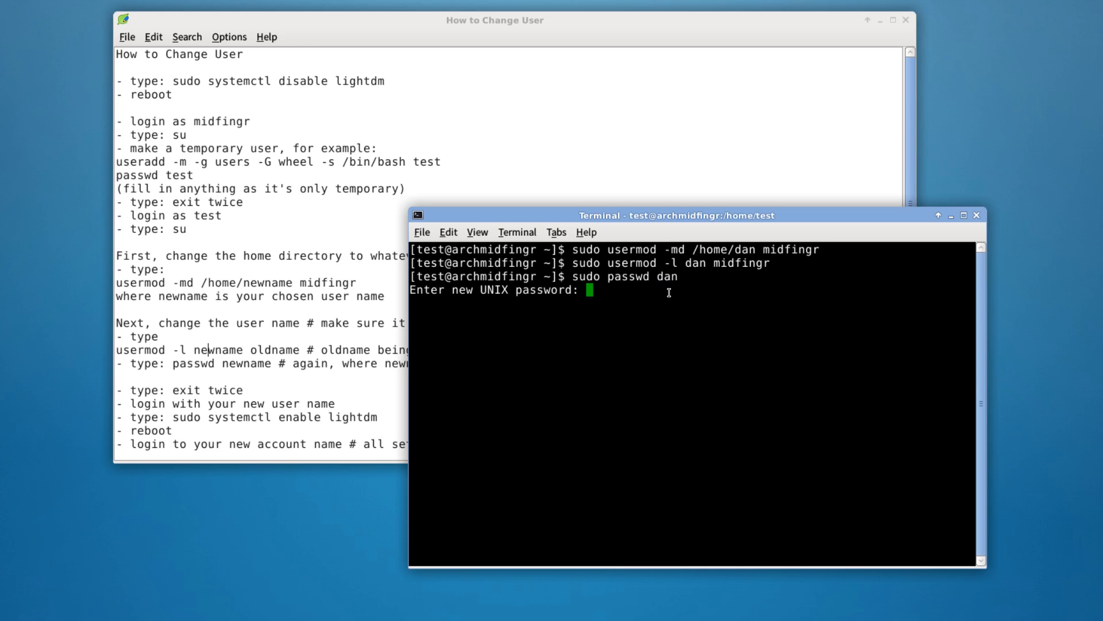
key("Return")
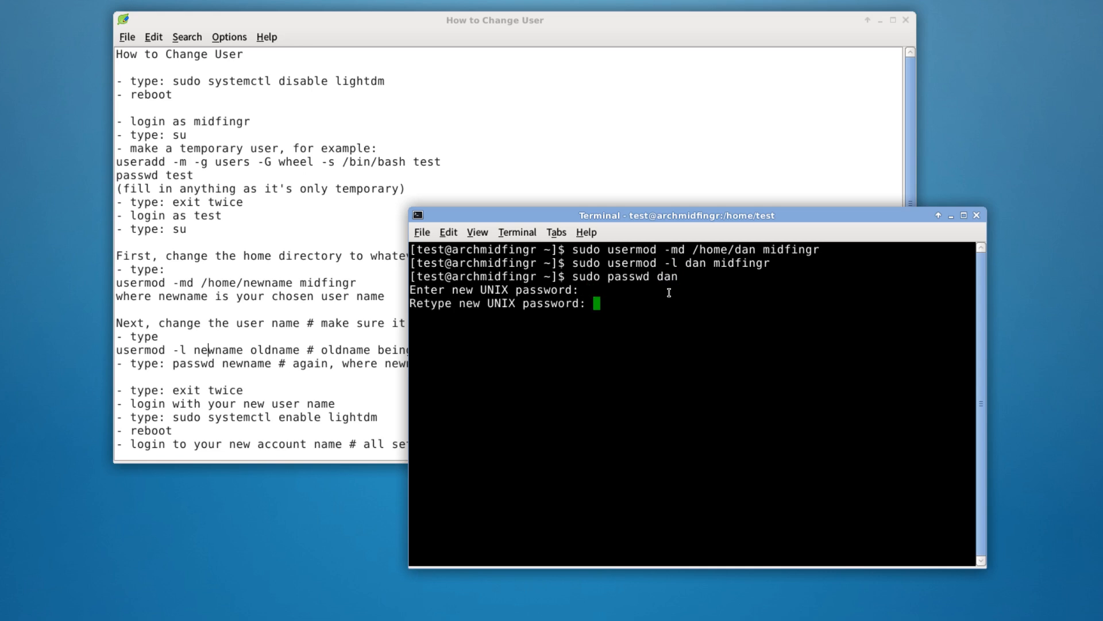
key("Return")
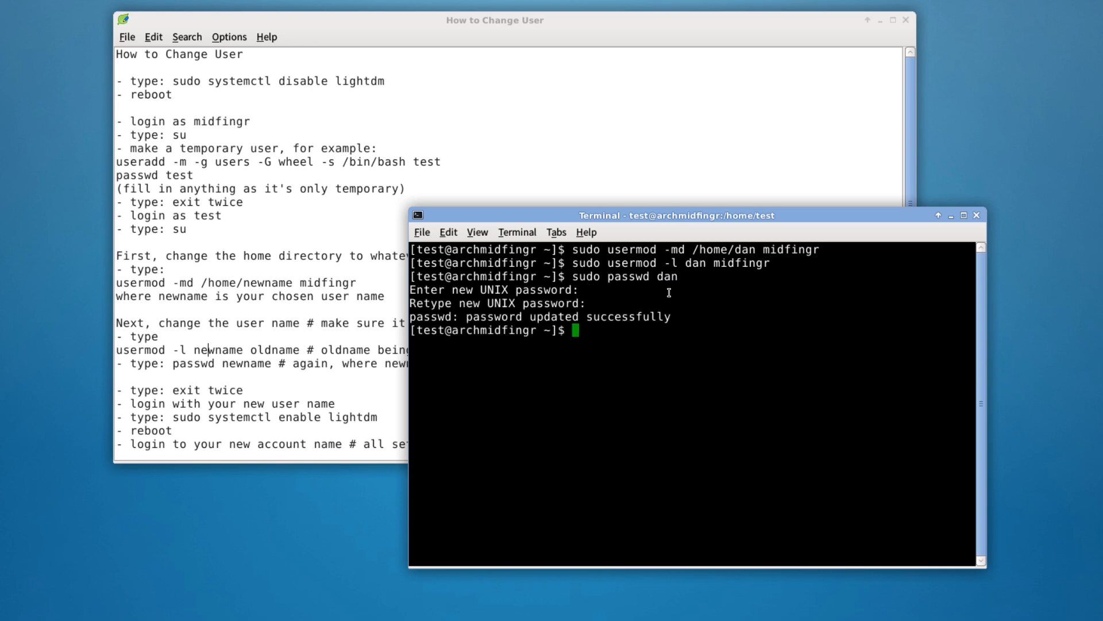
type("exit")
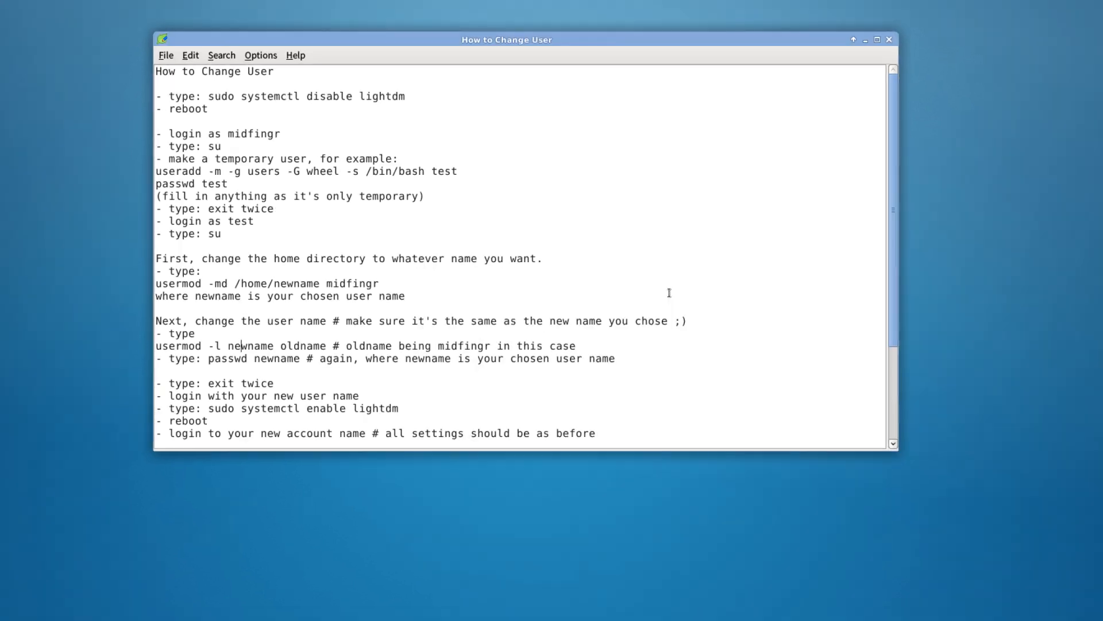
- Close the How to Change User notes window before leaving the test session
left_click(888, 39)
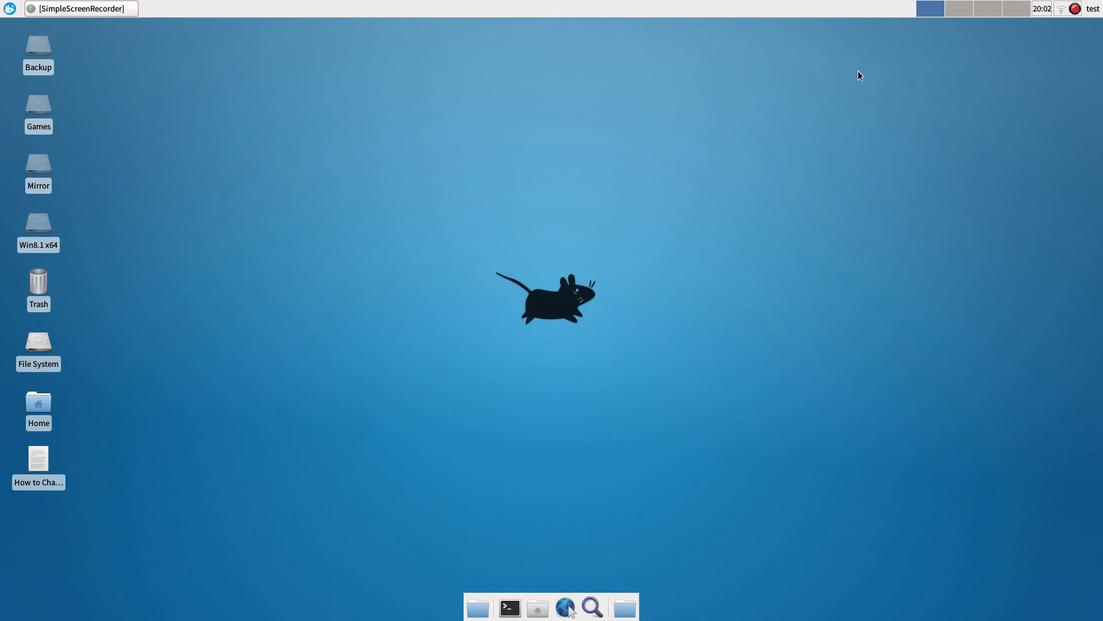
mouse_move(516, 178)
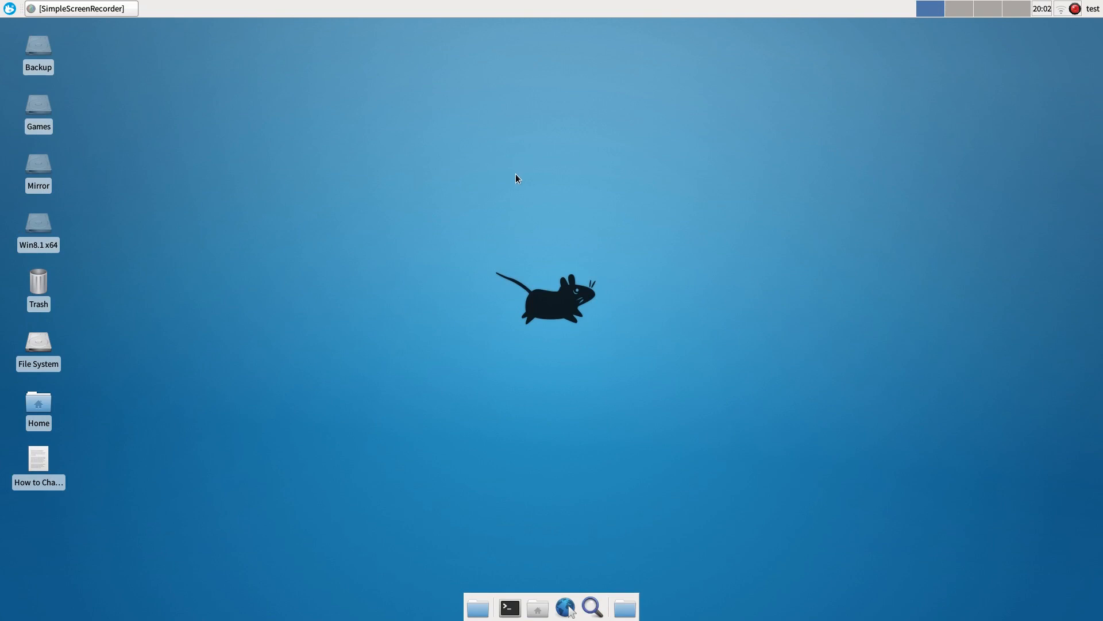
mouse_move(83, 160)
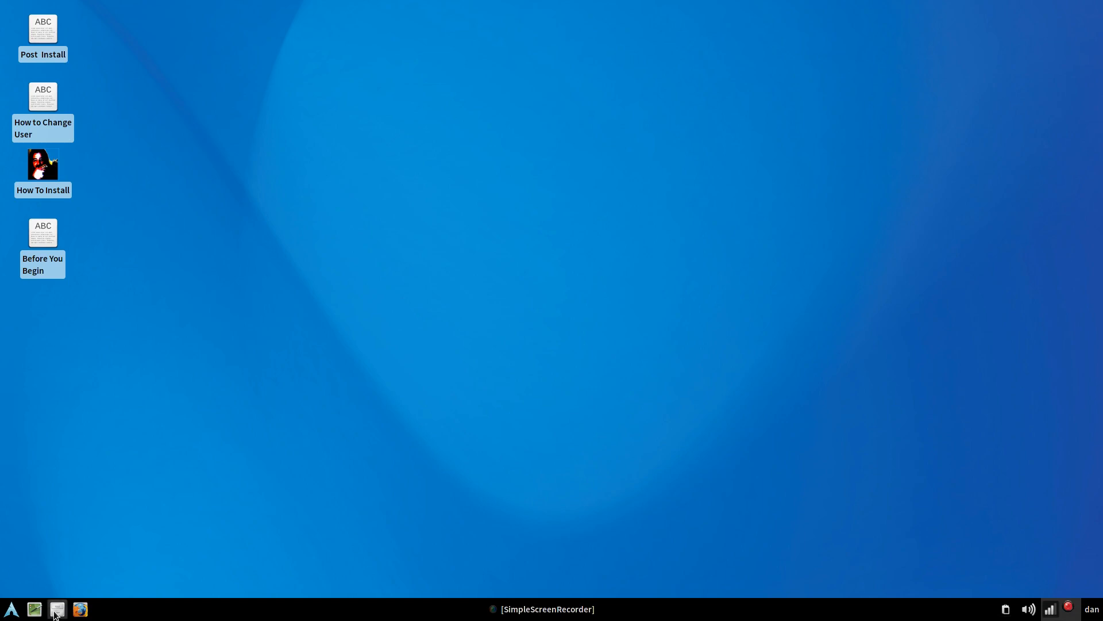
- Open dan's home folder in File Manager and show its hidden files
left_click(57, 609)
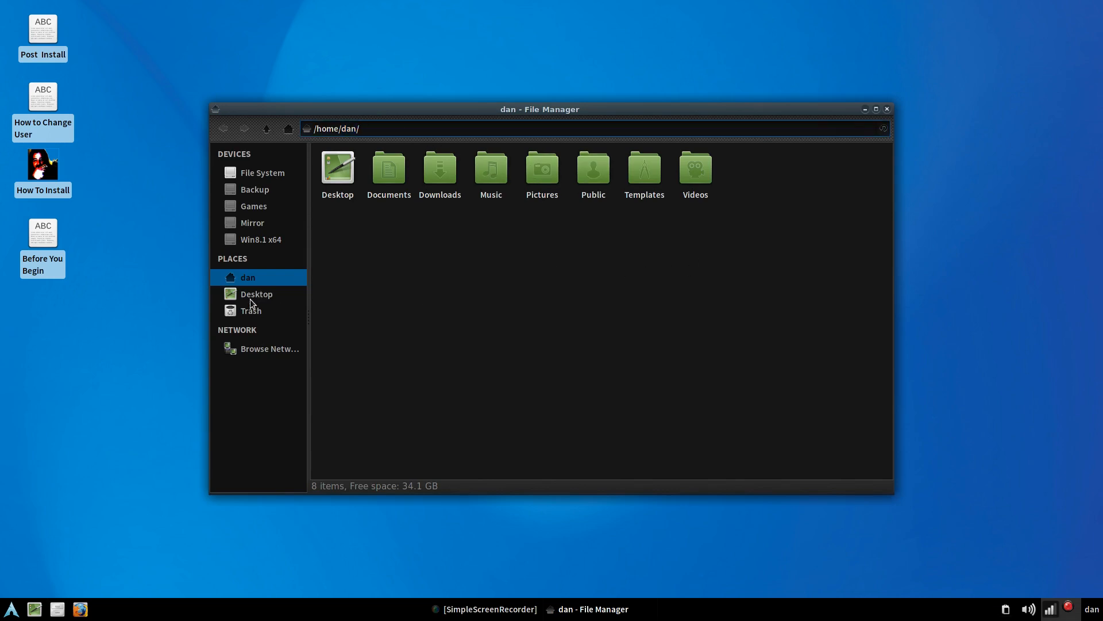
mouse_move(668, 372)
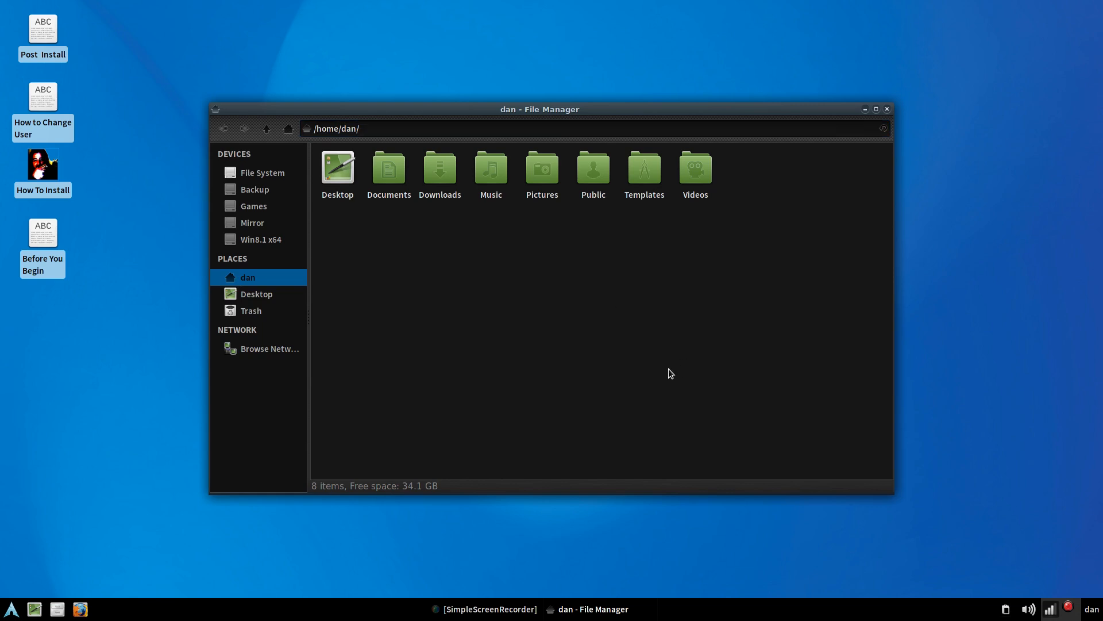
key("ctrl+h")
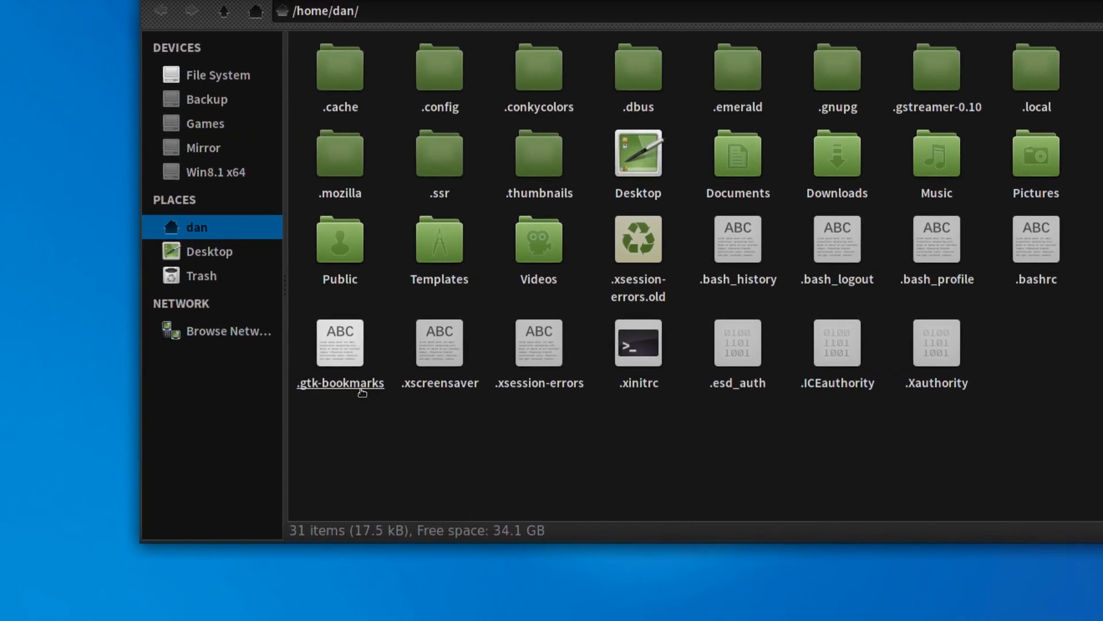
- Edit .gtk-bookmarks, replacing midfingr with dan in each bookmark path
double_click(340, 342)
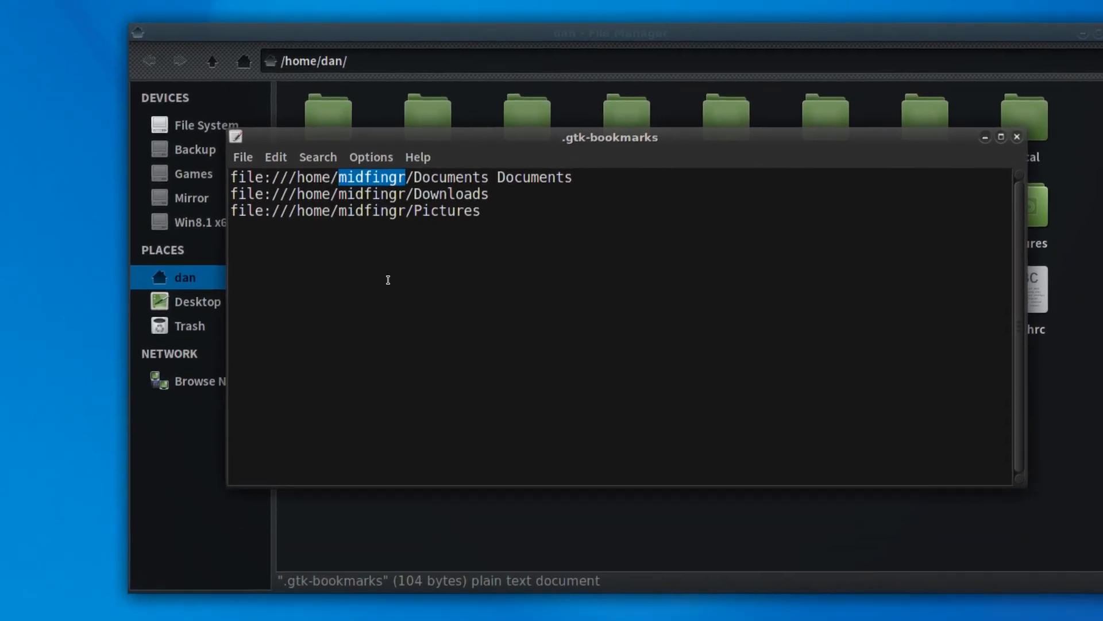
type("dan")
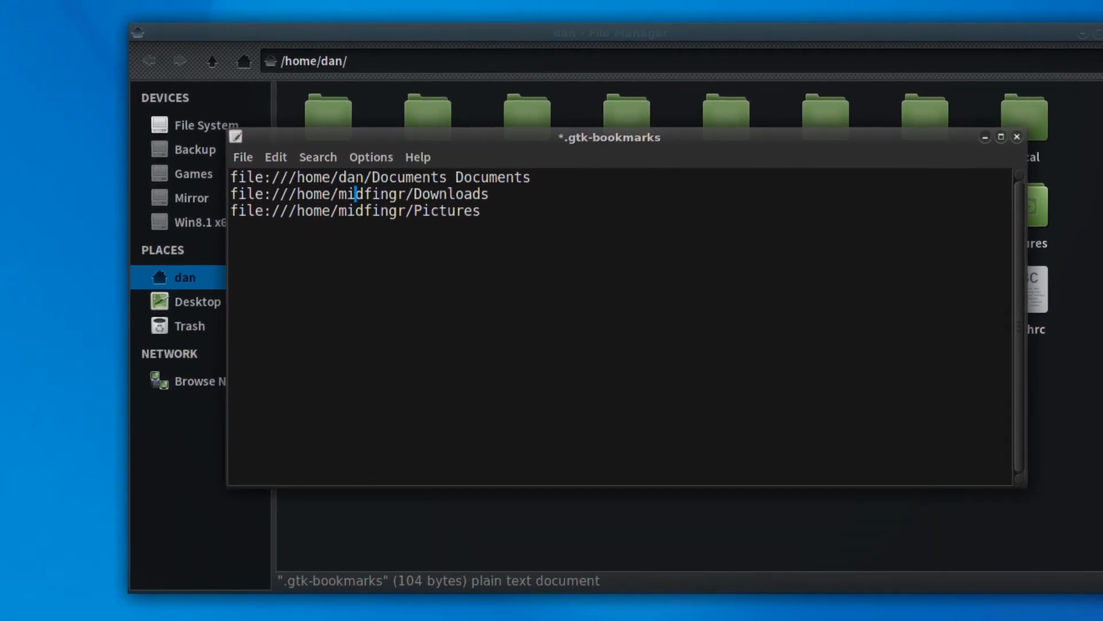
double_click(355, 193)
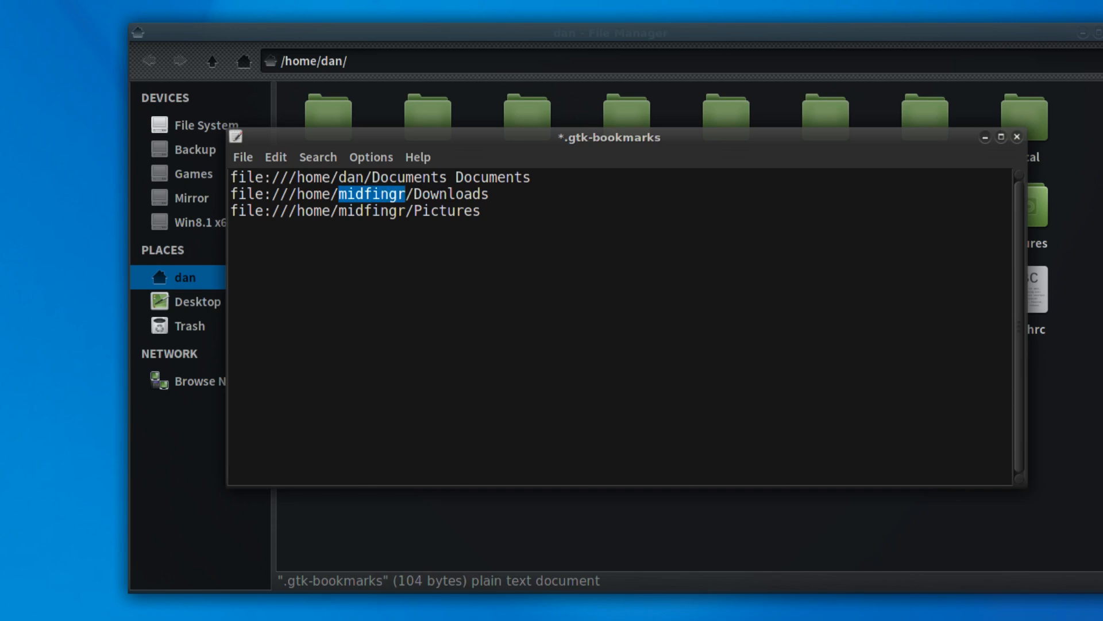
type("dan")
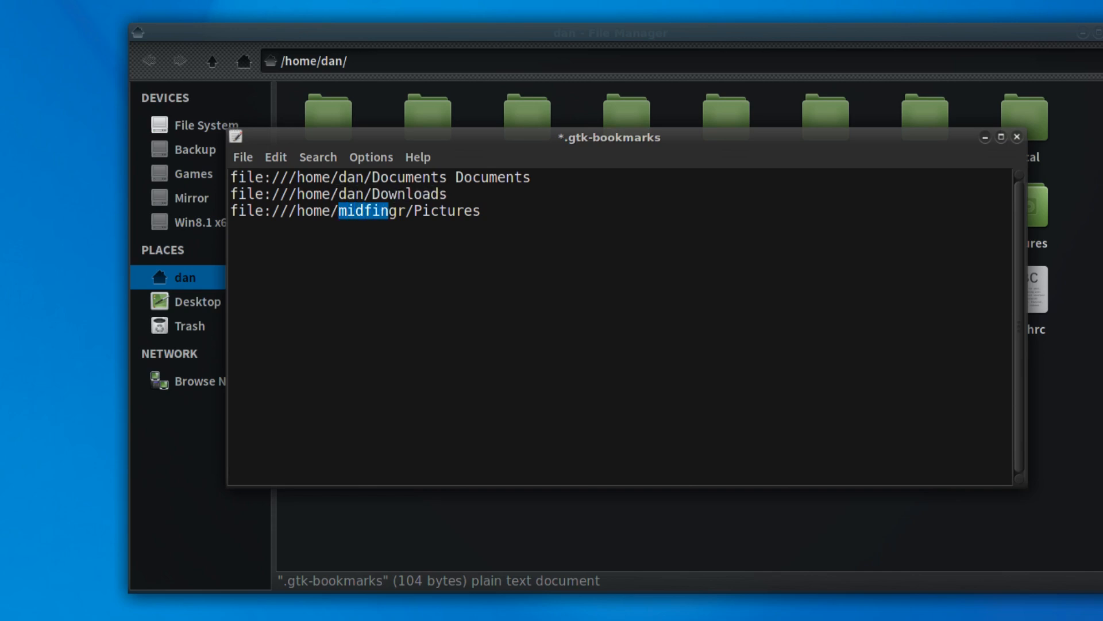
type("dan")
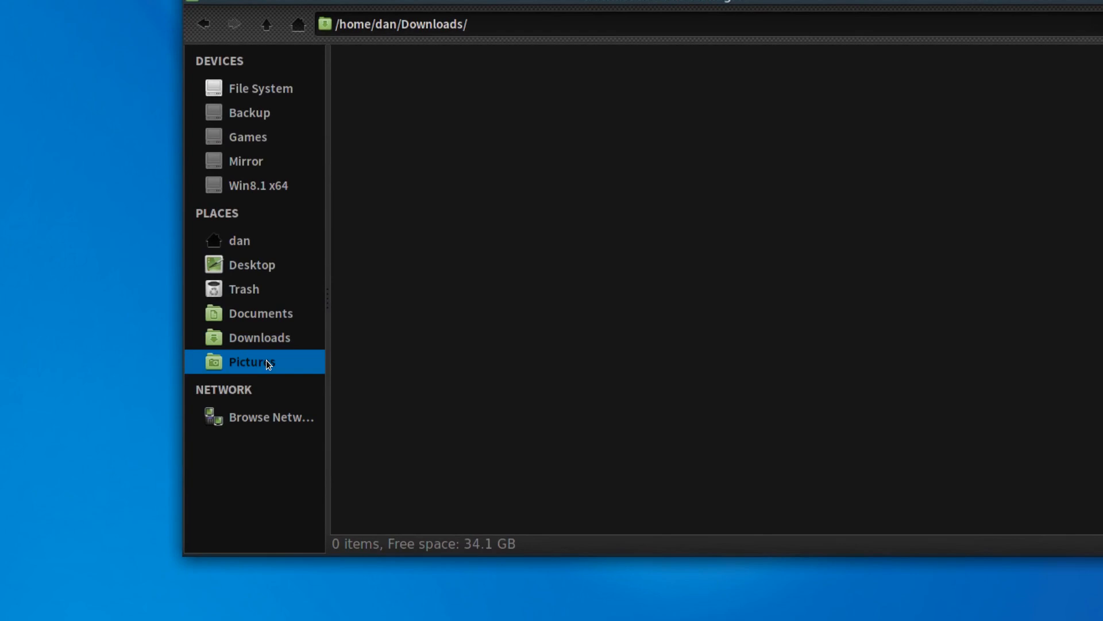
- Browse the Pictures bookmark and /home showing the dan and test folders, then close File Manager
left_click(251, 360)
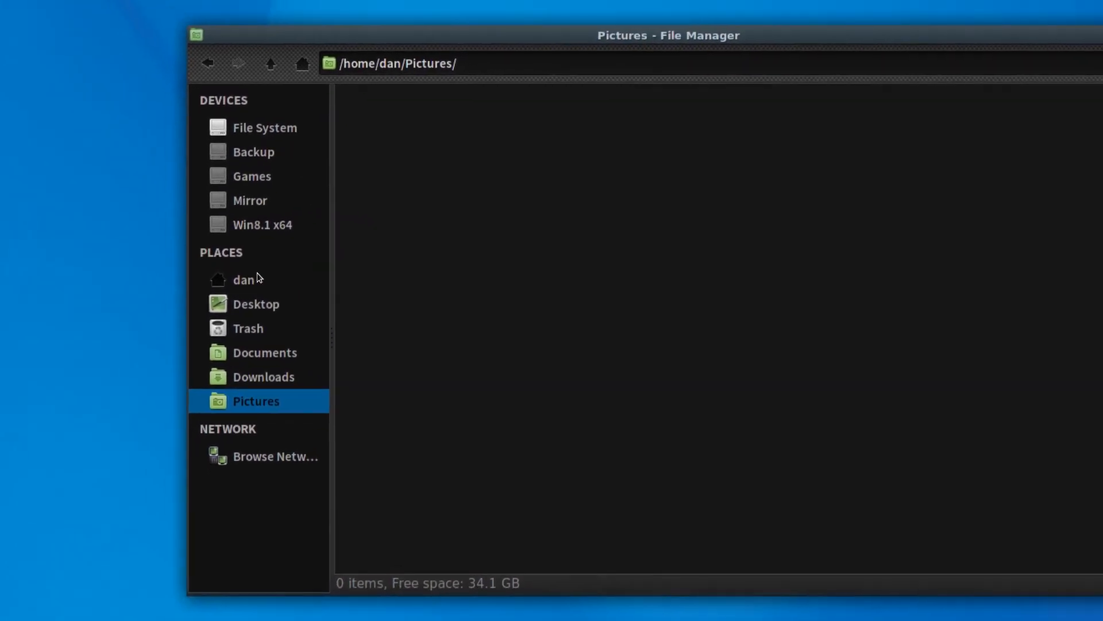
left_click(244, 280)
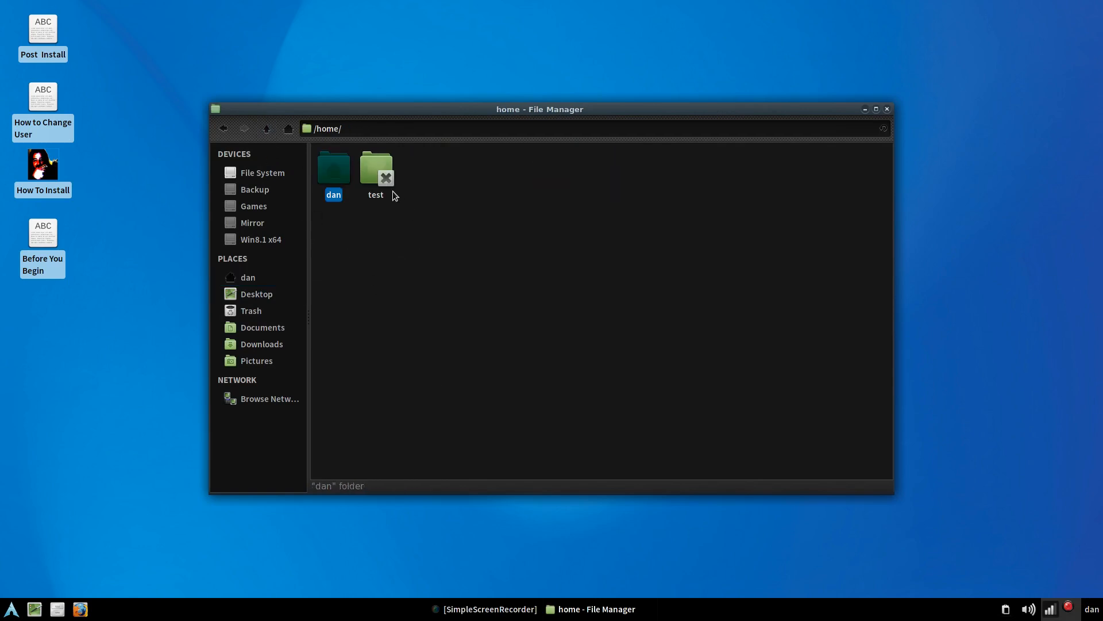
left_click(374, 169)
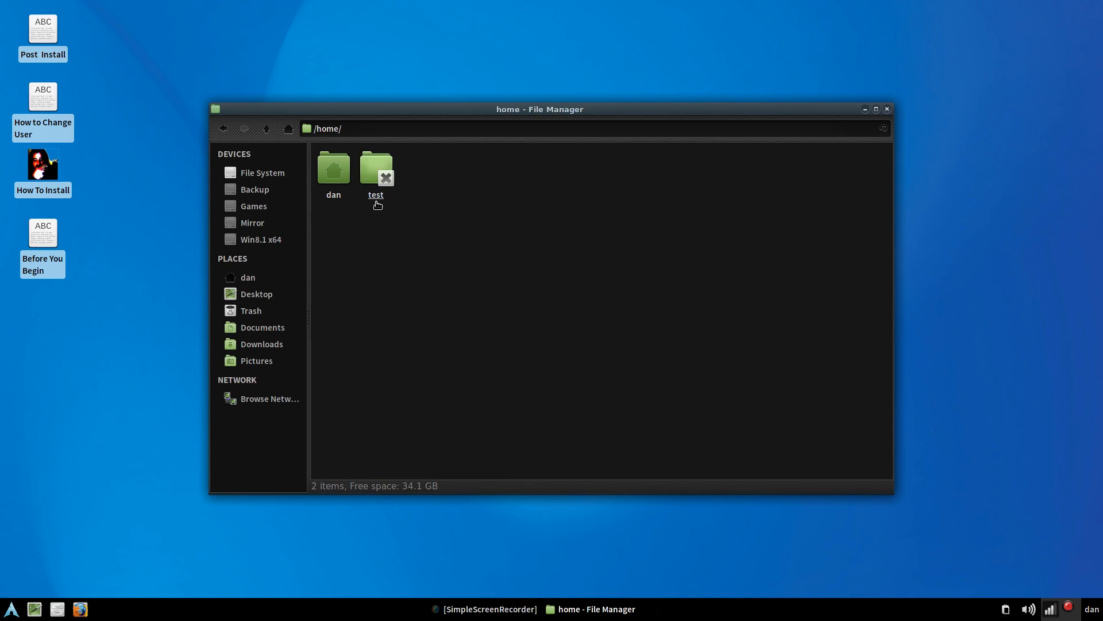
mouse_move(285, 165)
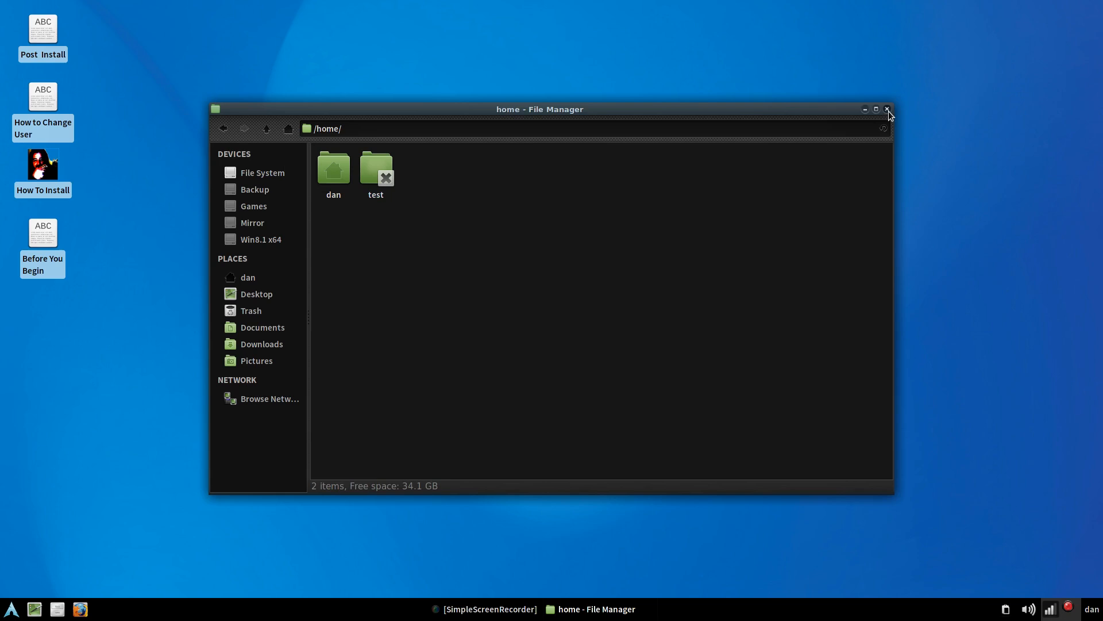
left_click(886, 109)
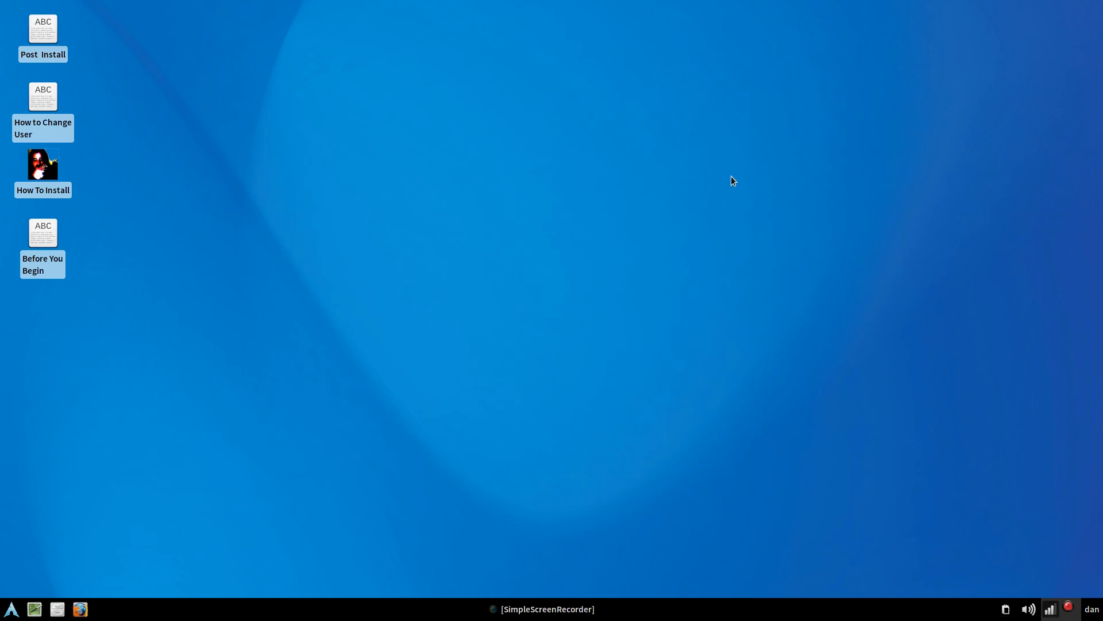
- As root, remove the test user's home folder with rm -r /home/test/
left_click(79, 609)
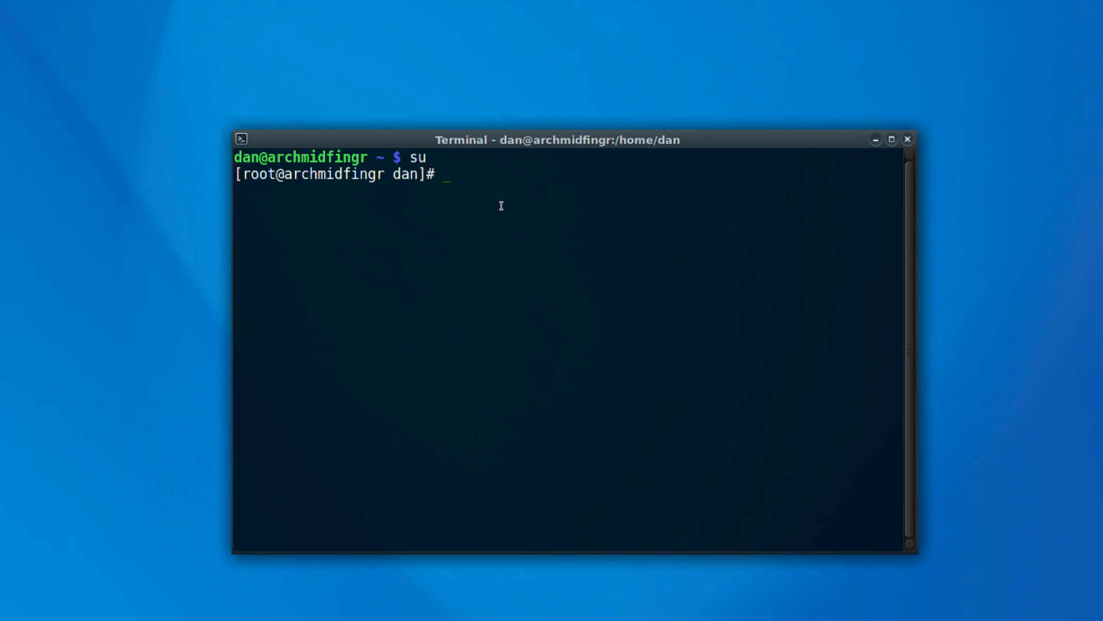
type("rm")
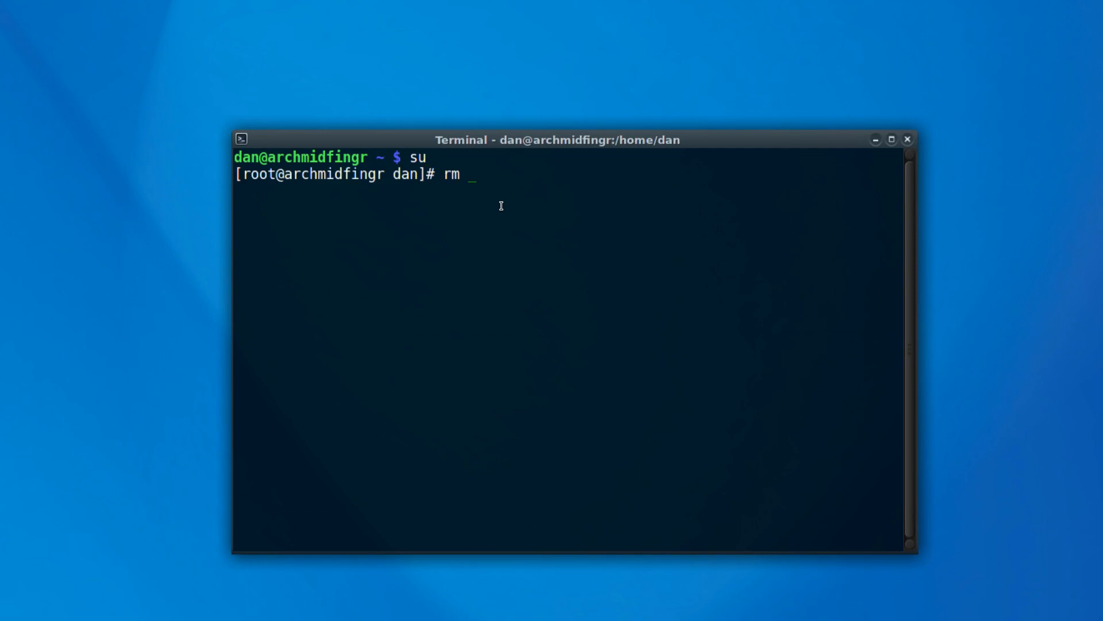
type("-r /h")
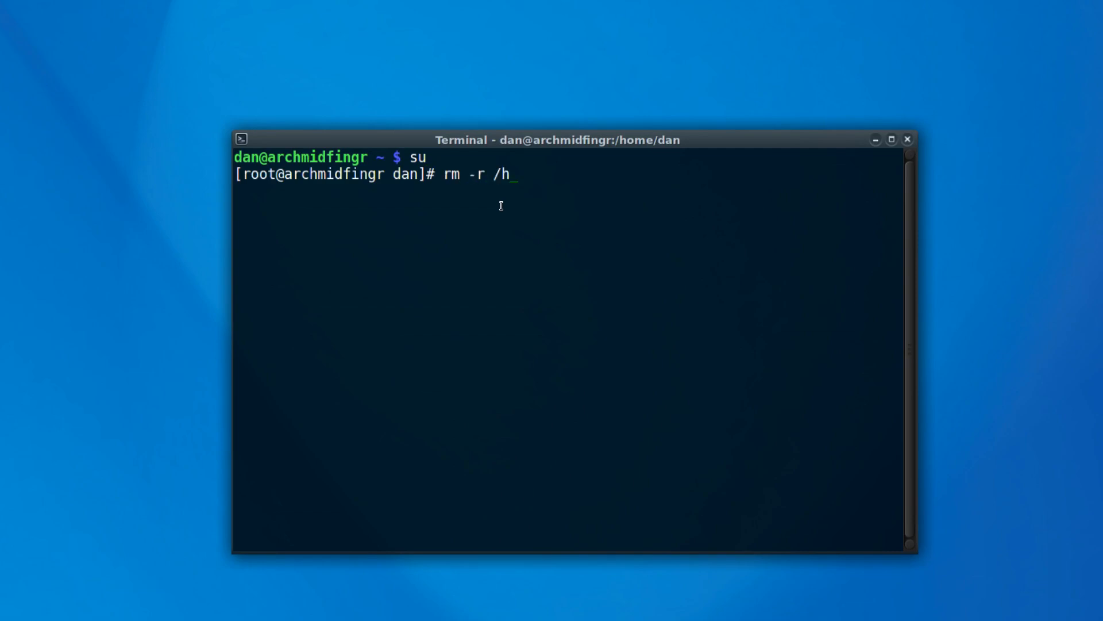
type("ome/test/")
type("u")
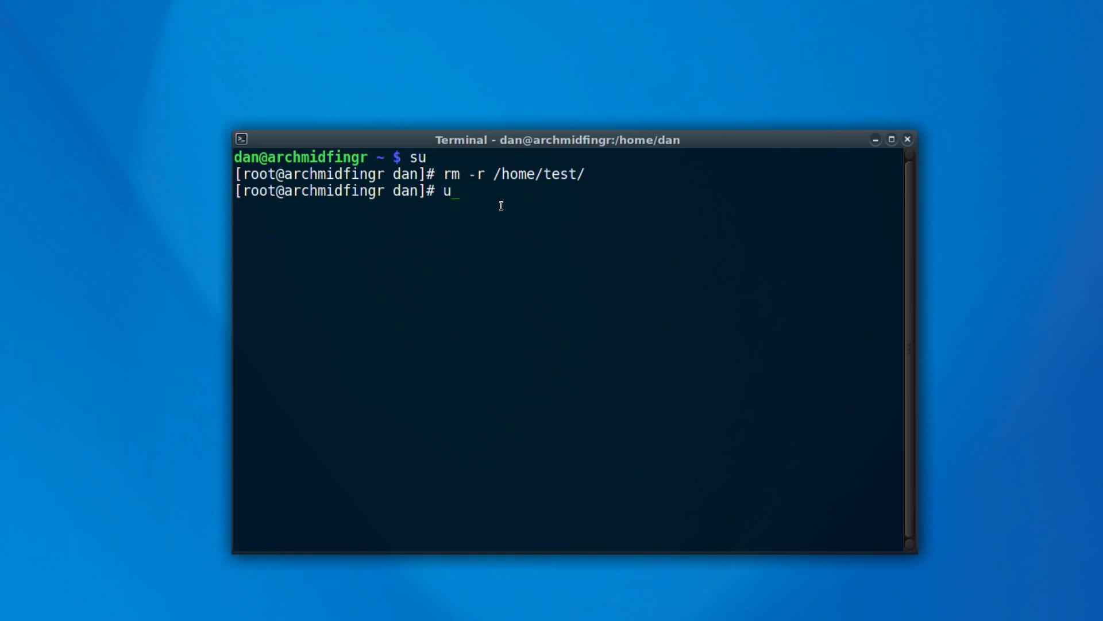
- Delete the test account with userdel test and exit the root shell
type("serdel te")
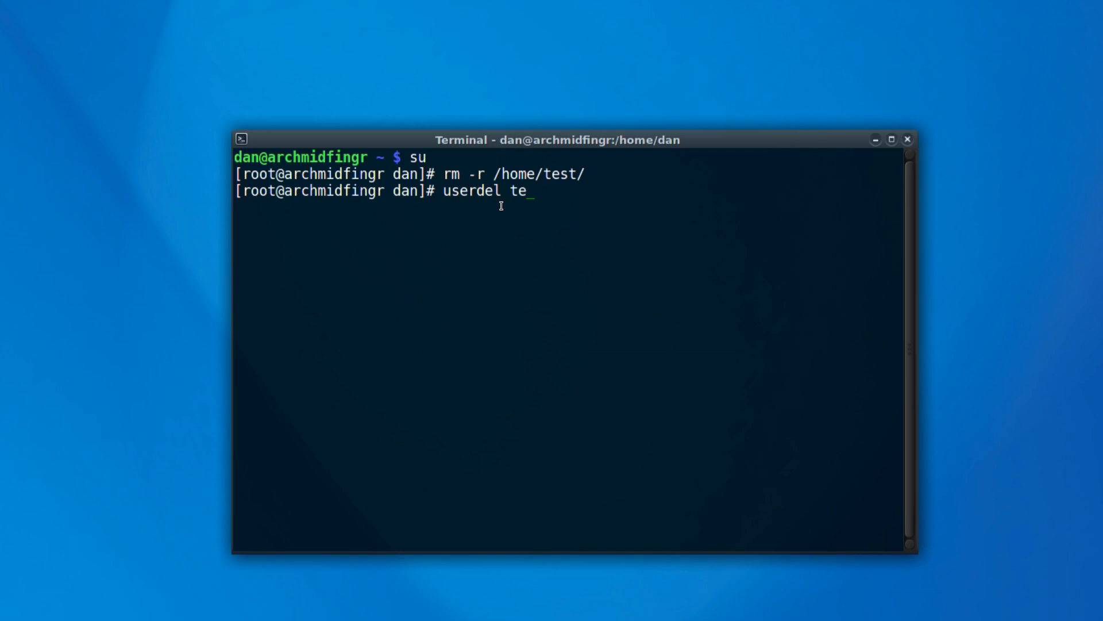
key("Return")
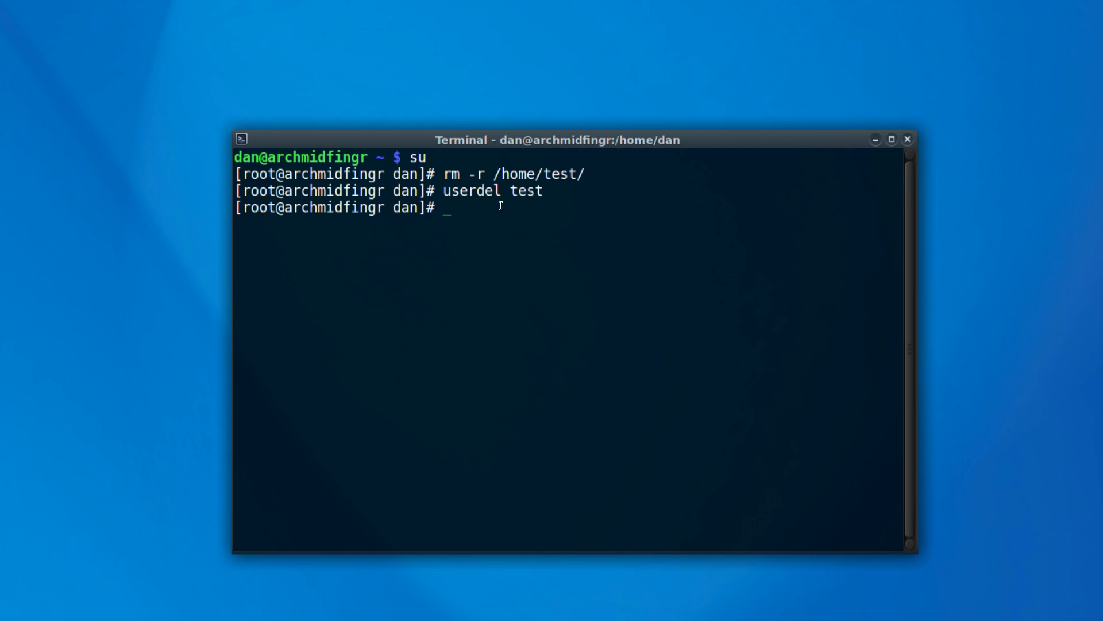
type("exit")
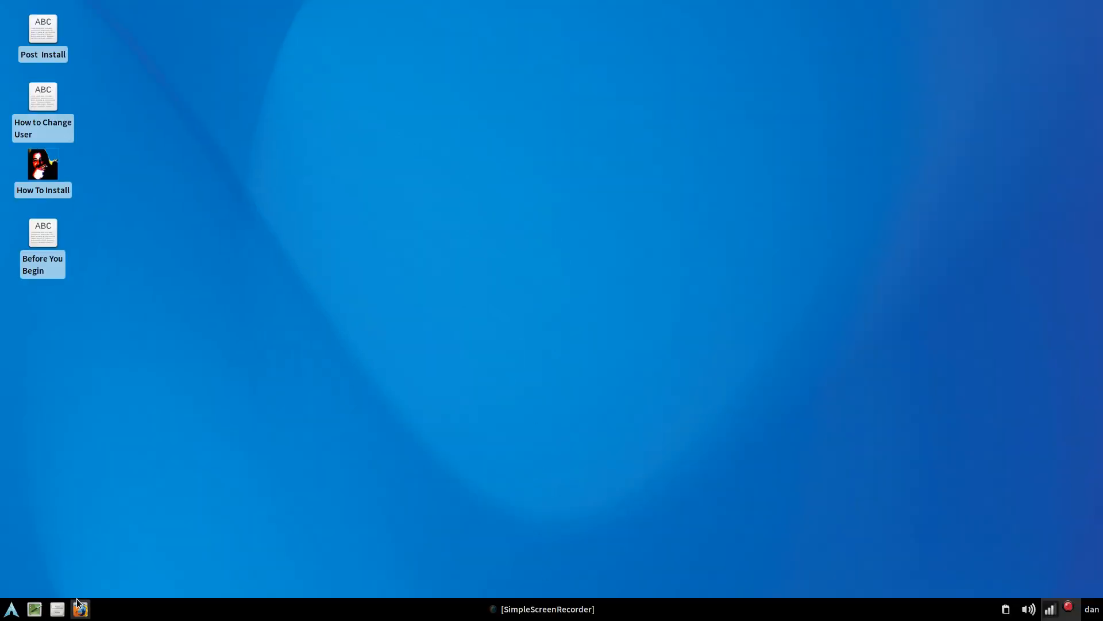
left_click(79, 609)
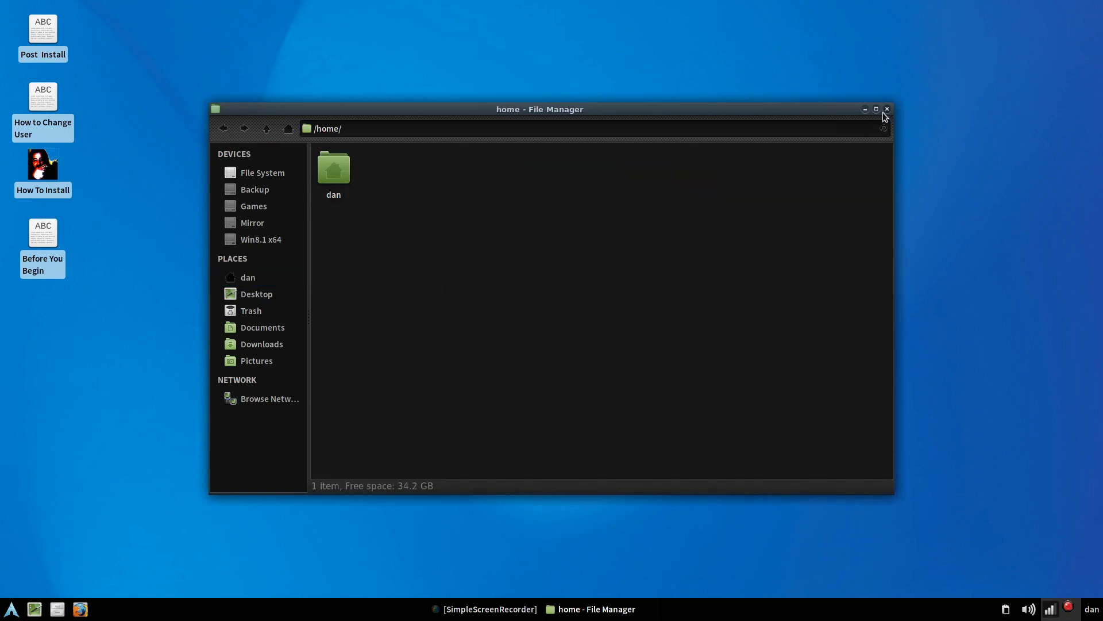
left_click(886, 109)
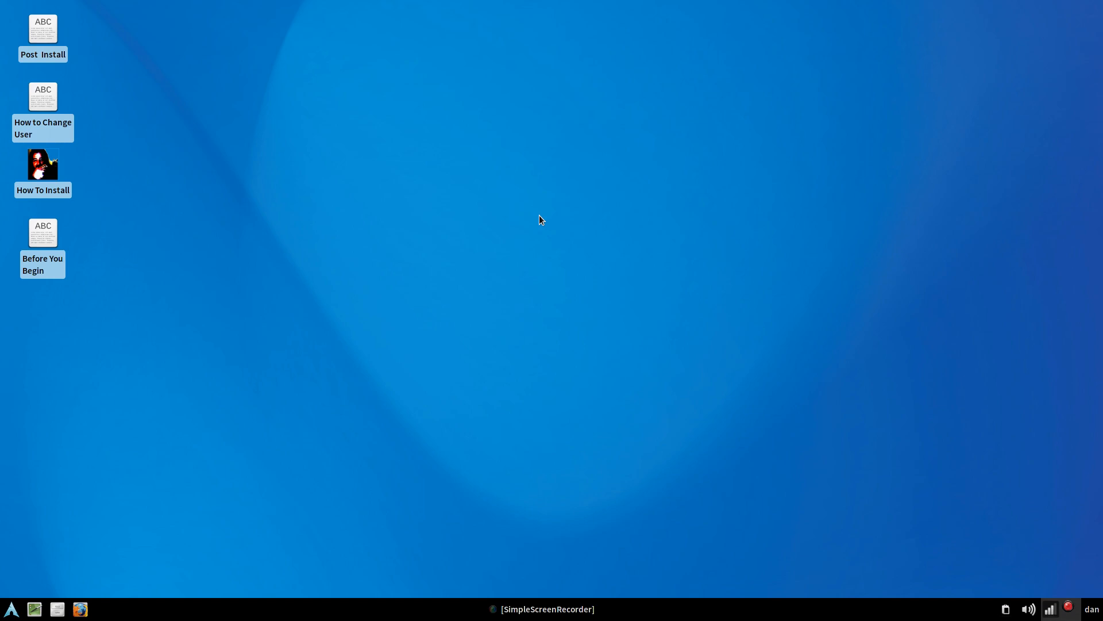
mouse_move(56, 609)
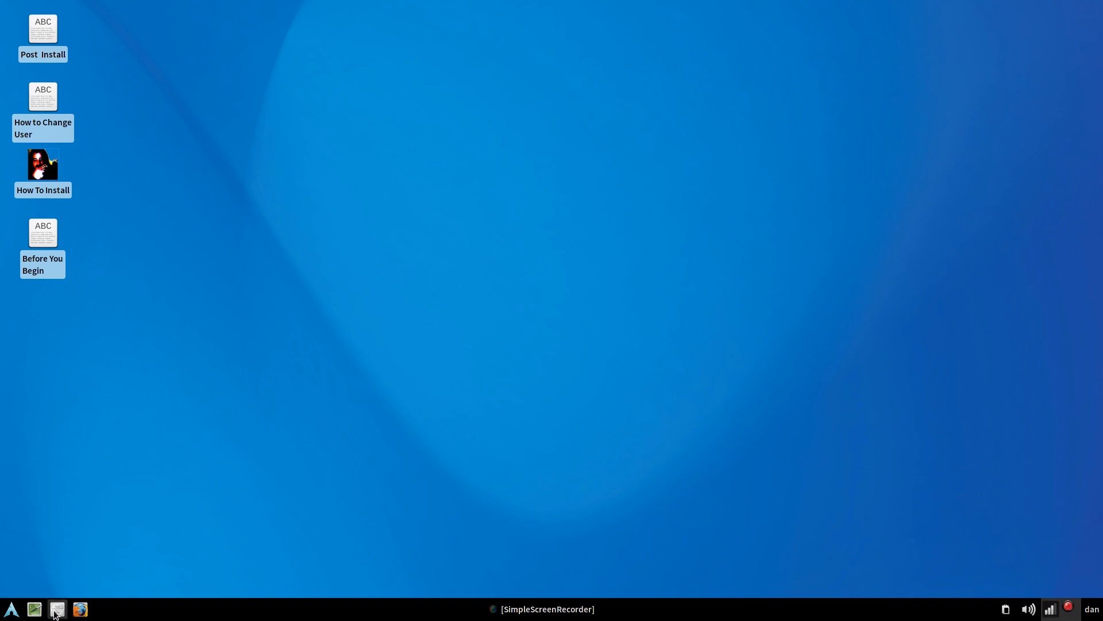
- Navigate the file manager to /var/lib/AccountsService via the path bar
left_click(58, 609)
type("/")
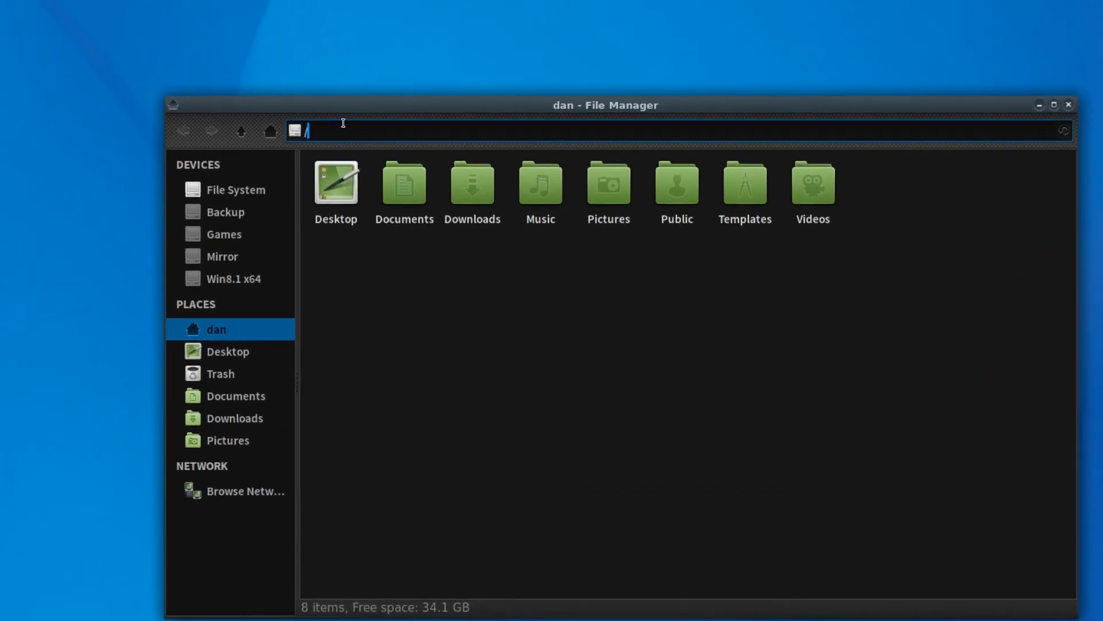
type("var/")
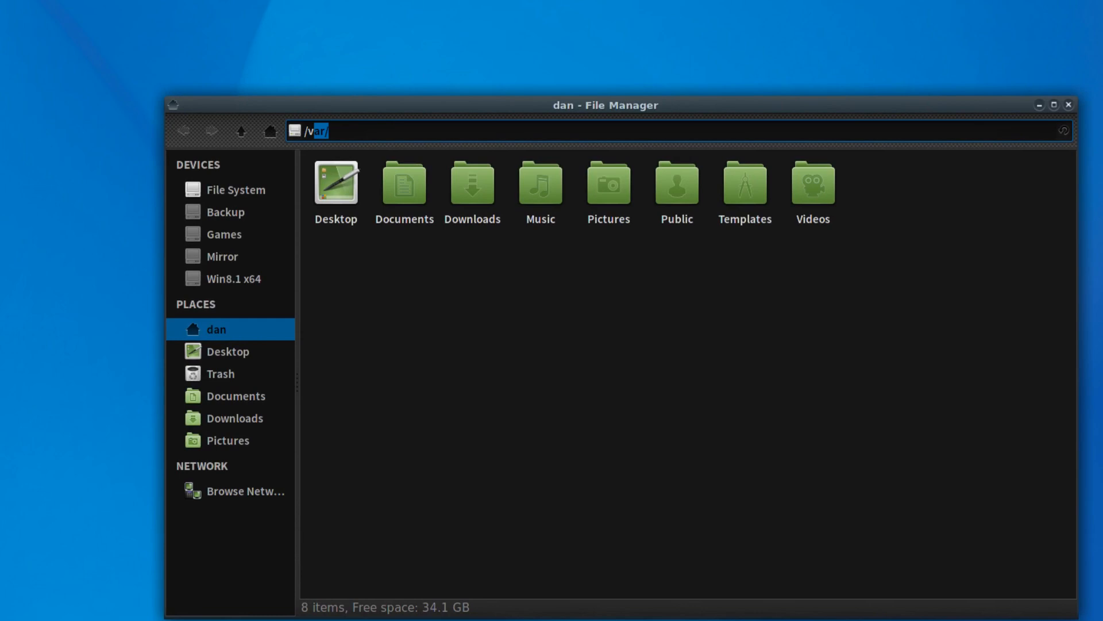
type("/")
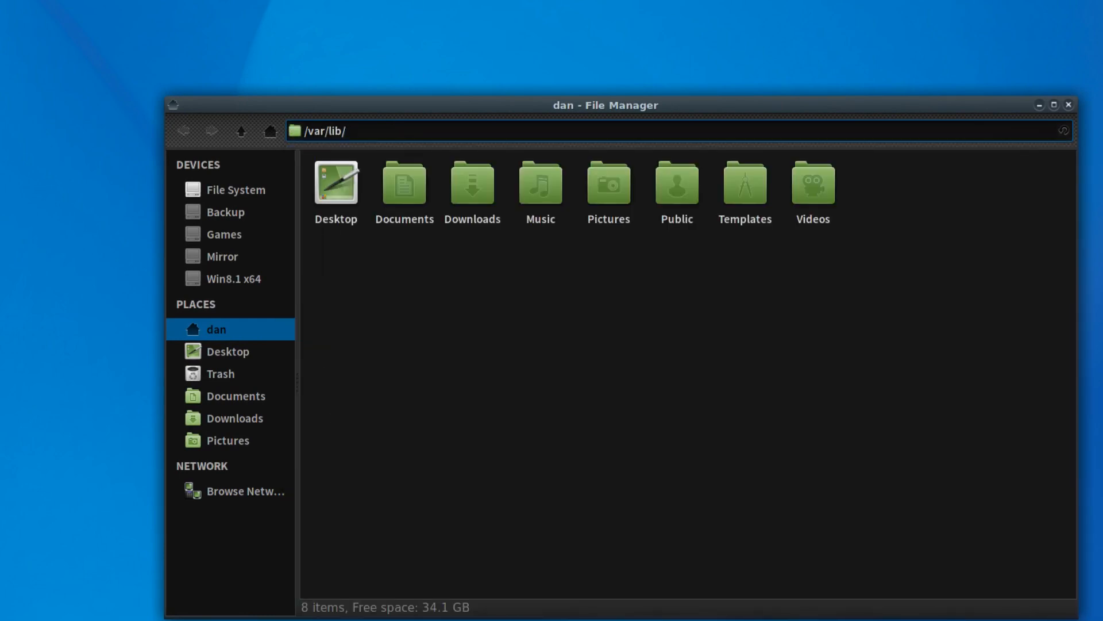
type("AccountsService/")
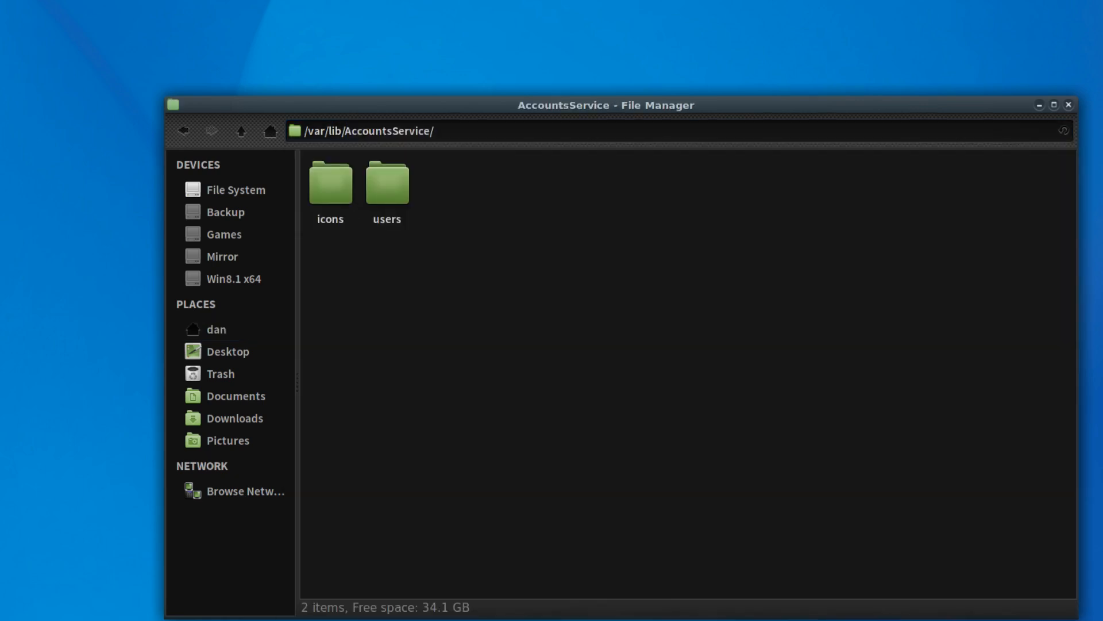
- Enter the users folder and bring up its context menu
double_click(387, 181)
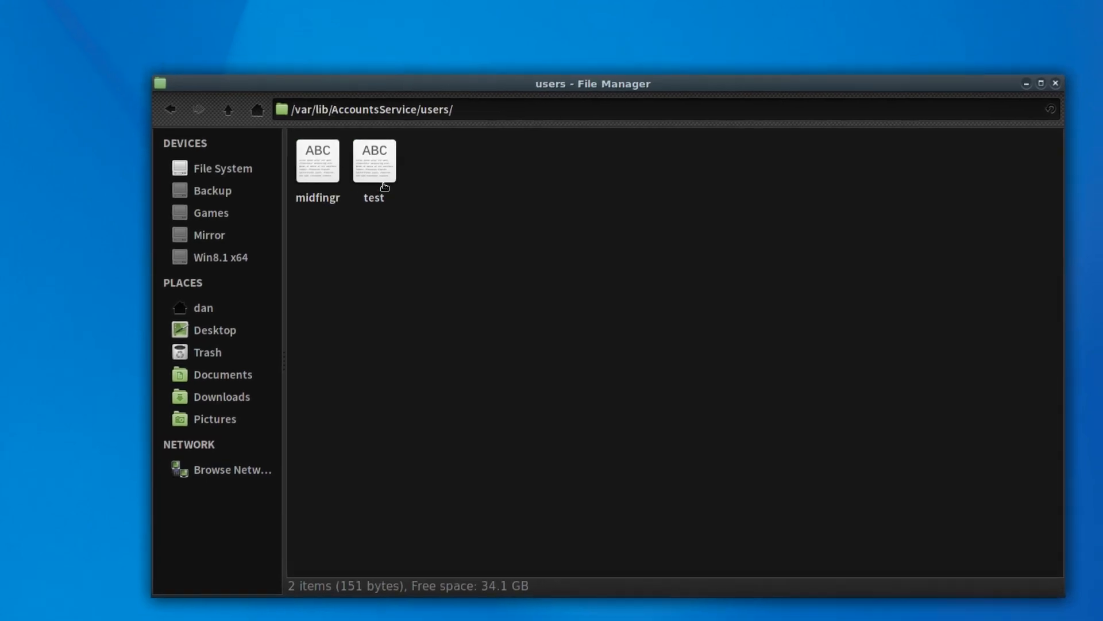
right_click(373, 155)
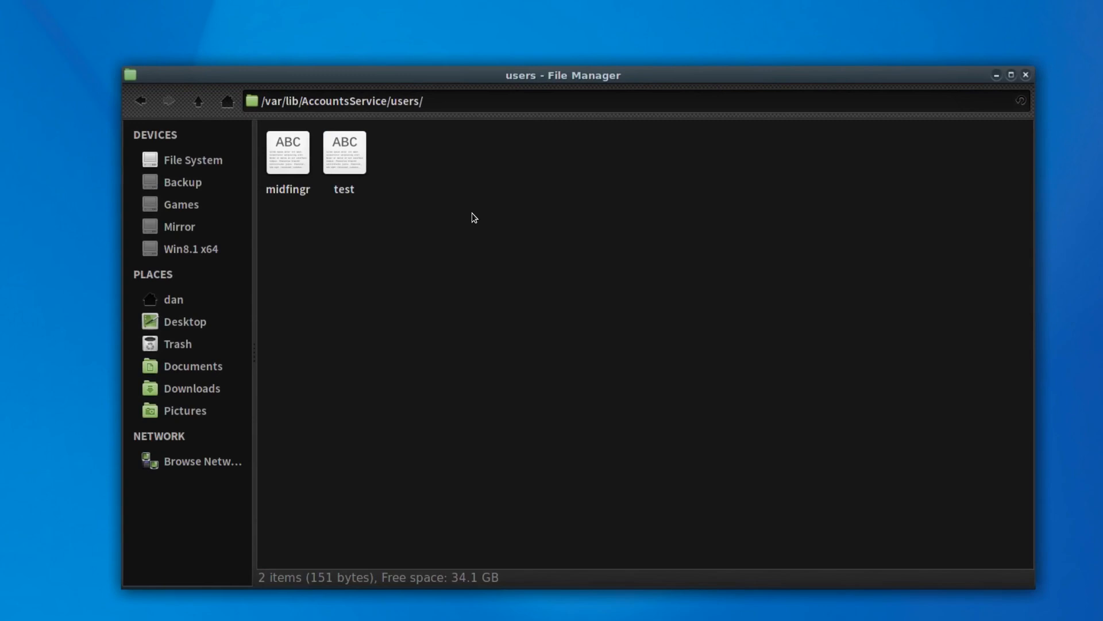
right_click(471, 217)
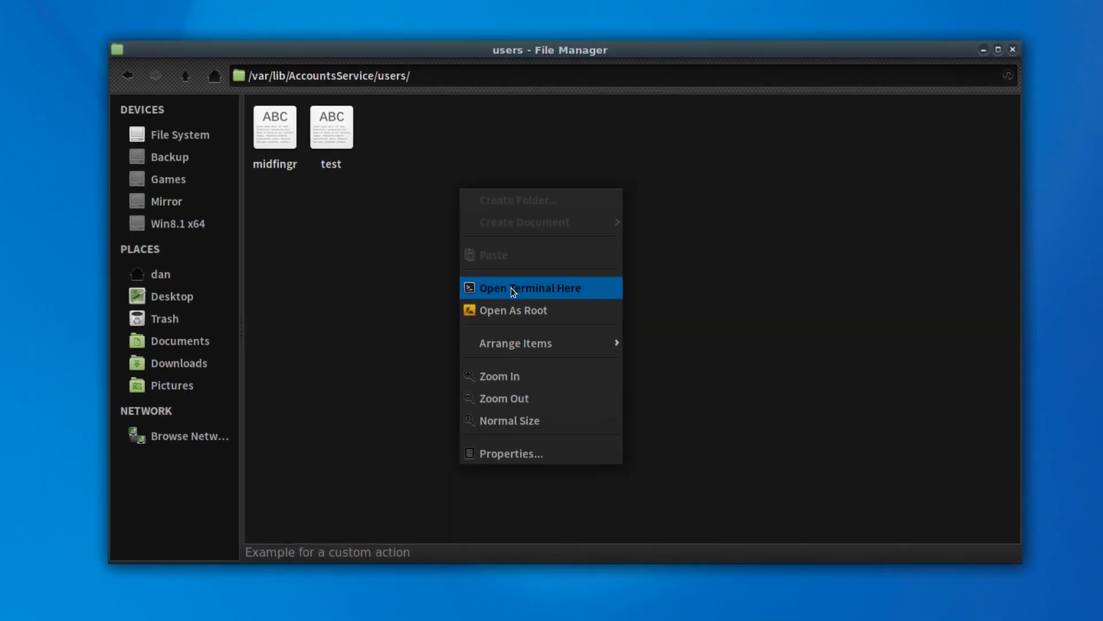
- From a terminal in the users folder, delete the test user file with sudo rm test
left_click(529, 287)
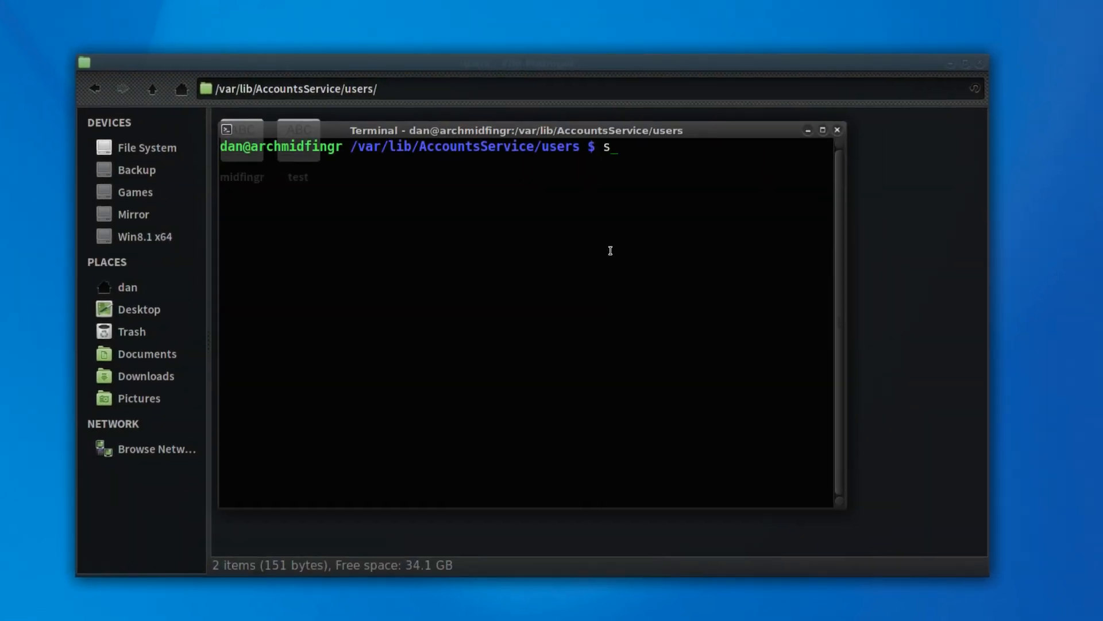
type("udo")
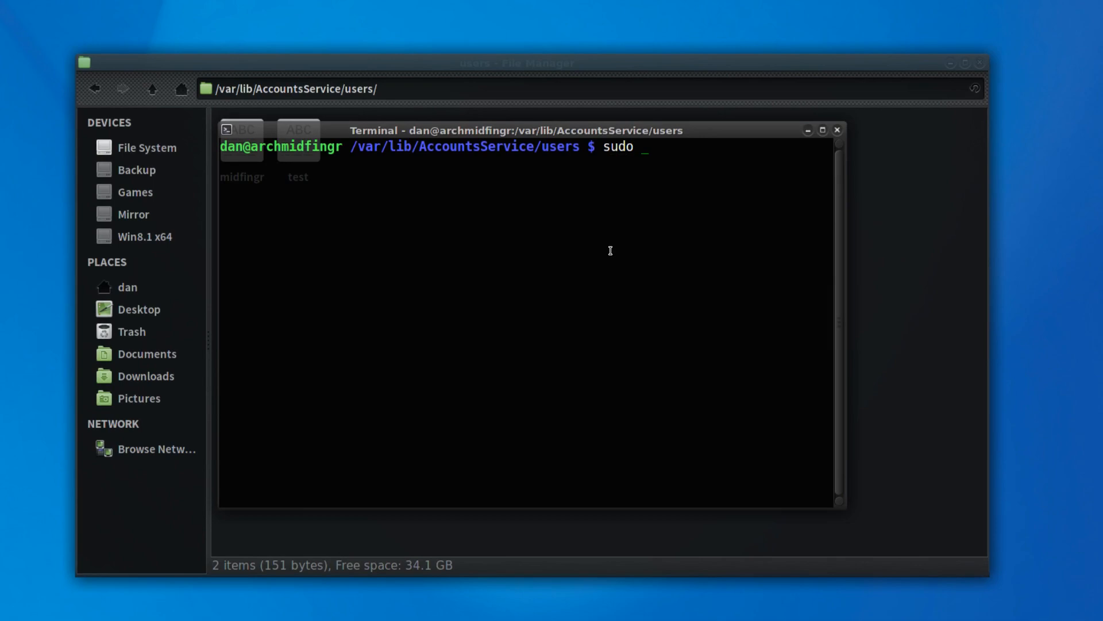
type("rm test")
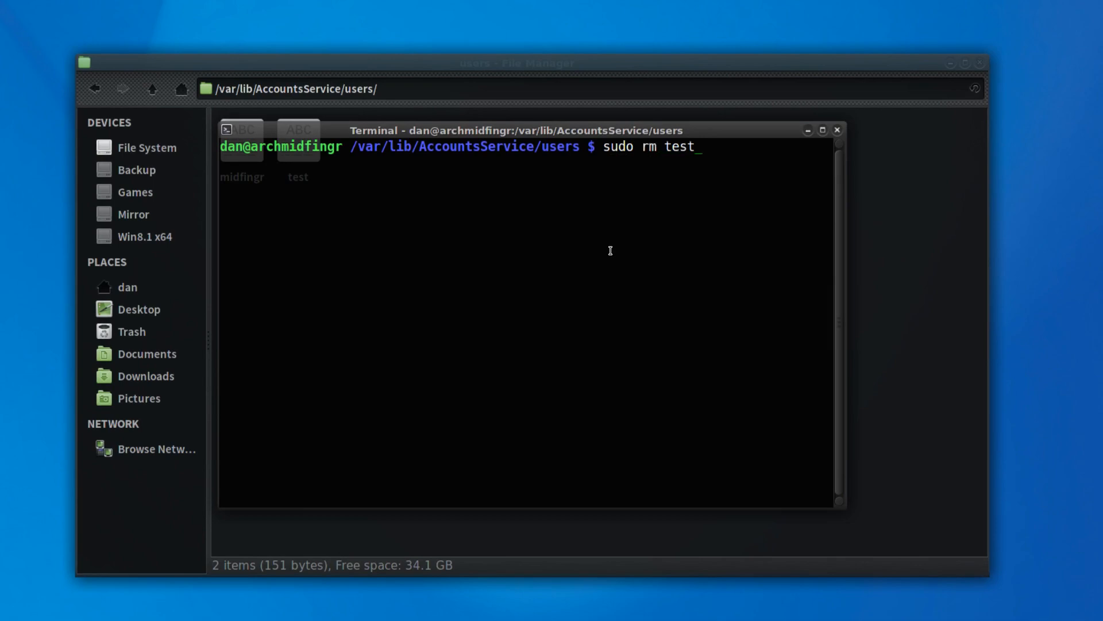
key("Return")
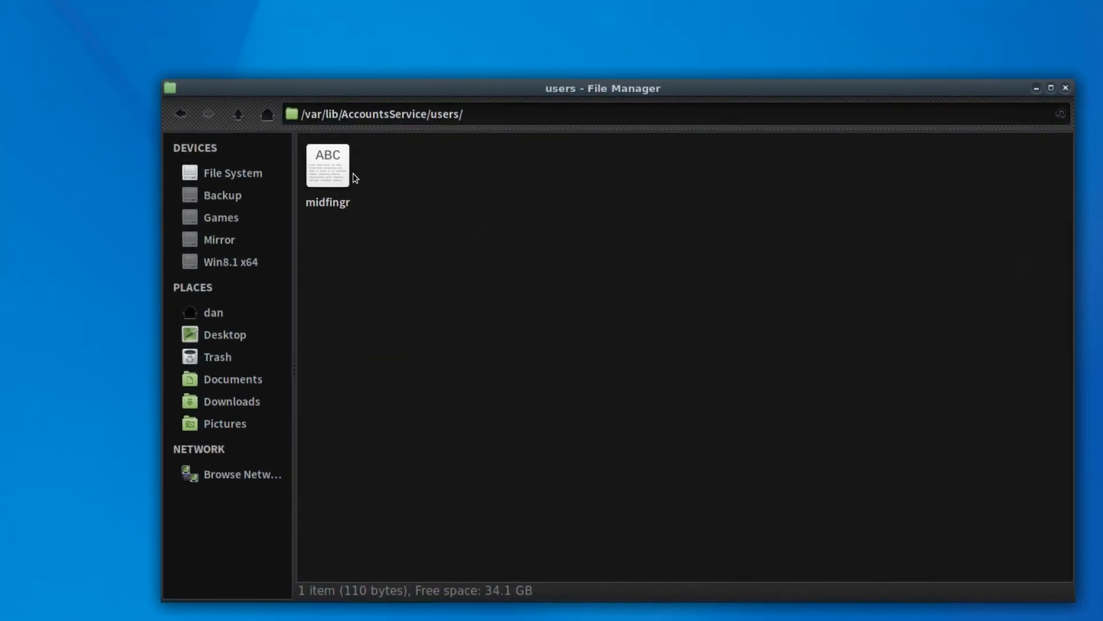
left_click(331, 165)
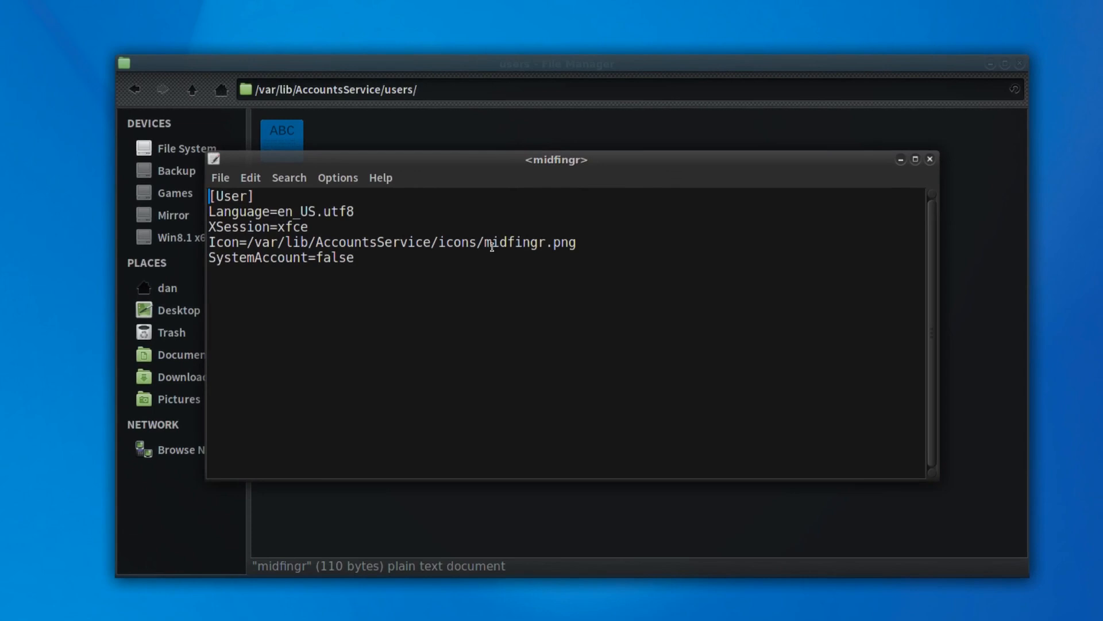
double_click(512, 244)
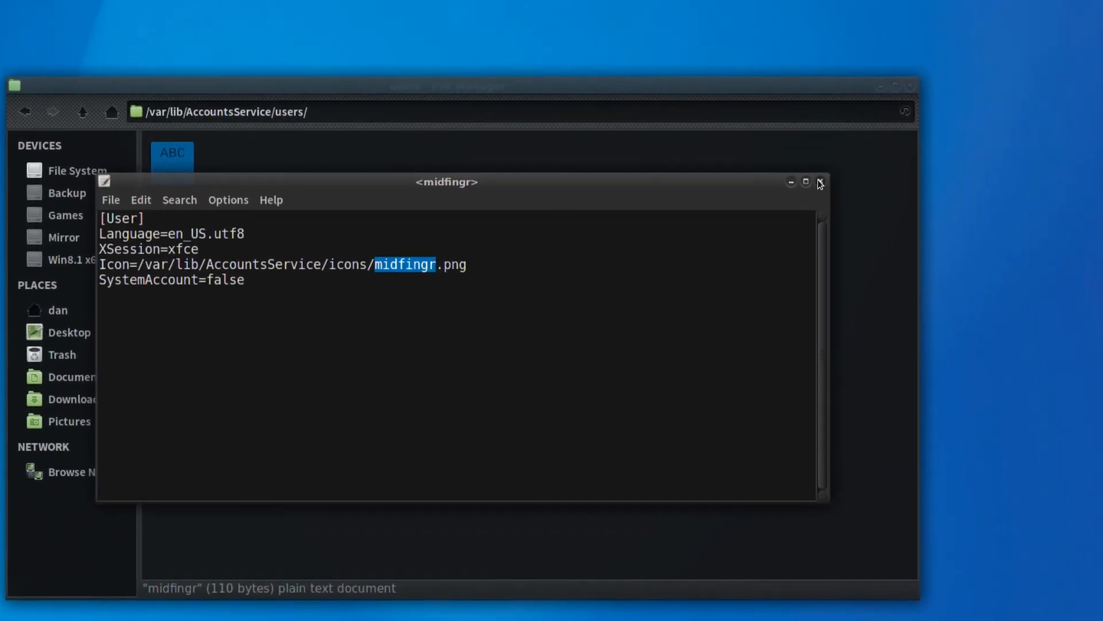
left_click(819, 181)
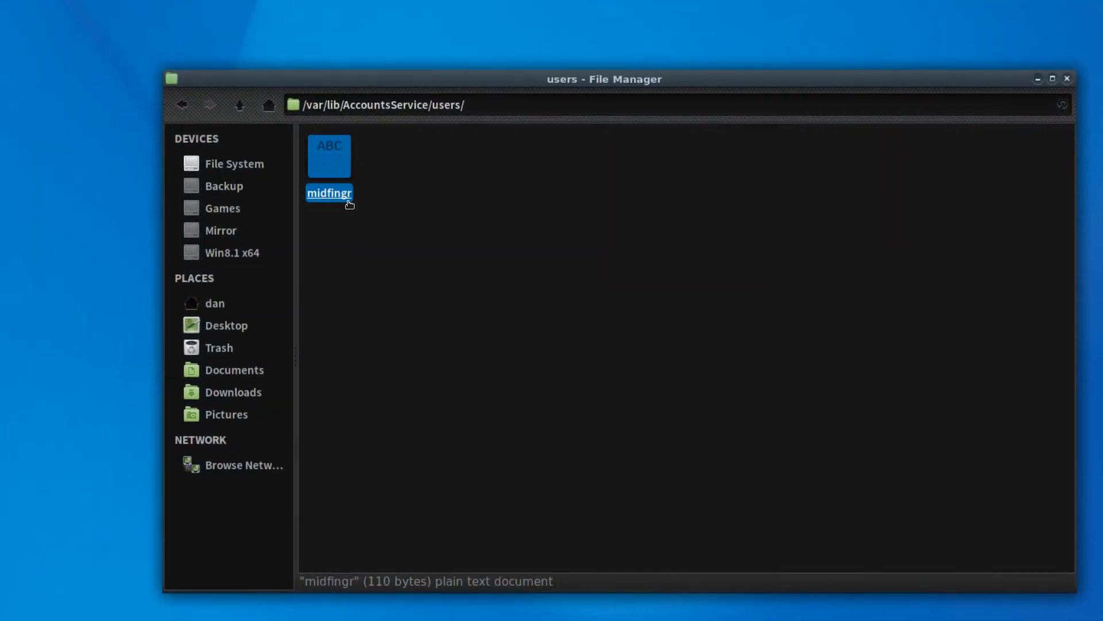
- Rename the midfingr account file to dan and set its icon name to dan
right_click(359, 250)
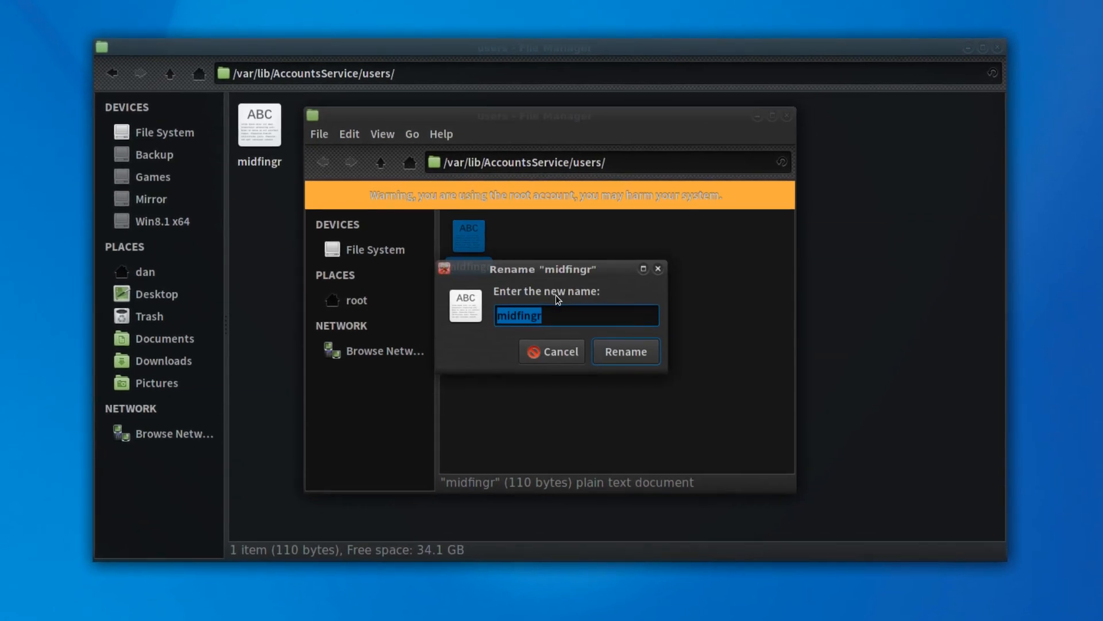
left_click(625, 352)
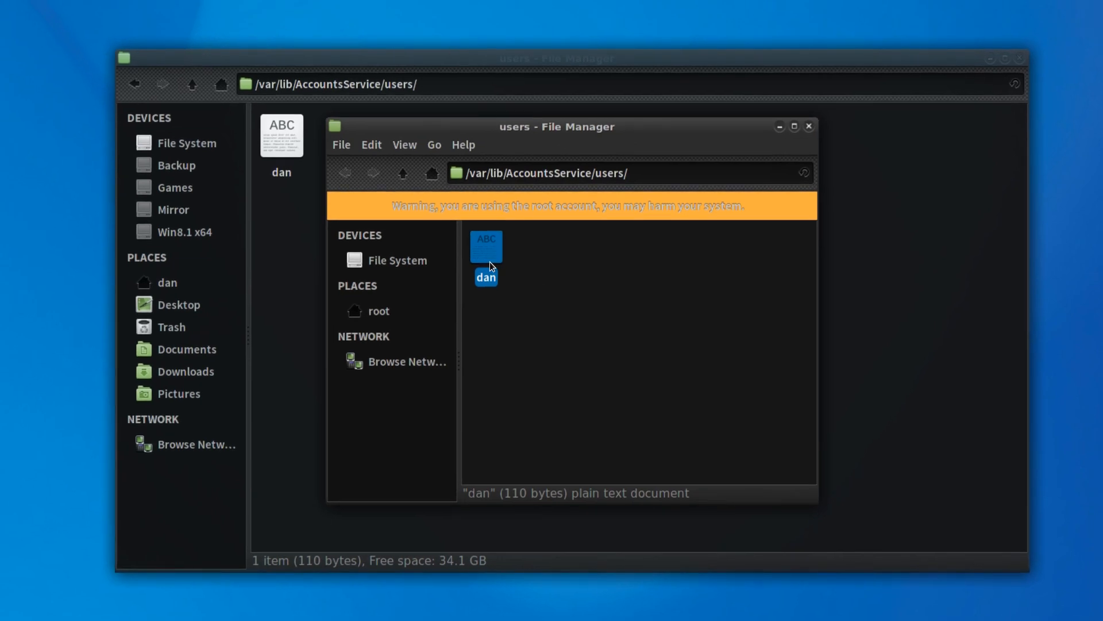
double_click(485, 261)
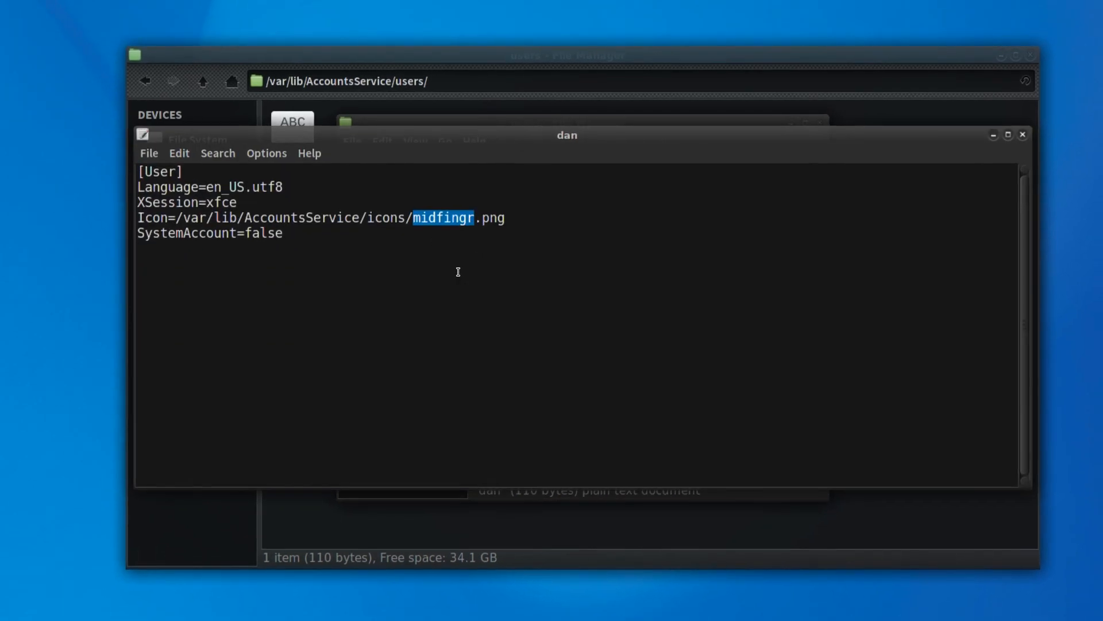
type("dan")
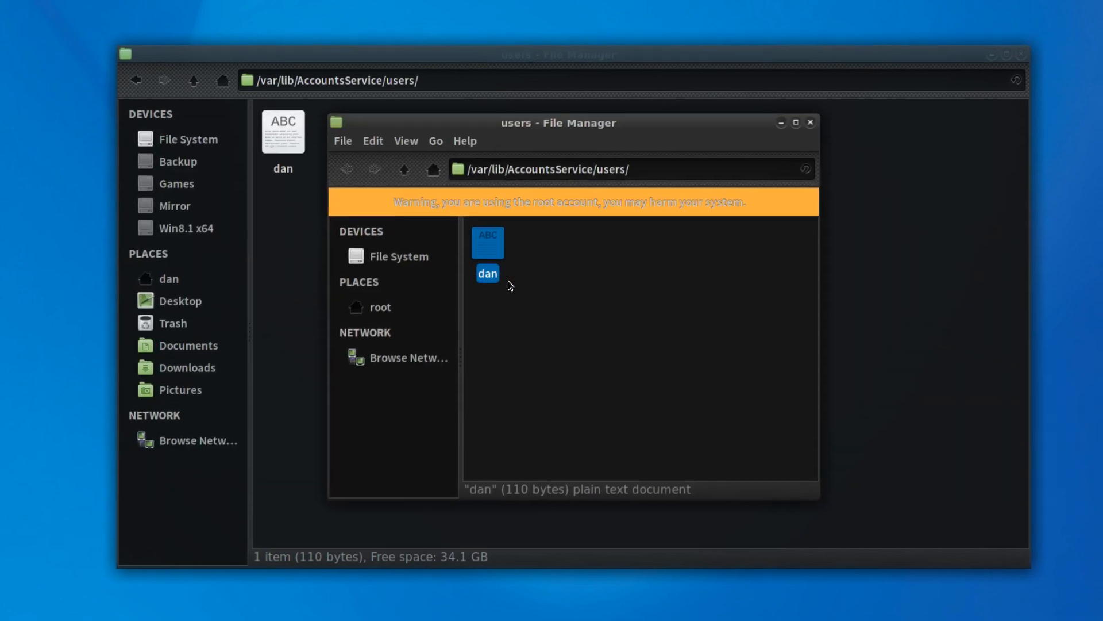
- Go up to AccountsService and enter the icons folder
left_click(404, 168)
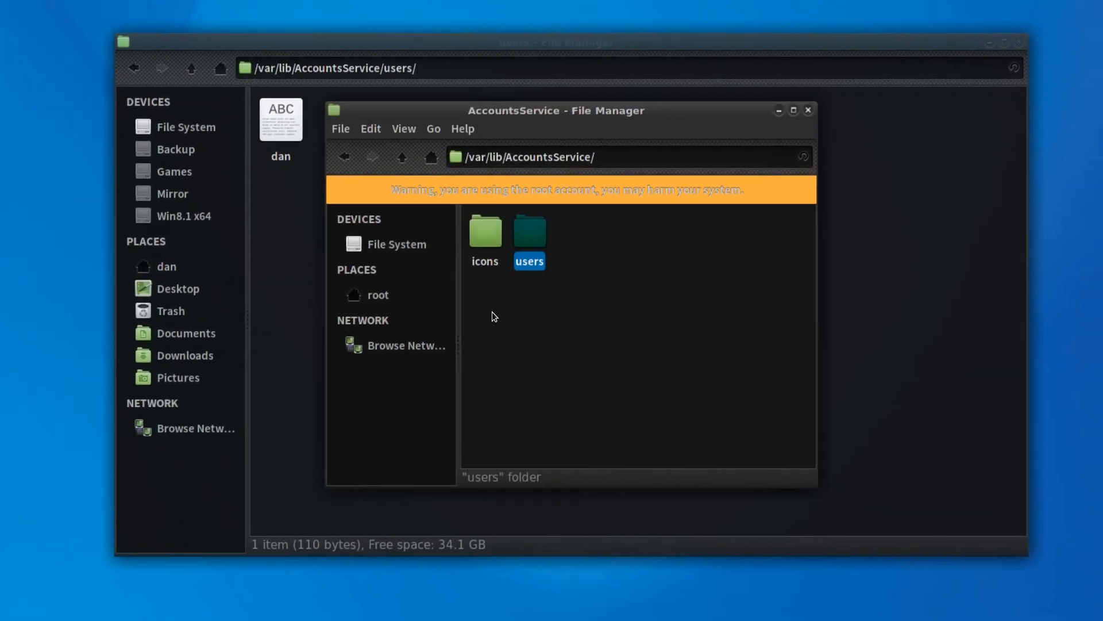
double_click(483, 230)
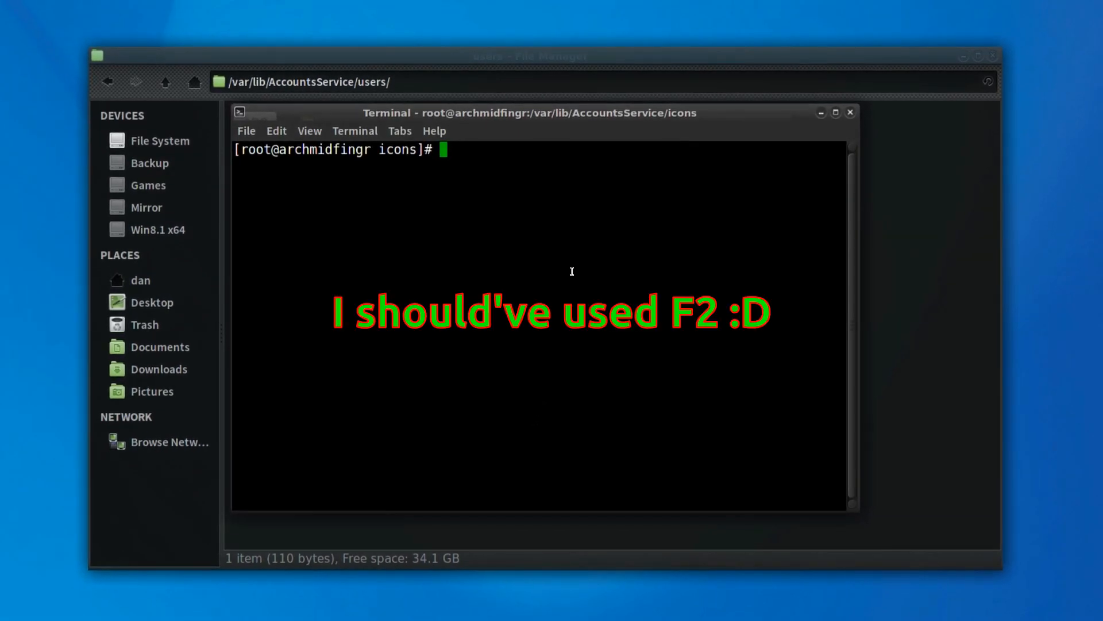
- Rename midfingr.png to dan.png with mv, then exit the terminal session
type("mv")
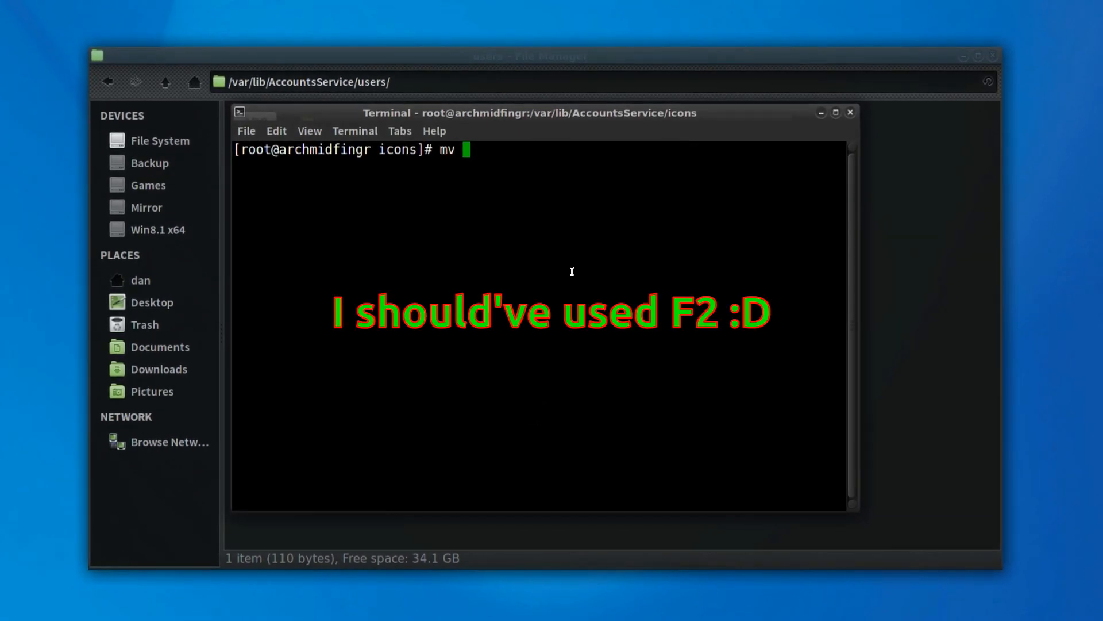
type("mi")
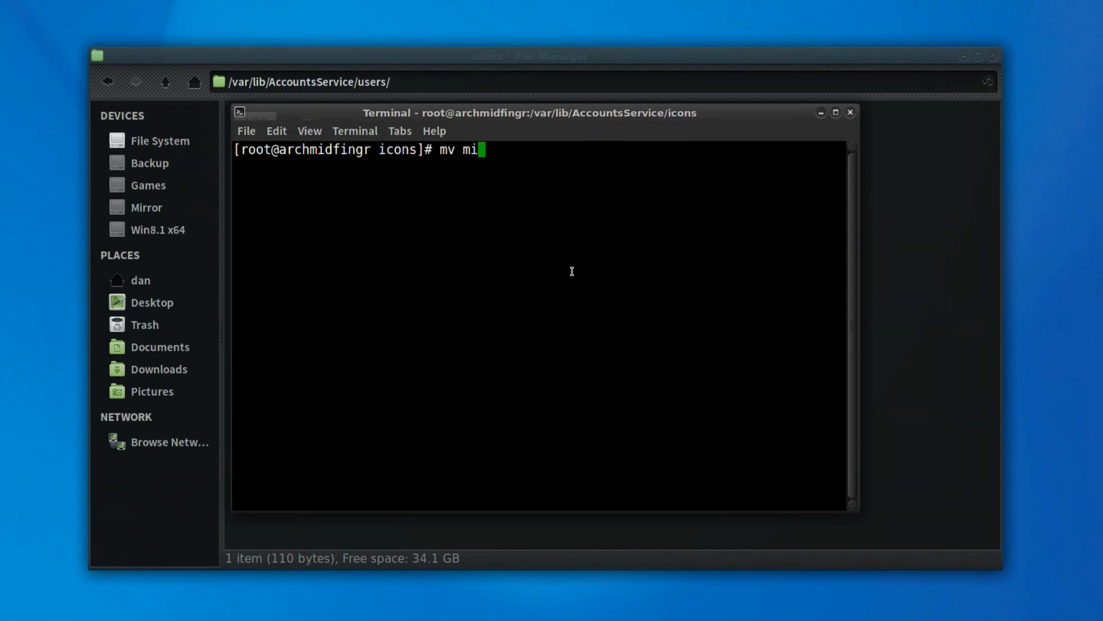
type("dfingr.png")
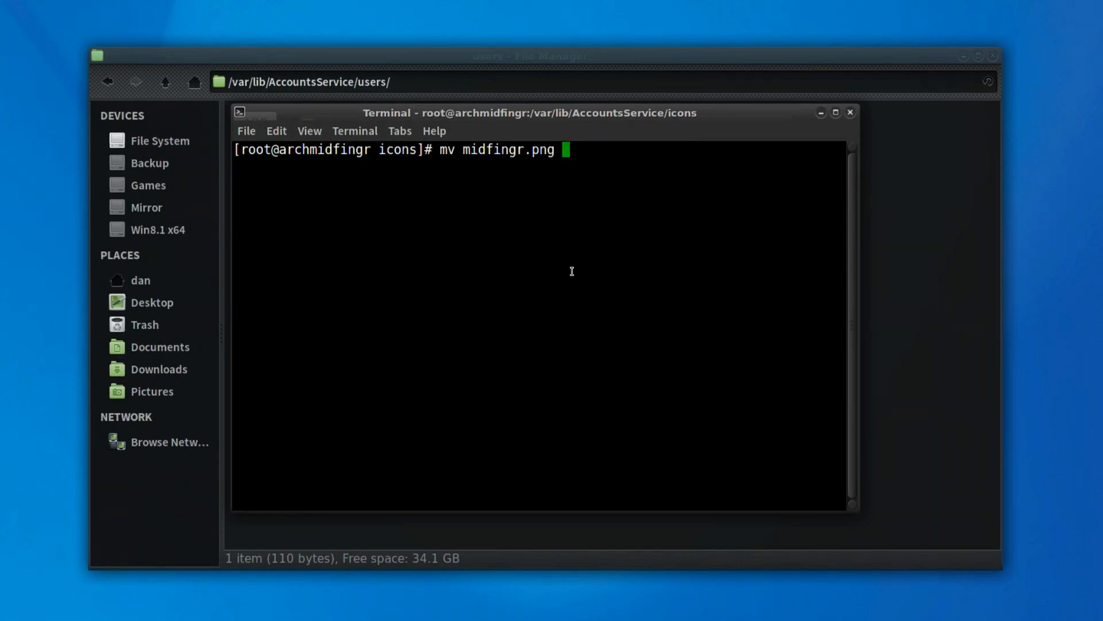
type("dan")
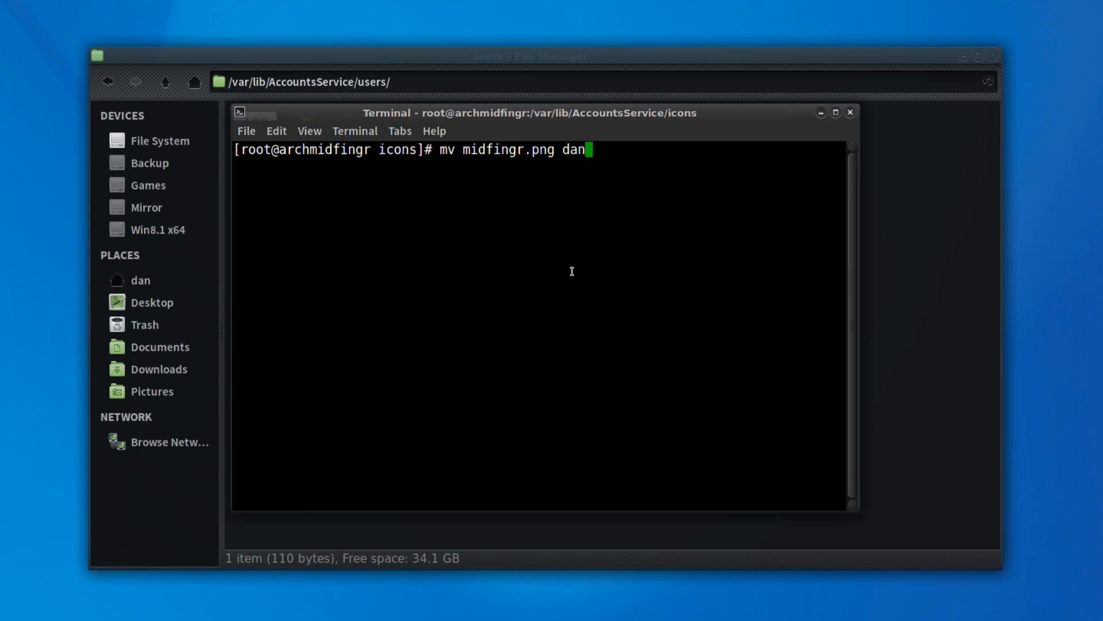
type(".")
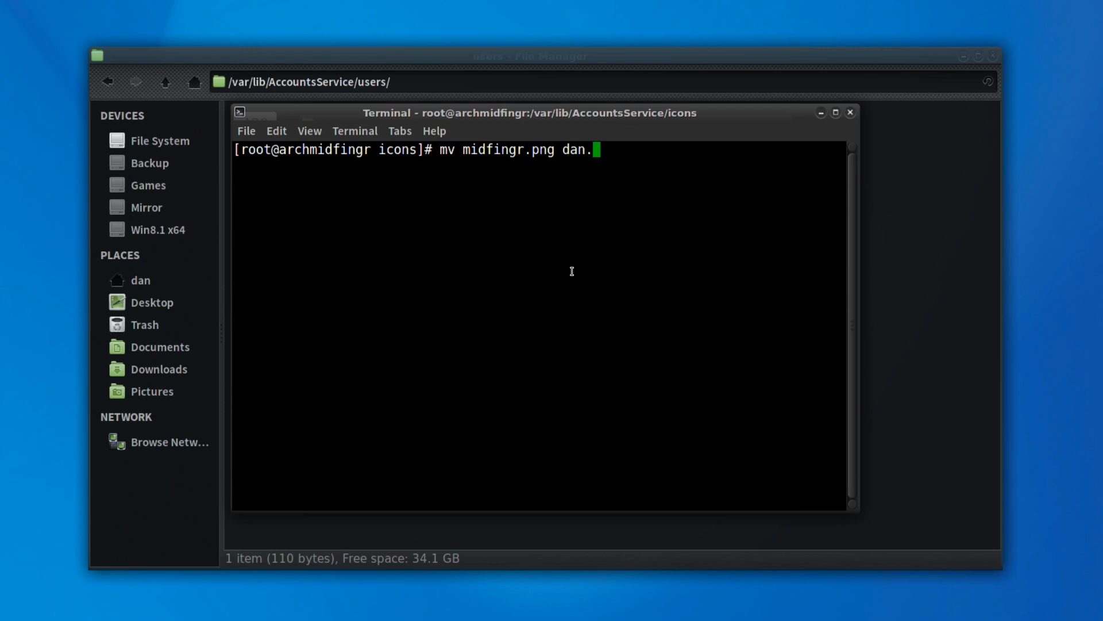
type("png")
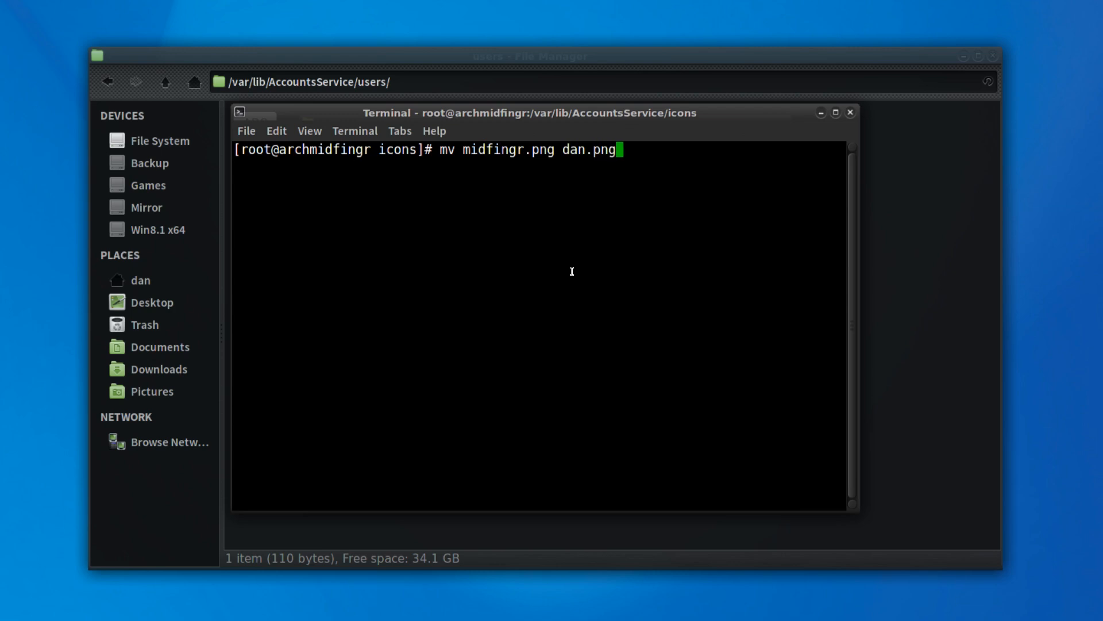
type("e")
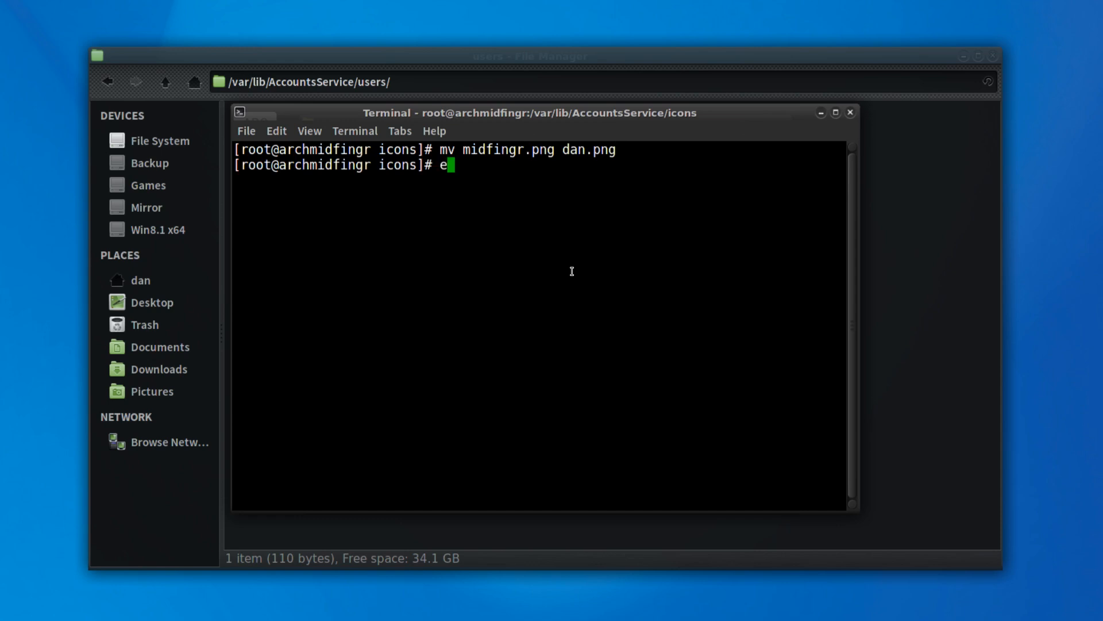
key("Return")
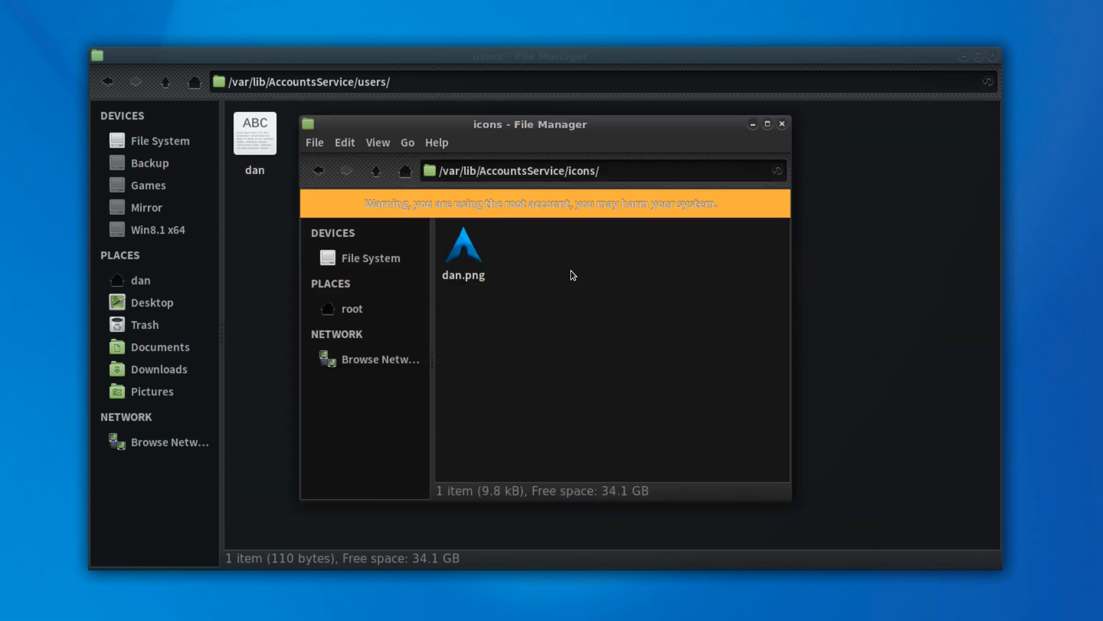
- Verify the users folder holds the dan file and the icons folder holds dan.png
left_click(374, 170)
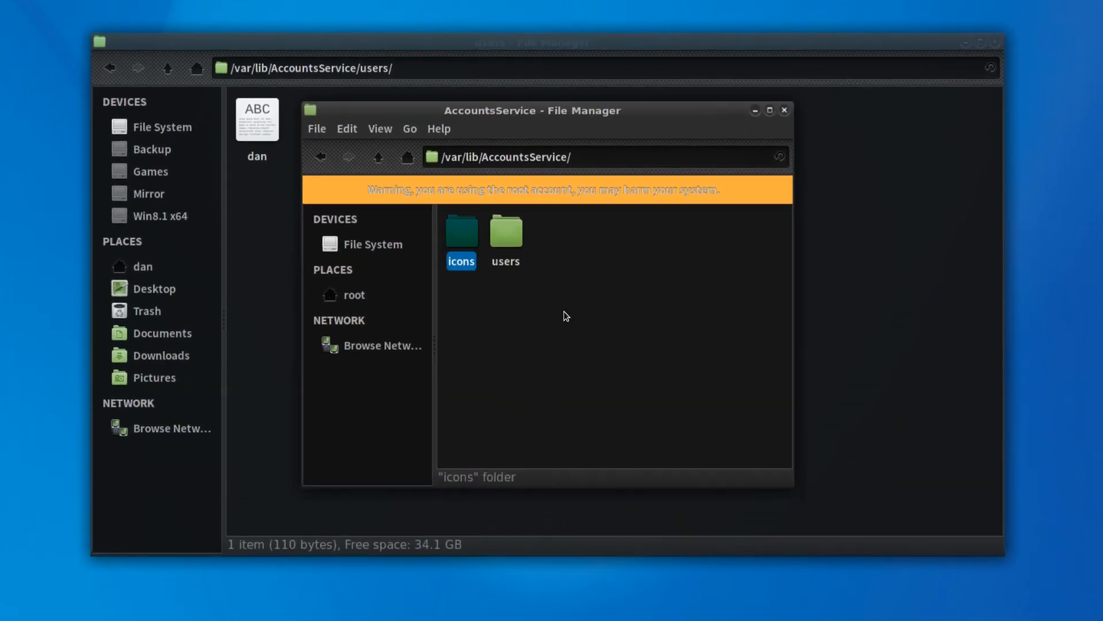
double_click(506, 231)
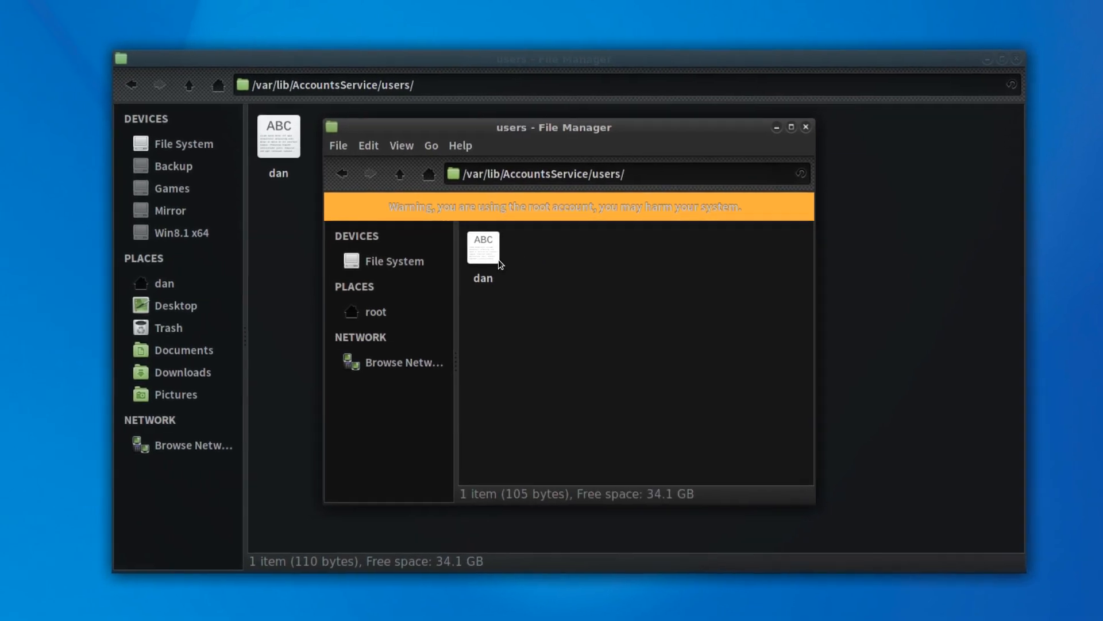
double_click(483, 249)
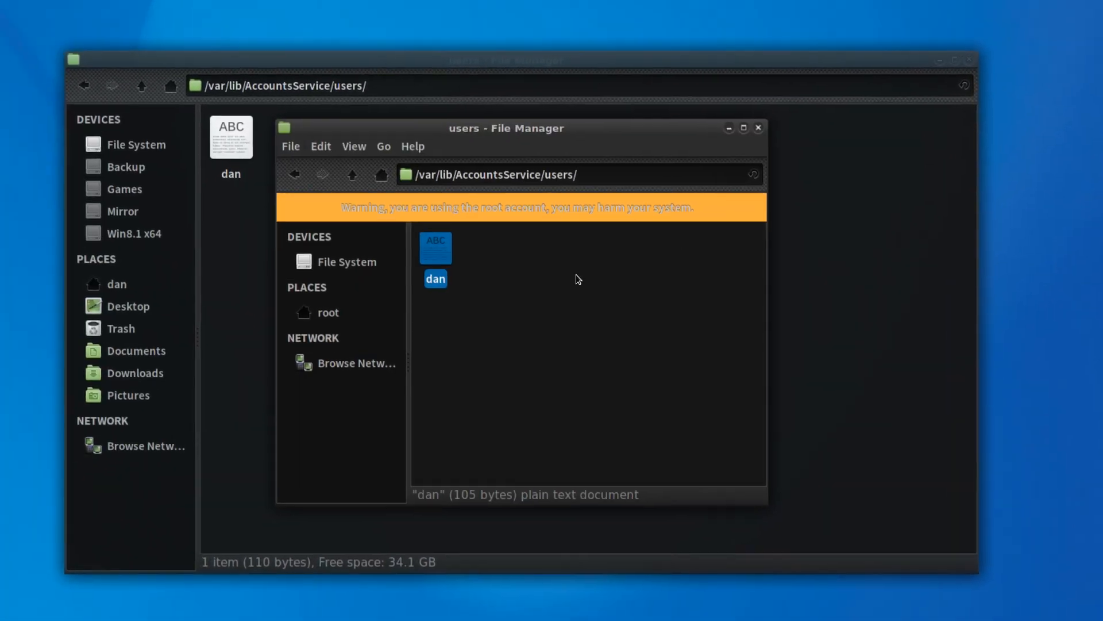
left_click(352, 174)
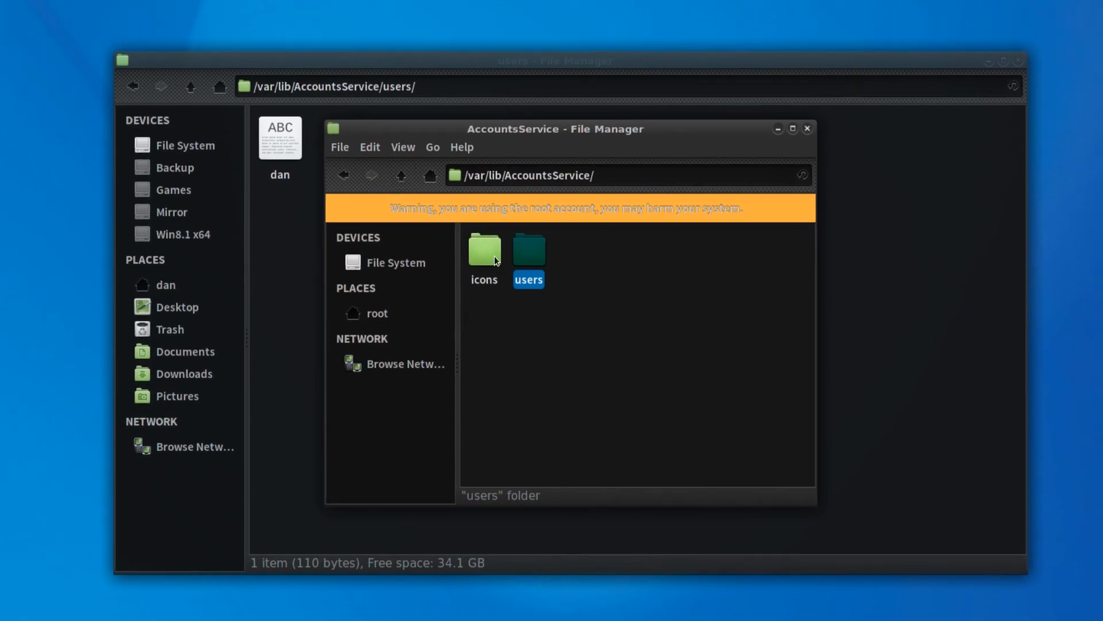
double_click(484, 249)
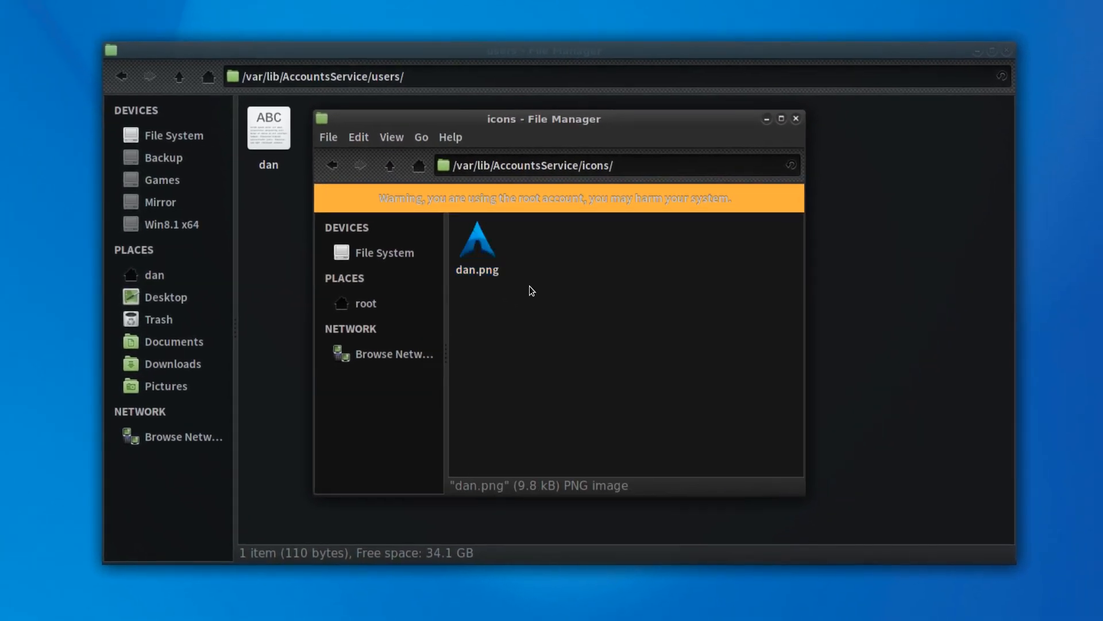
- Close both file manager windows back to the desktop
left_click(796, 119)
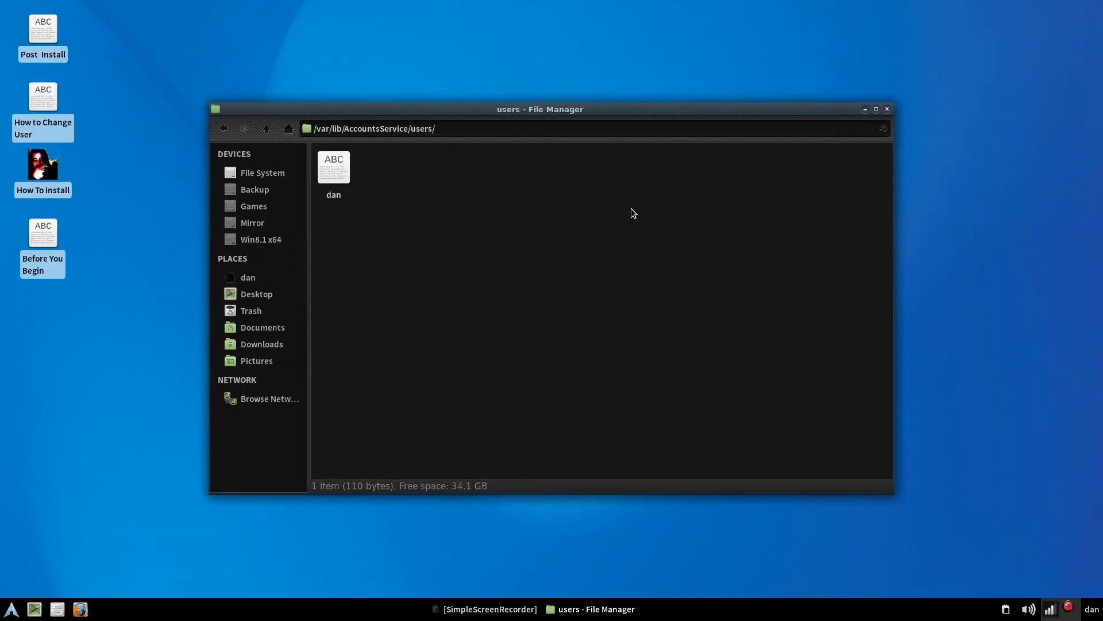
left_click(886, 108)
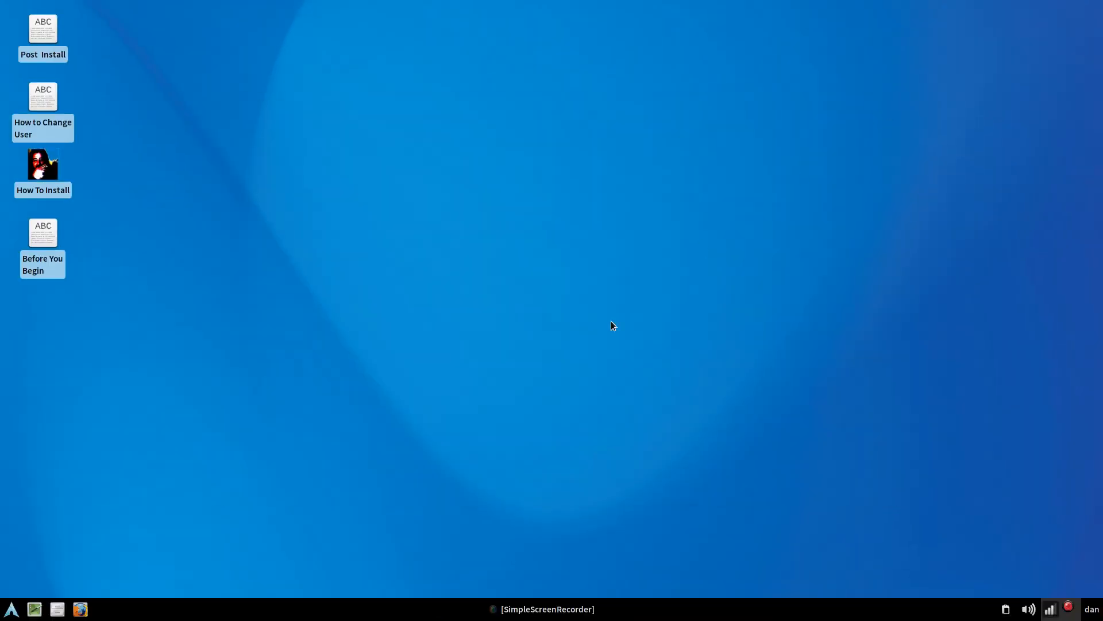
mouse_move(44, 575)
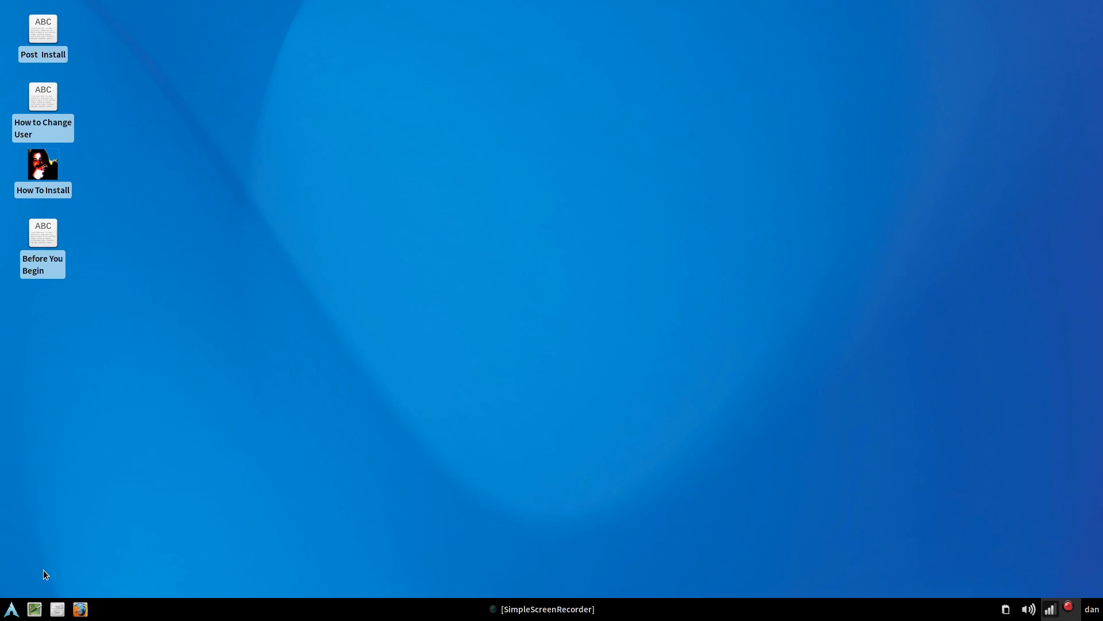
- Launch the file manager again at /var/lib/AccountsService
left_click(57, 609)
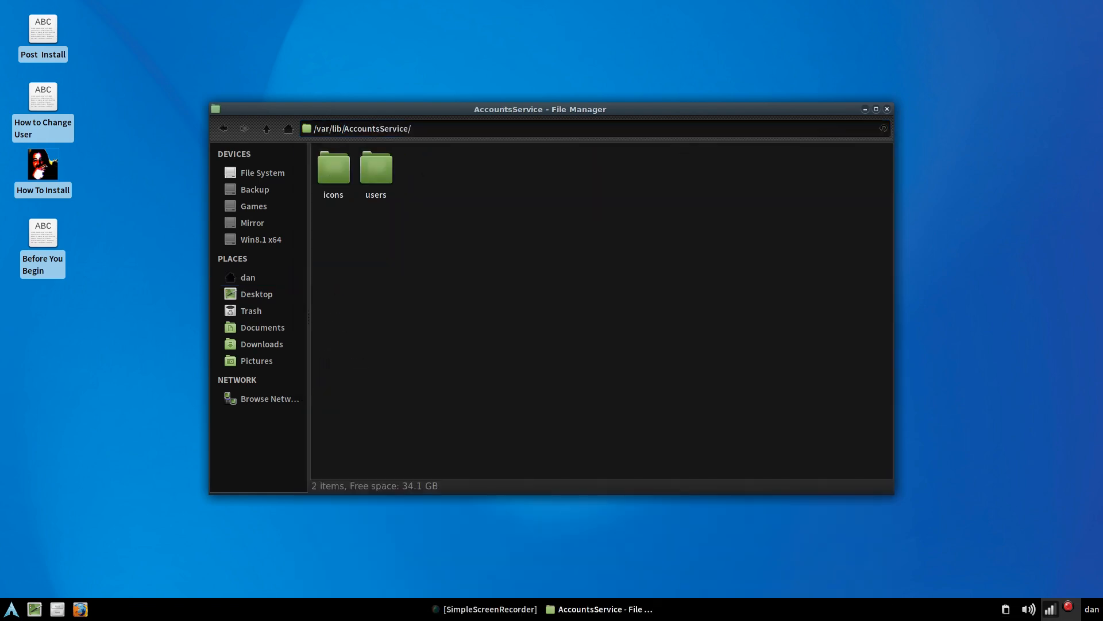
- View dan.png's properties, confirming it is a 96x96 PNG image
left_click(375, 168)
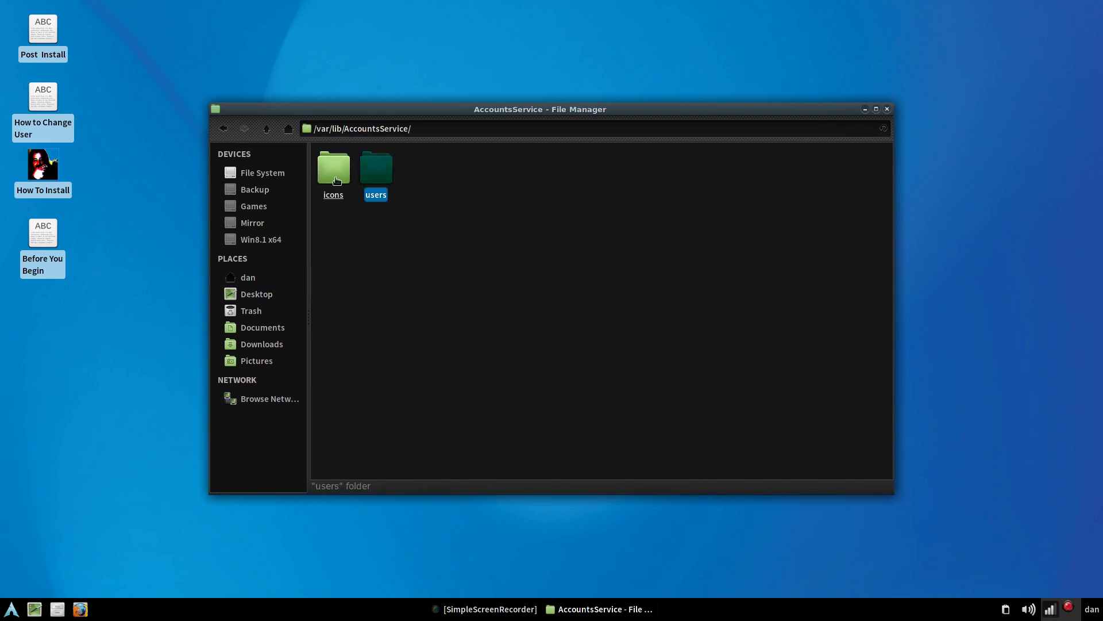
right_click(331, 176)
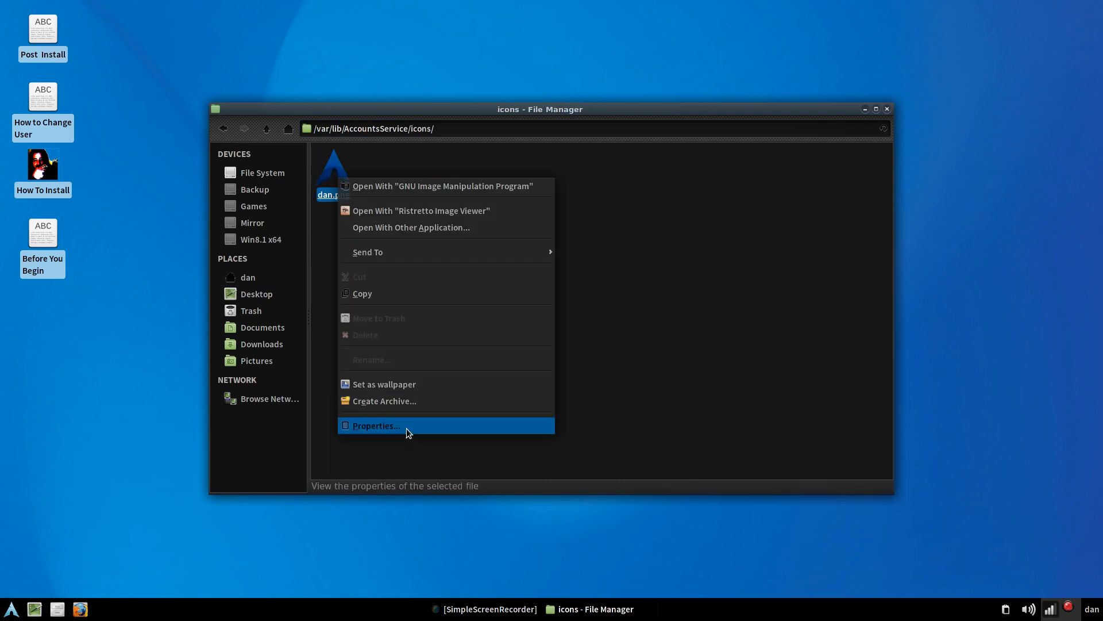
left_click(375, 425)
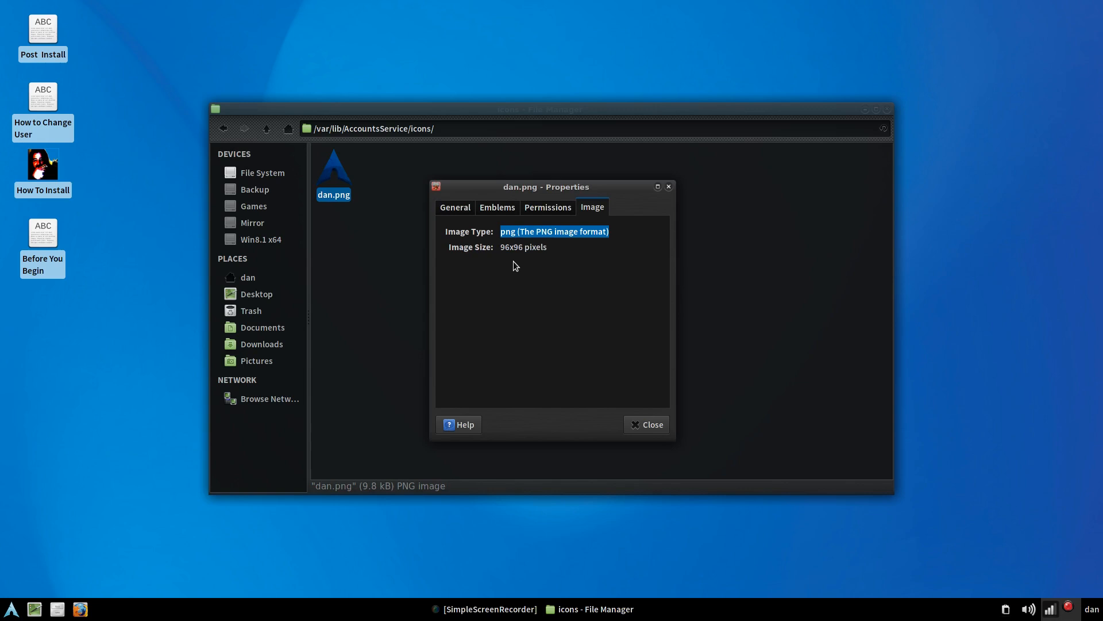
left_click(510, 247)
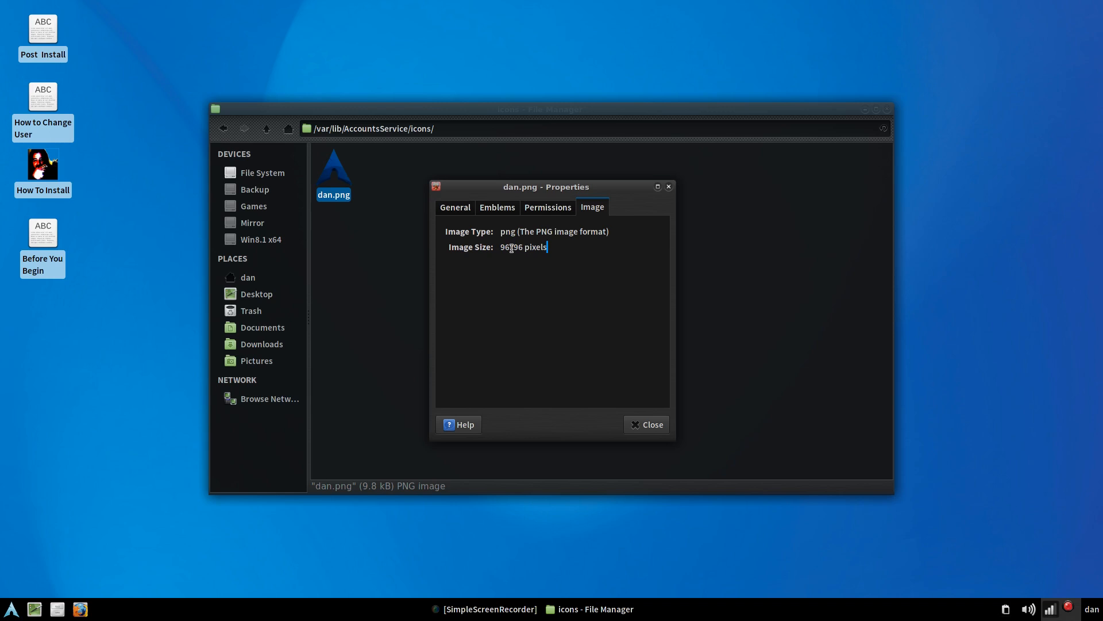
double_click(510, 247)
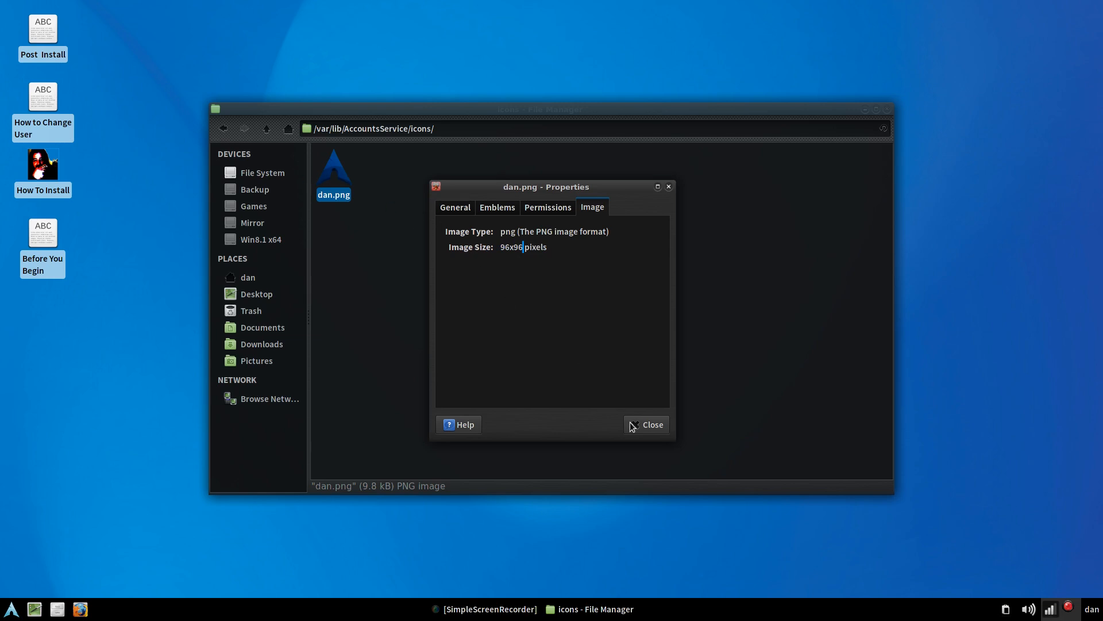
- Close the properties dialog and the file manager window
left_click(645, 424)
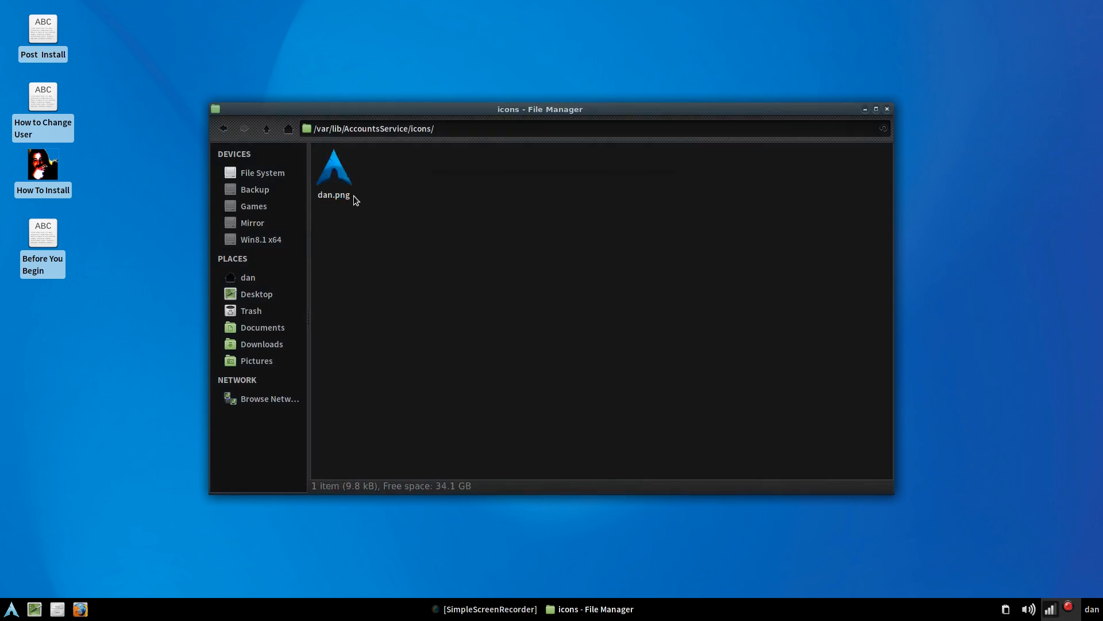
left_click(333, 174)
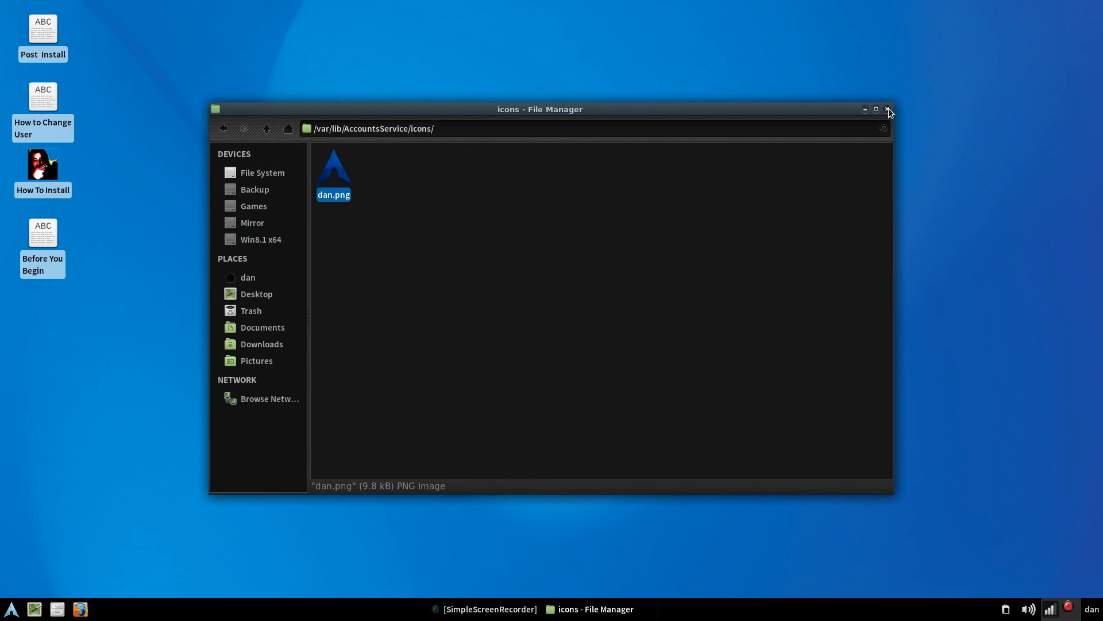
left_click(889, 109)
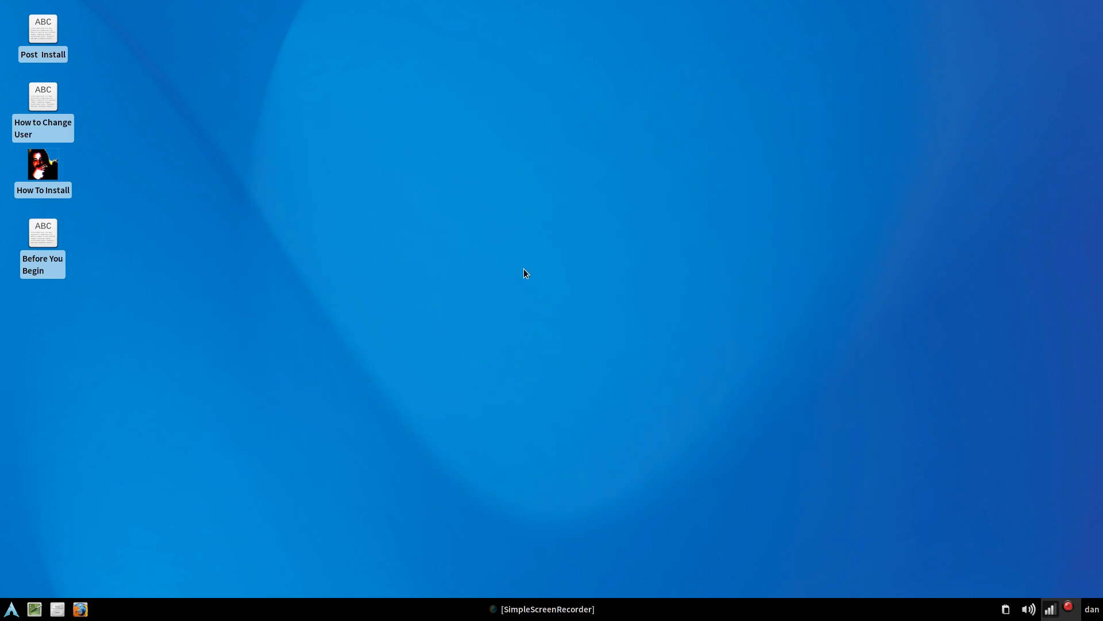